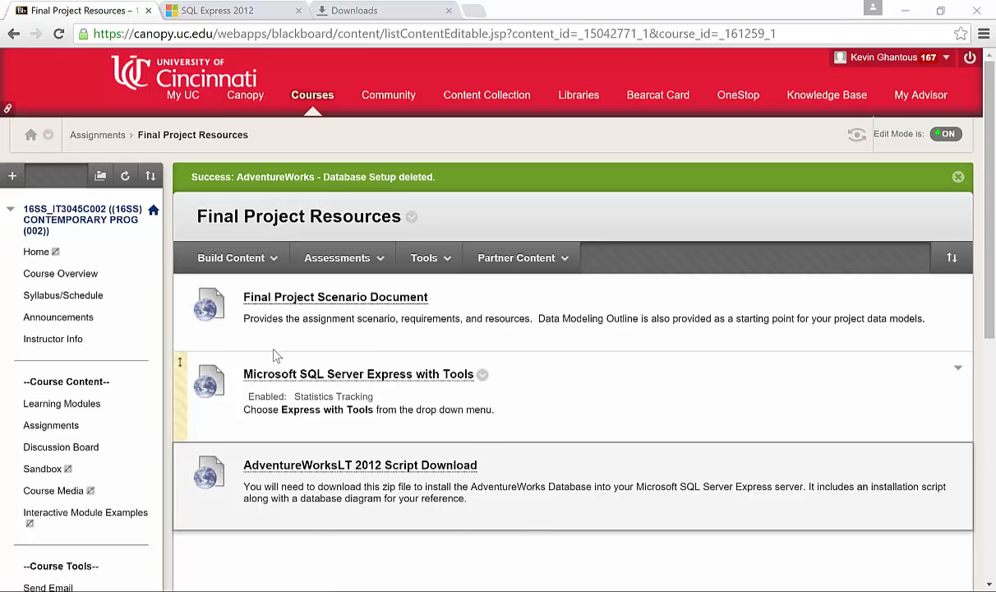
mouse_move(286, 378)
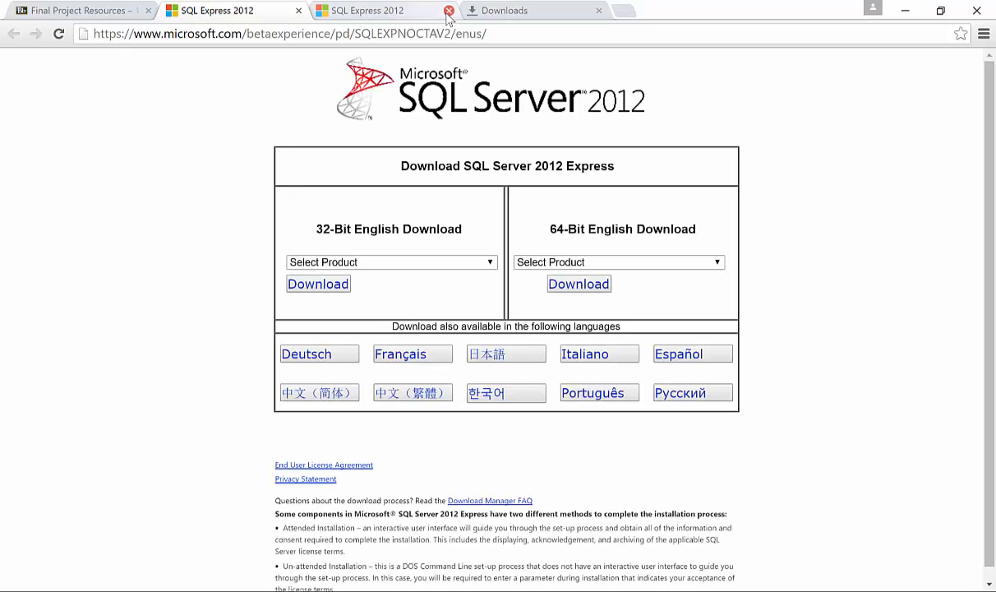
- Close the duplicate tab and choose Express with Tools as the 64-bit English download
click(448, 10)
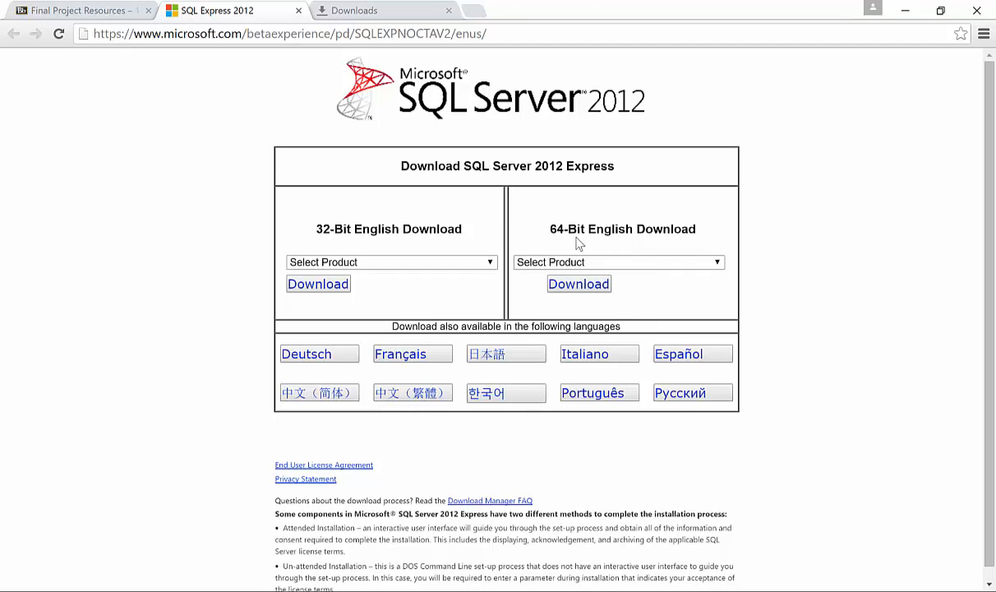
mouse_move(630, 260)
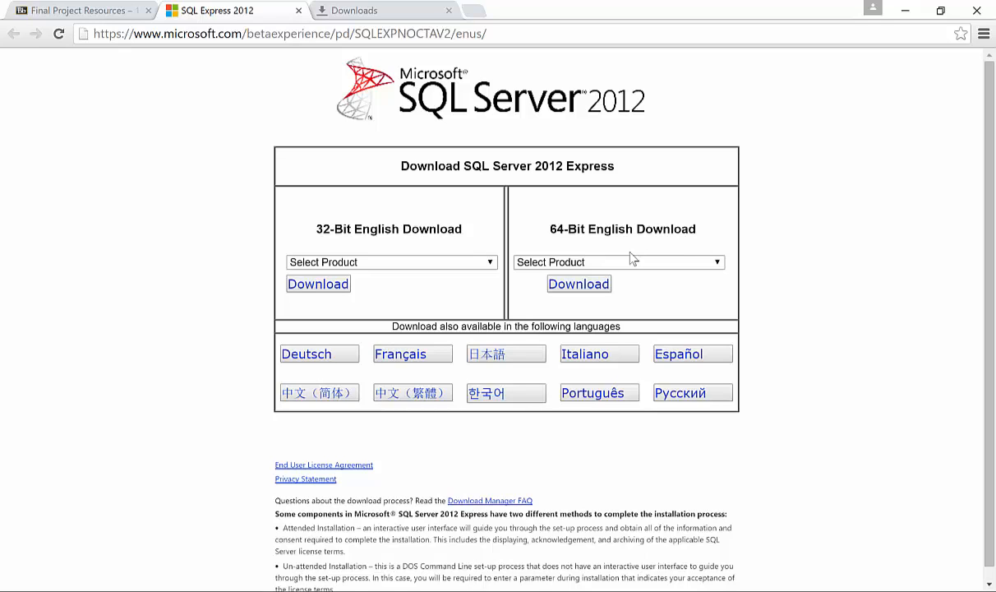
click(618, 262)
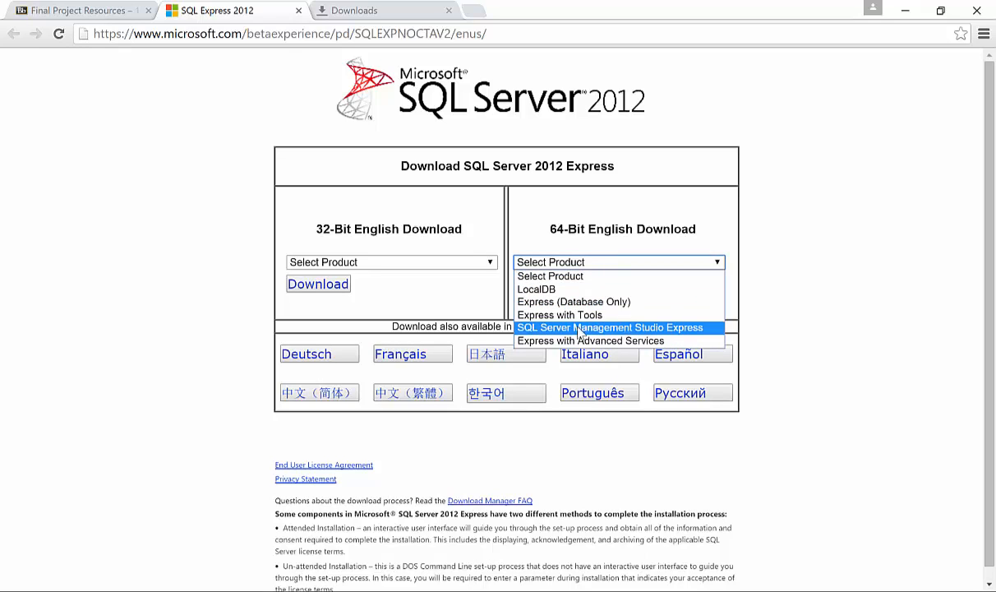
mouse_move(560, 316)
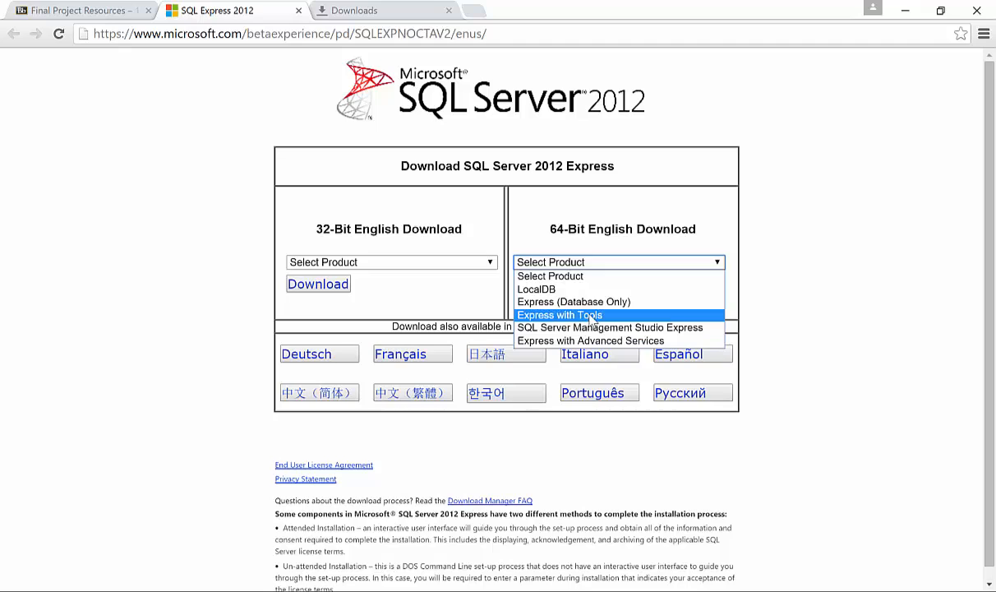
click(560, 315)
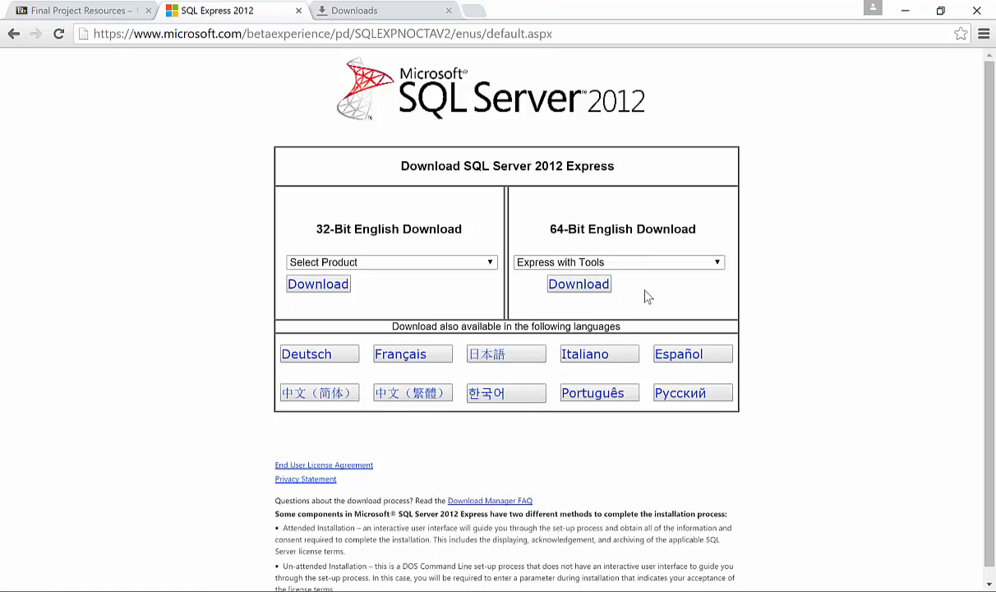
mouse_move(579, 292)
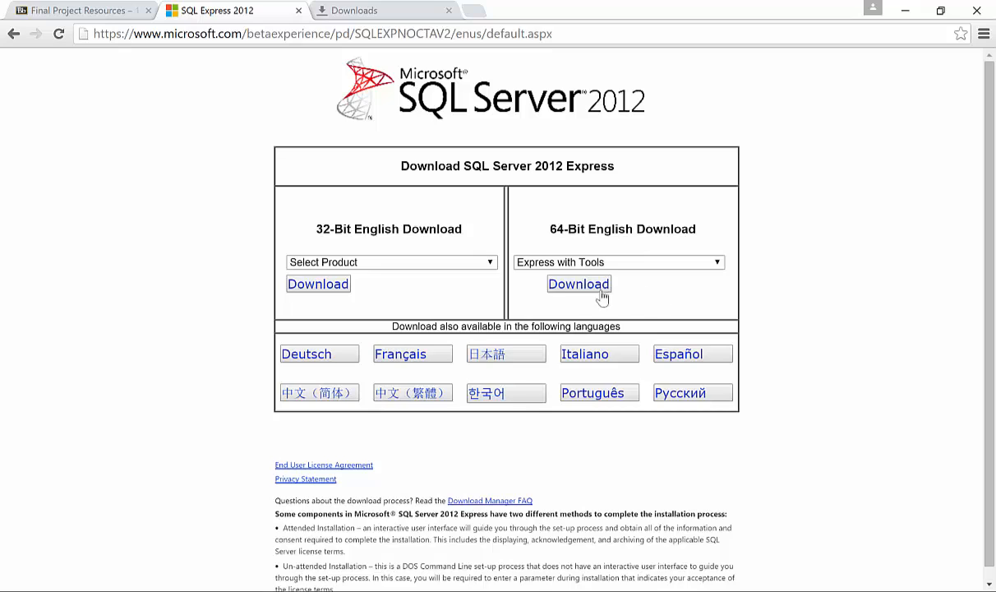
mouse_move(454, 181)
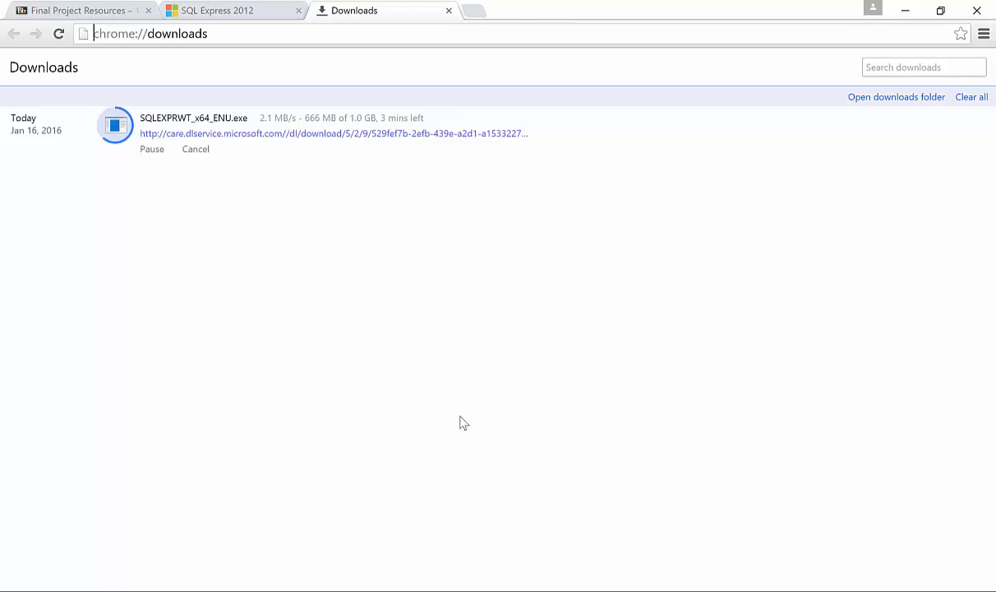
mouse_move(485, 391)
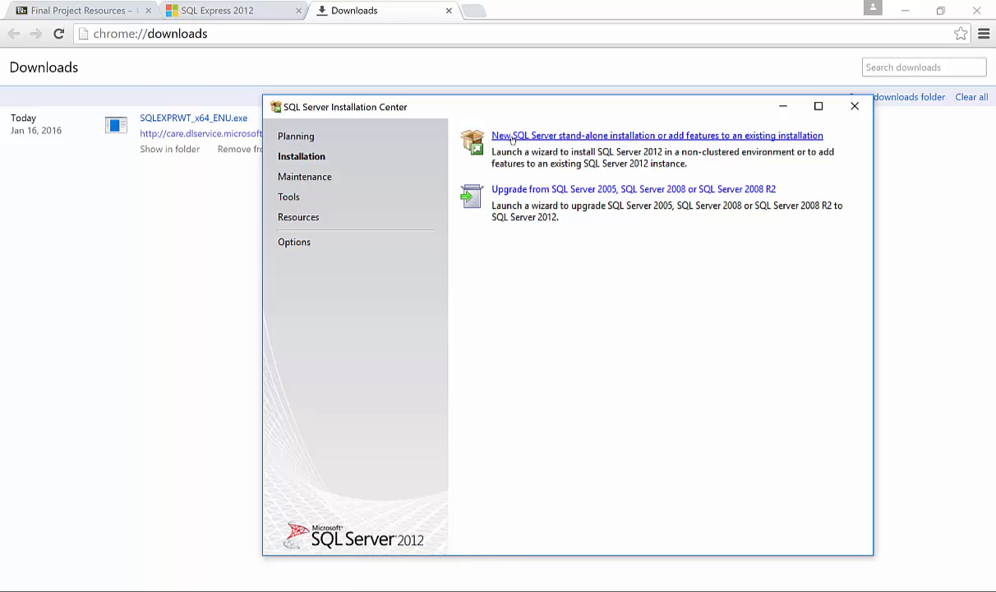
mouse_move(621, 177)
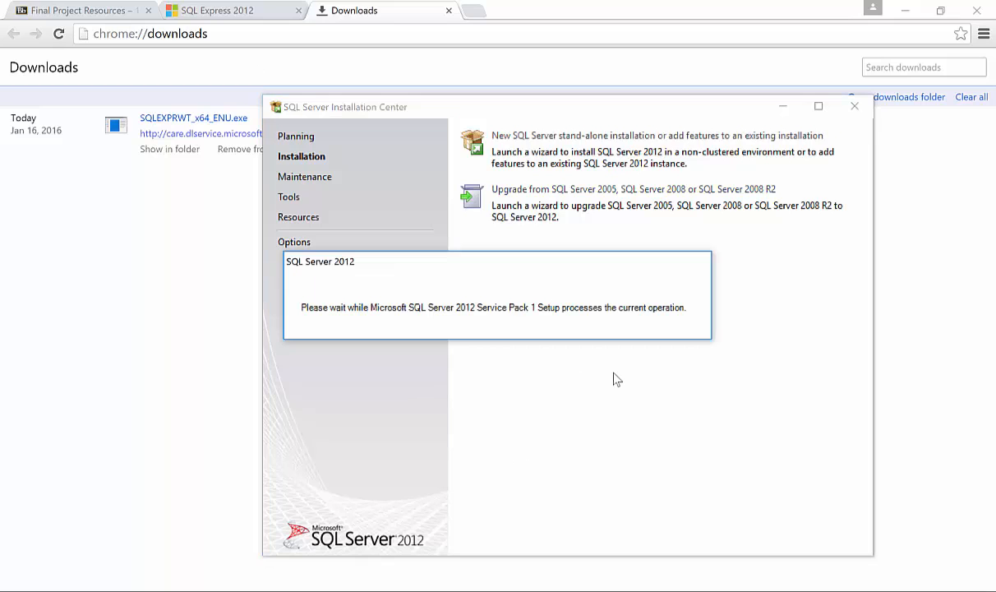
mouse_move(610, 408)
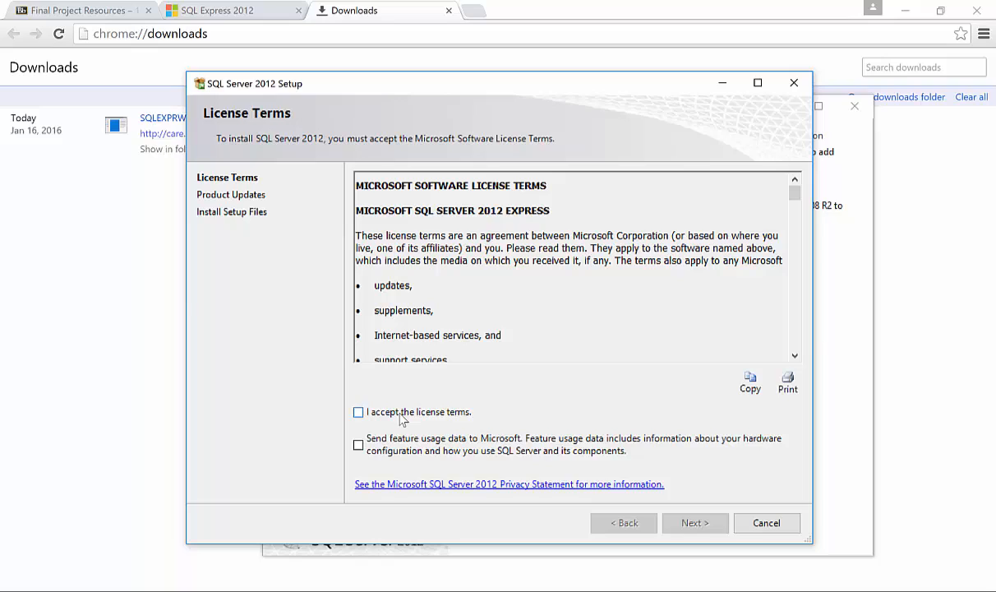
- Accept the license terms and continue through Product Updates to install setup files
click(358, 411)
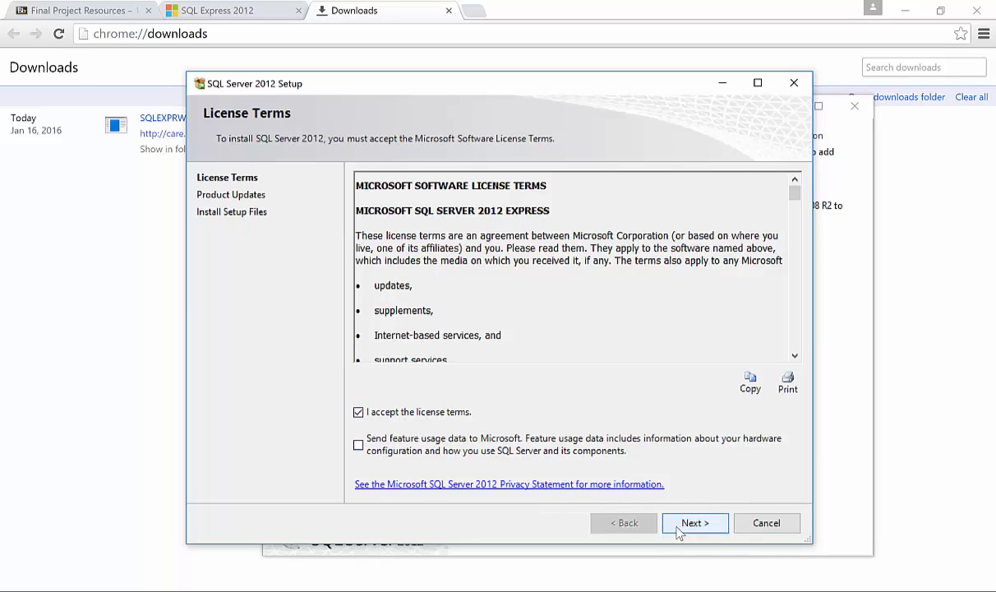
mouse_move(355, 265)
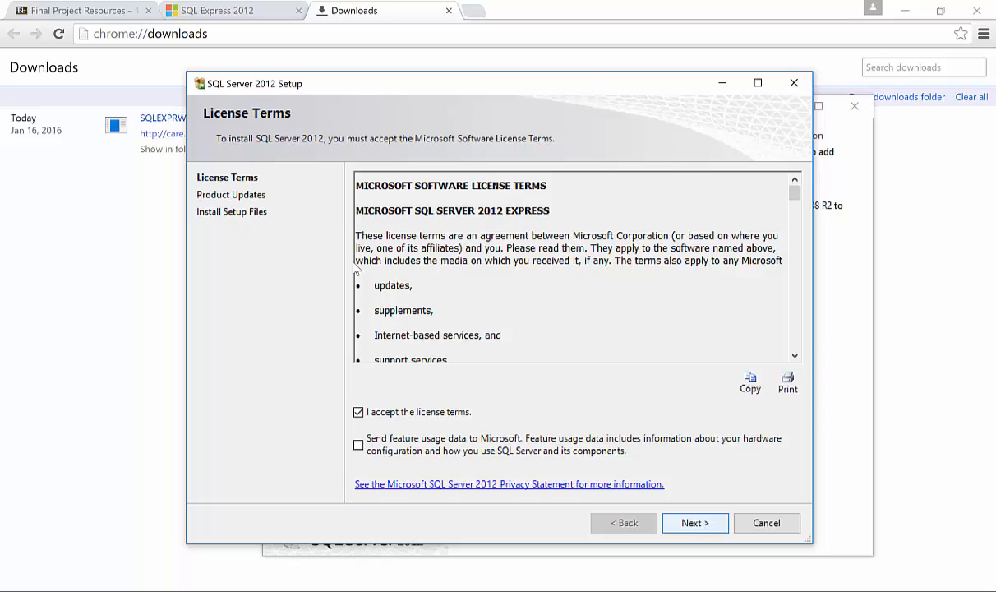
click(693, 523)
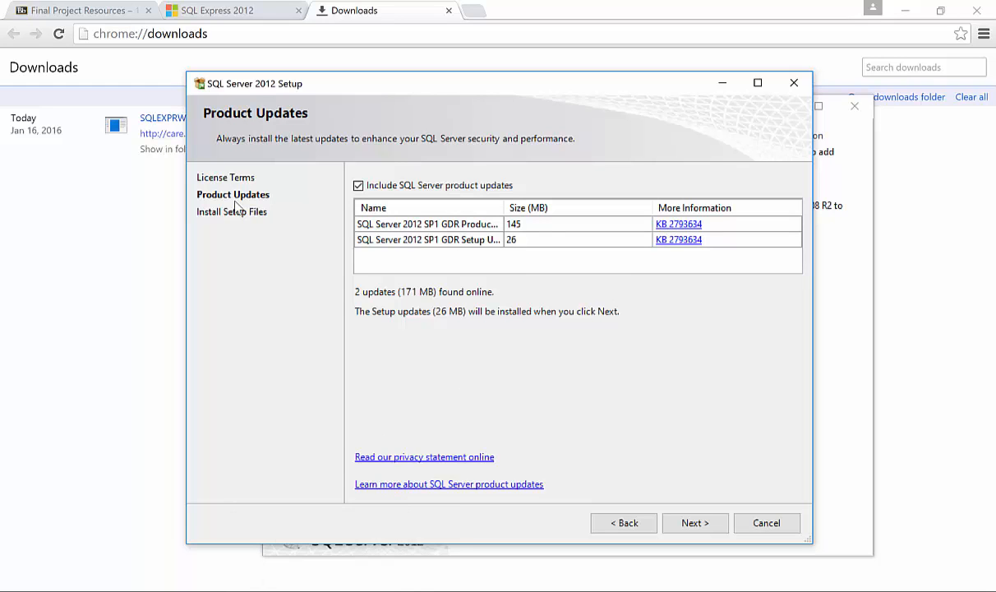
mouse_move(577, 364)
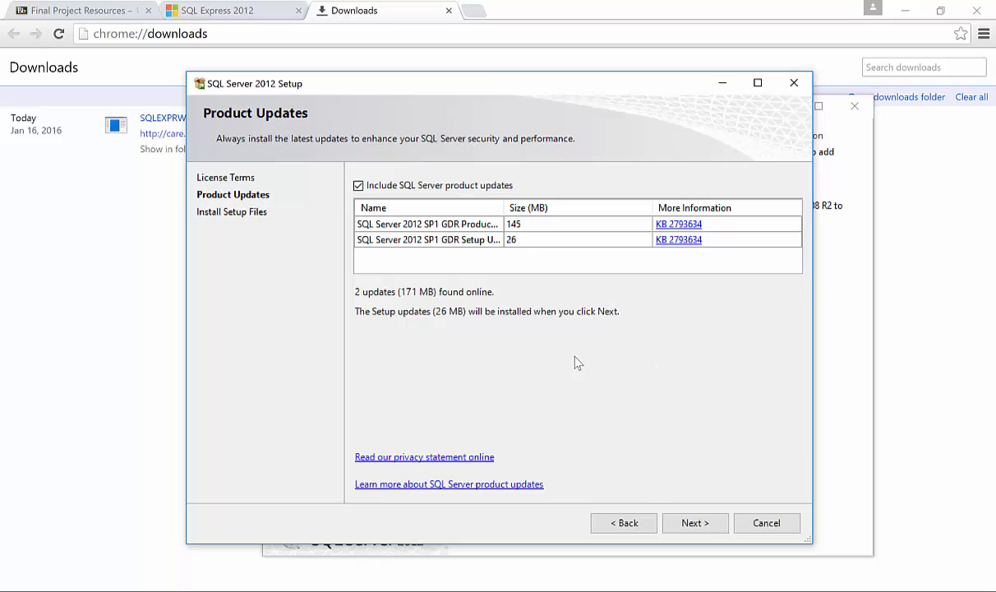
click(695, 523)
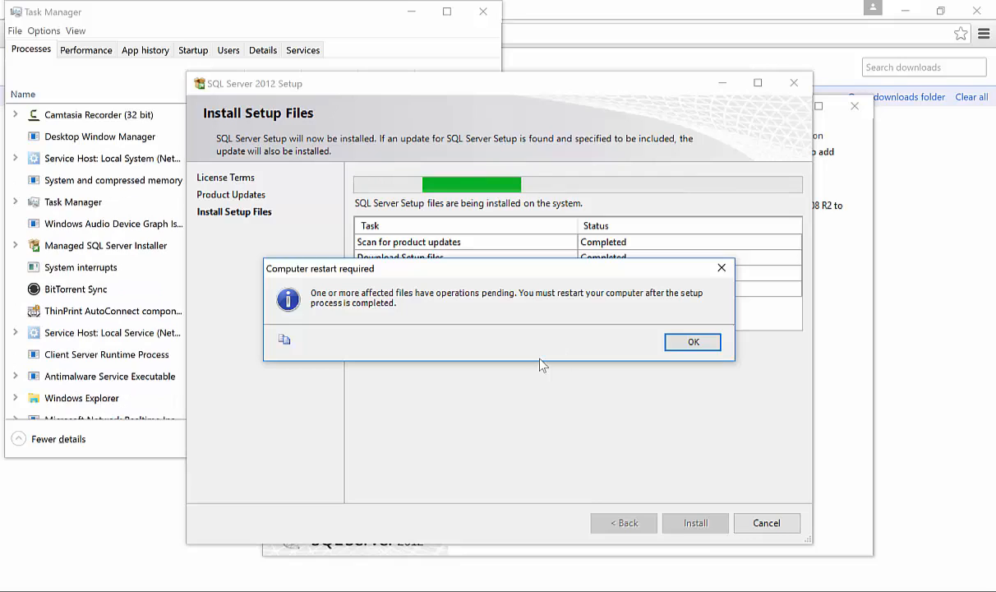
- Dismiss the computer restart required warning
click(692, 342)
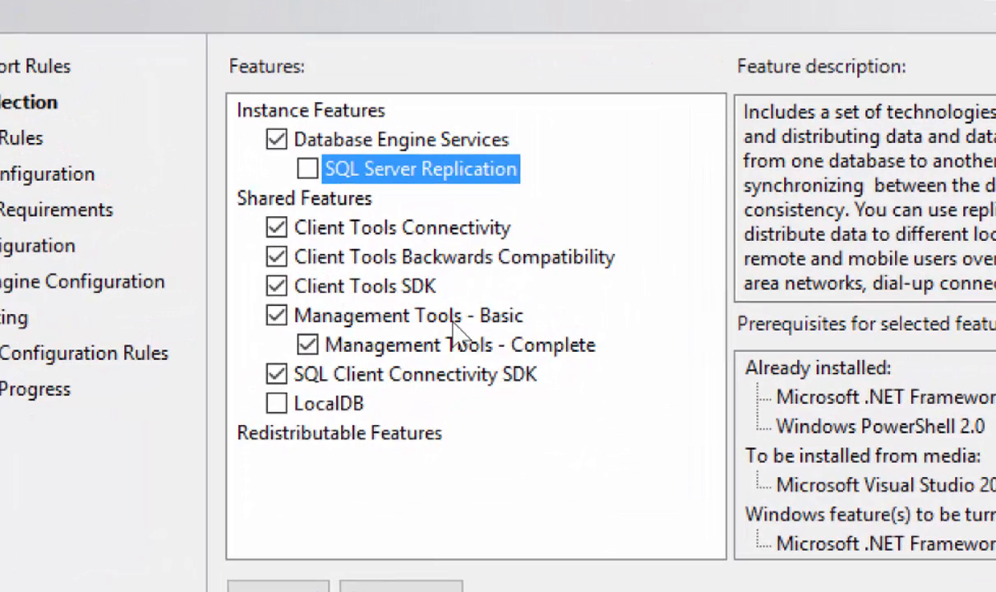
mouse_move(276, 404)
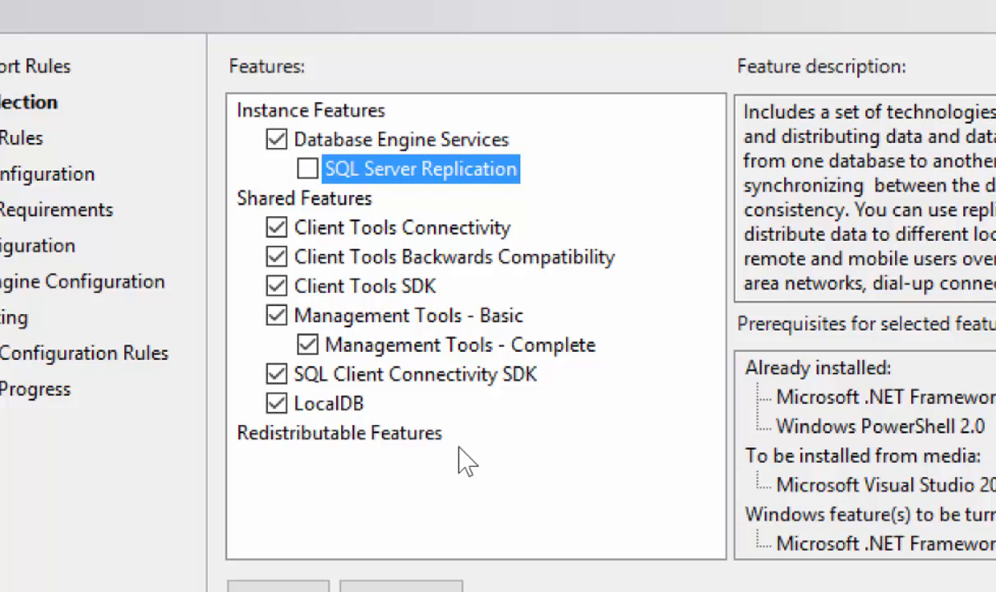
mouse_move(337, 506)
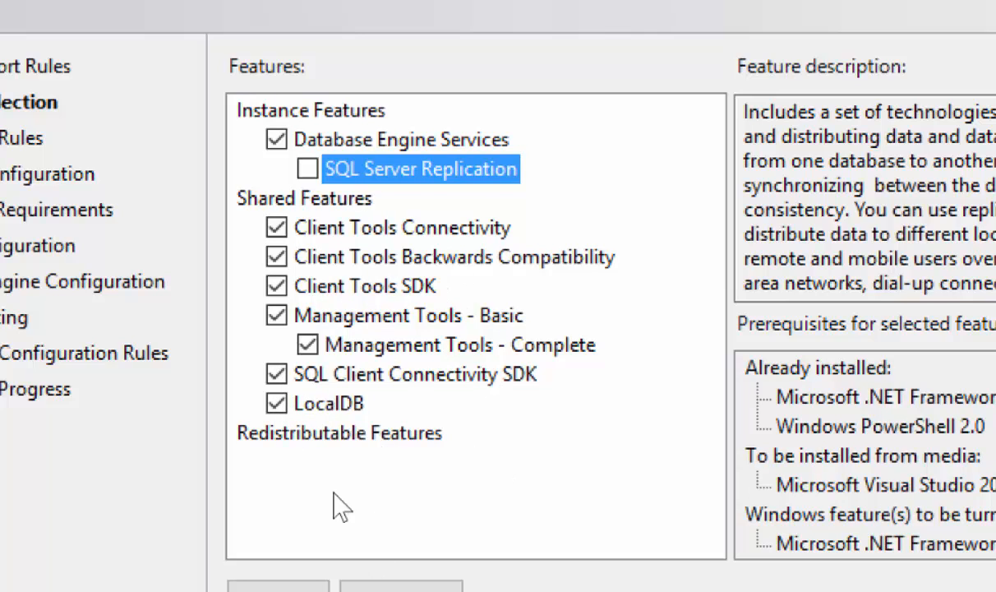
mouse_move(532, 460)
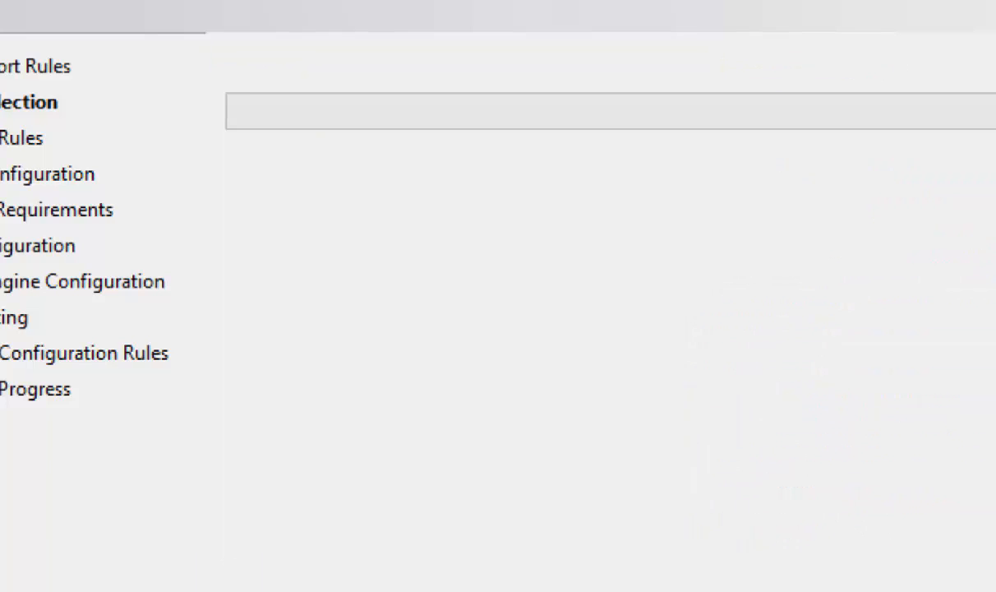
- Keep the named instance SQLExpress with instance ID SQLEXPRESS
click(46, 174)
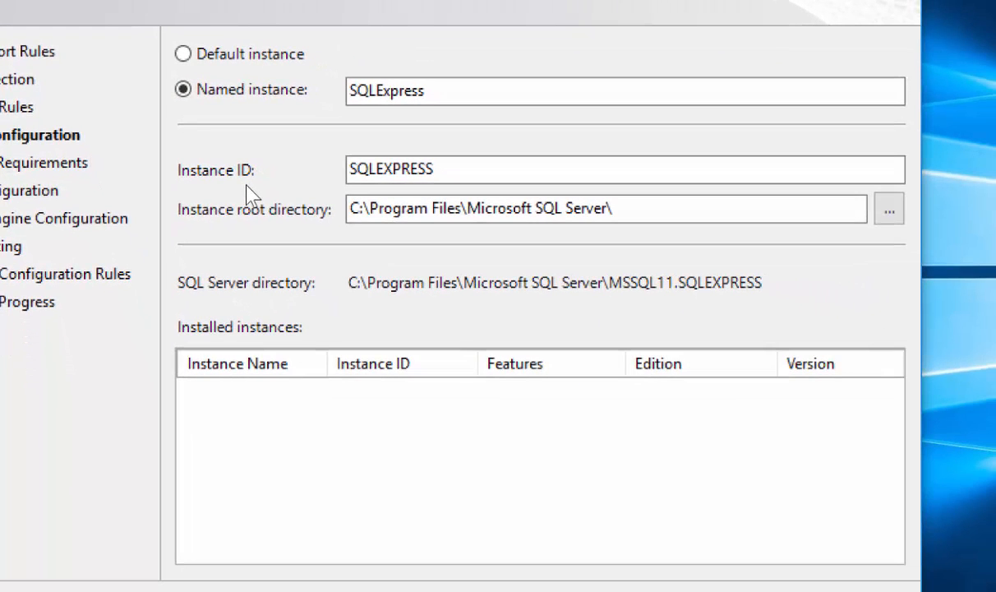
mouse_move(351, 182)
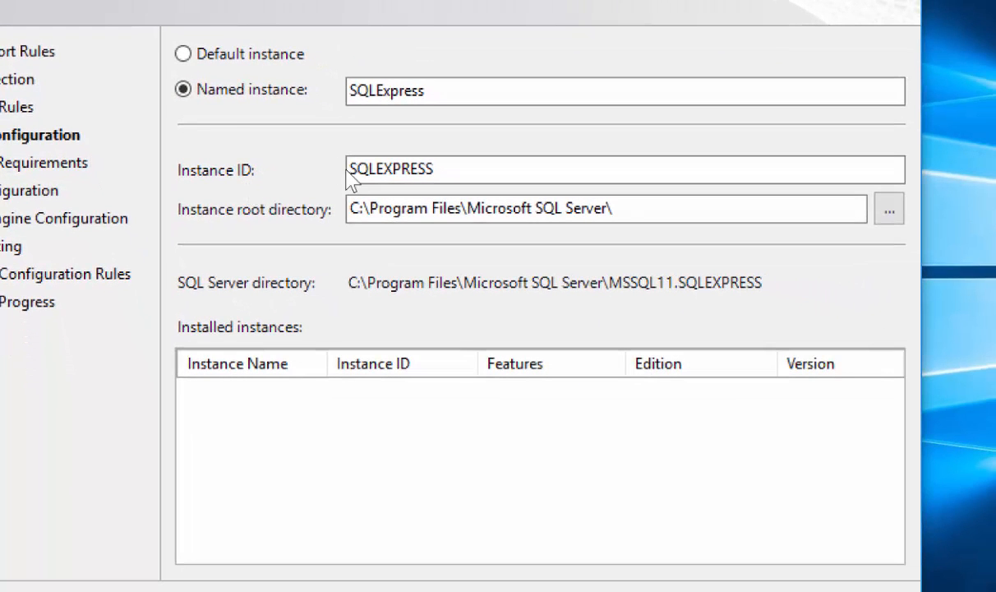
mouse_move(335, 137)
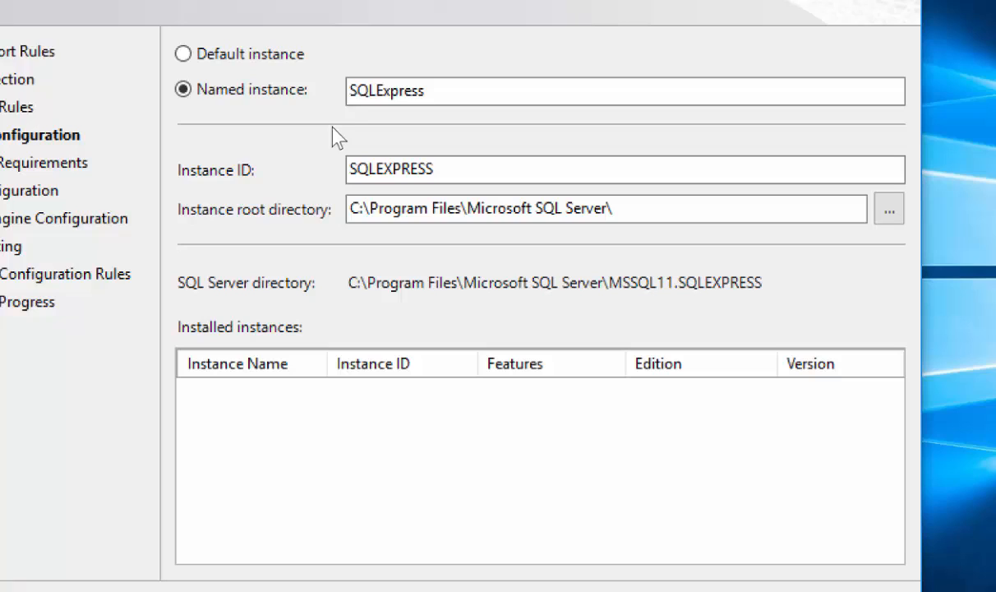
click(452, 90)
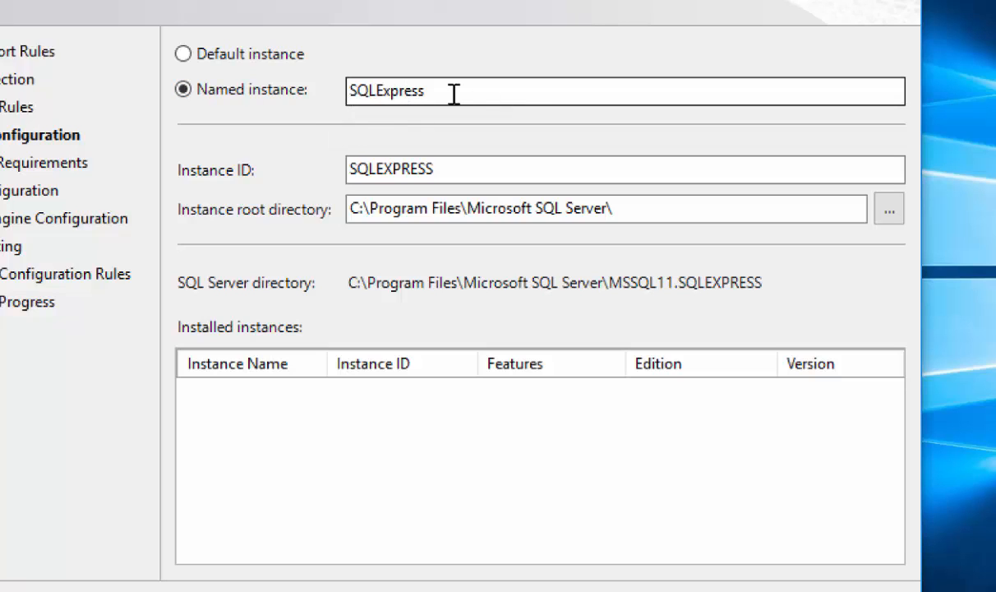
mouse_move(444, 96)
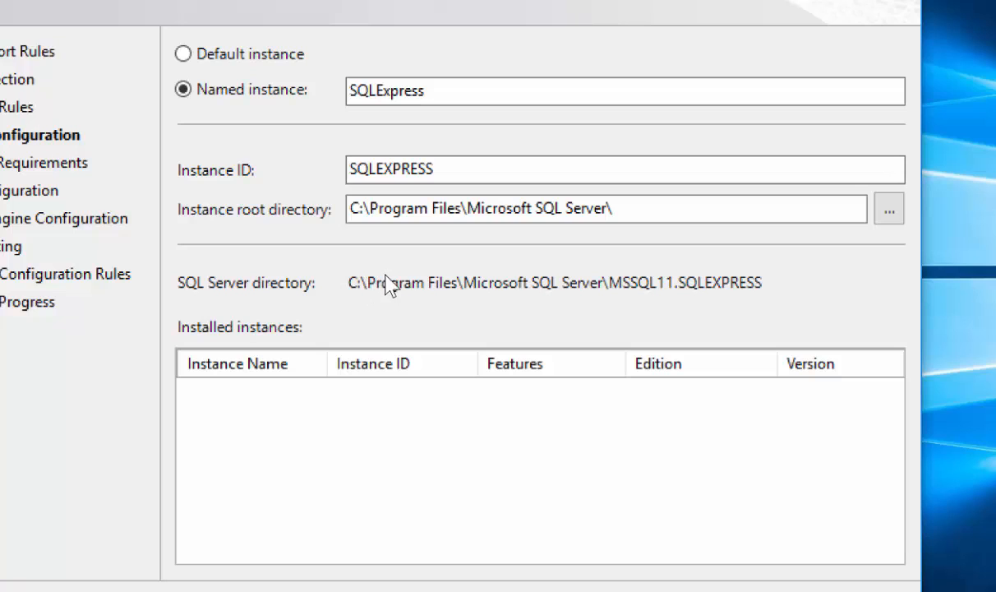
mouse_move(693, 583)
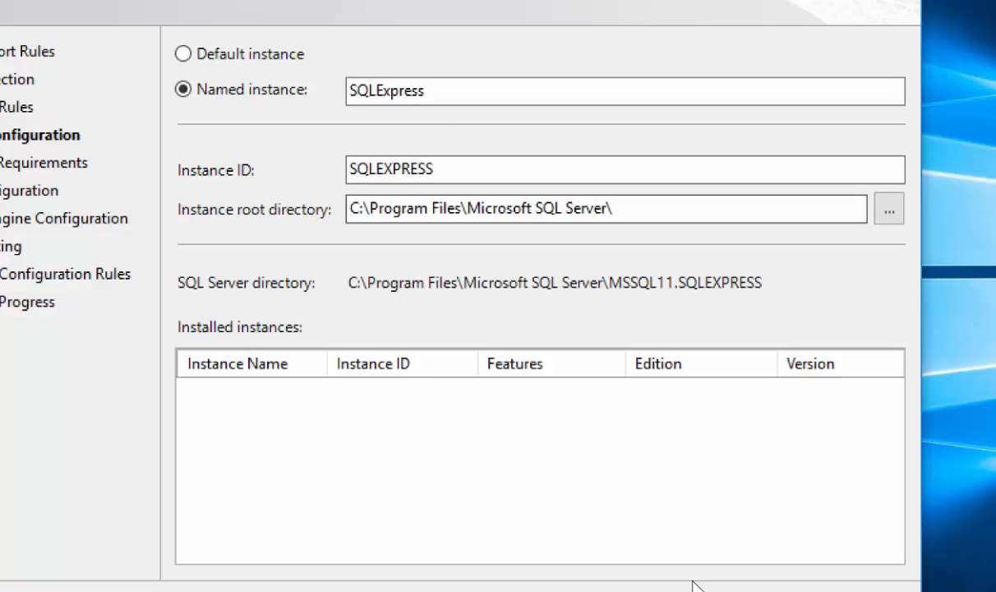
mouse_move(493, 570)
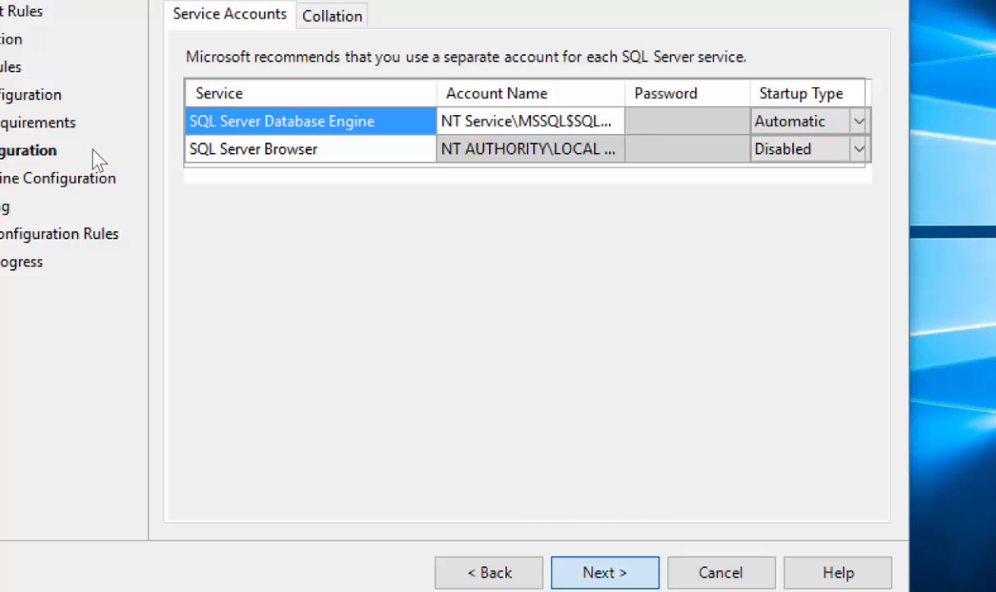
- Select Mixed Mode authentication and enter the sa password
click(595, 572)
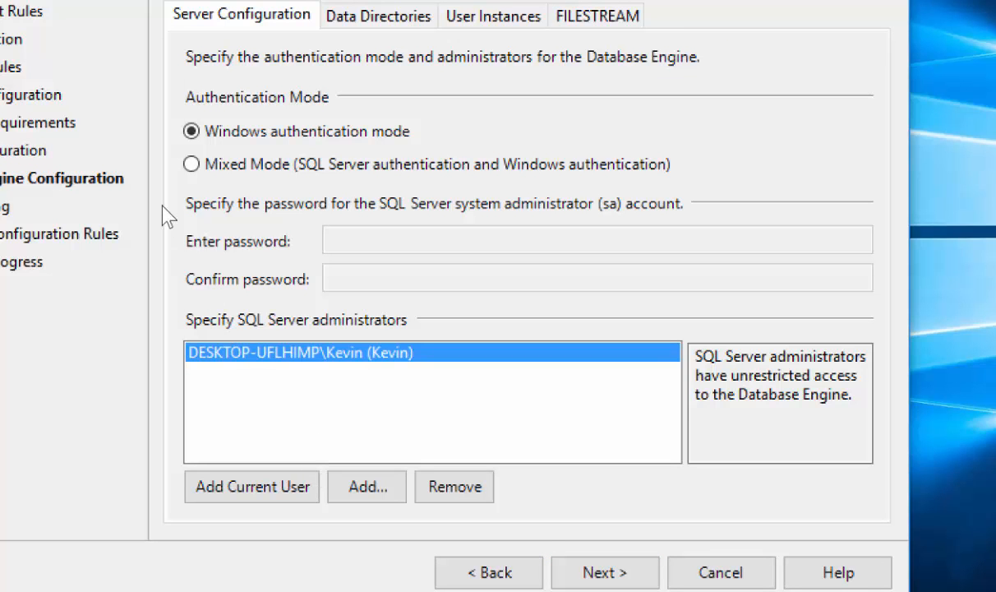
click(190, 165)
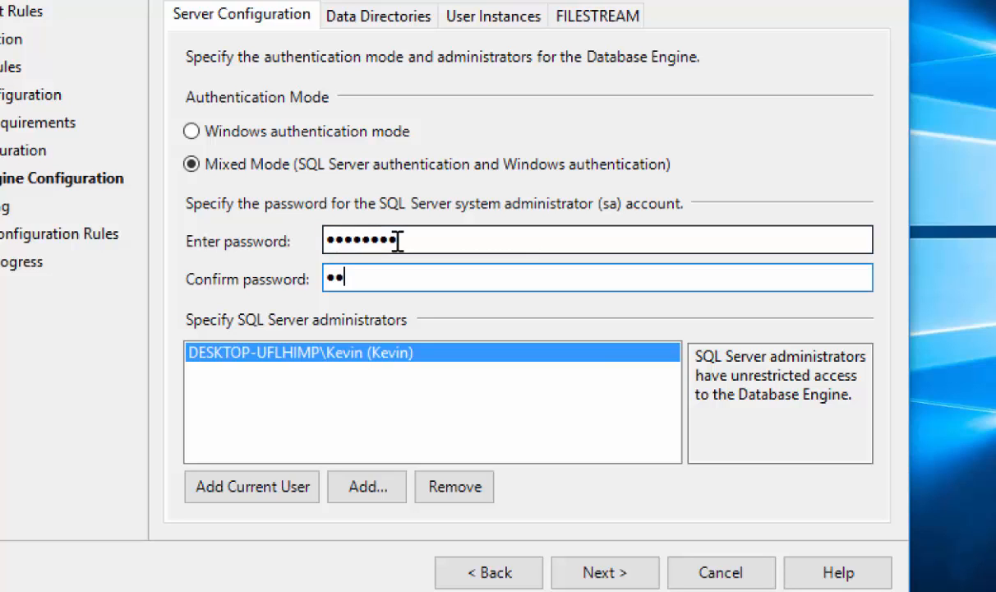
text(••)
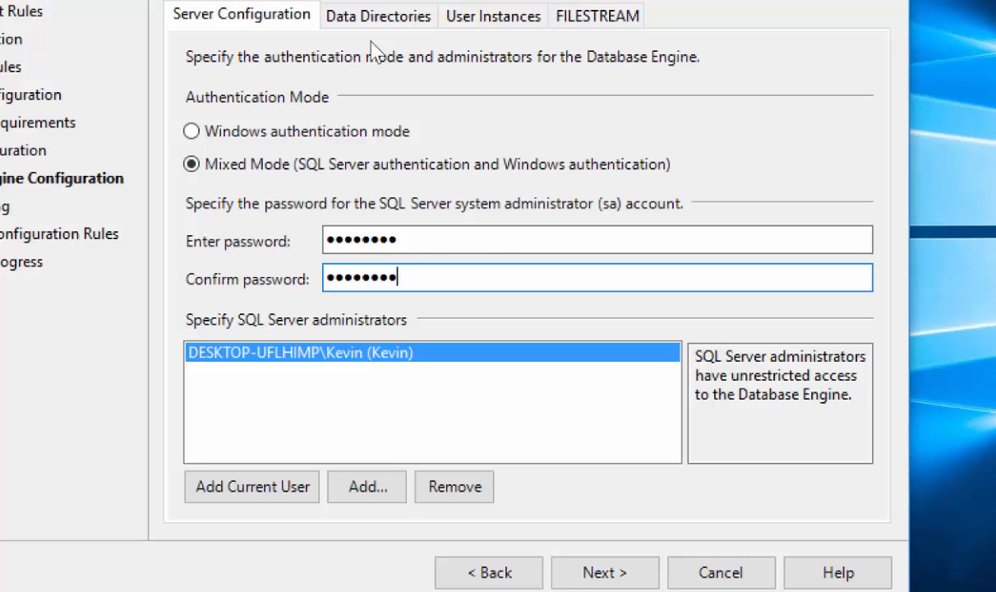
- Review Data Directories, clear the sa password error on Server Configuration, and continue to Error Reporting
click(378, 16)
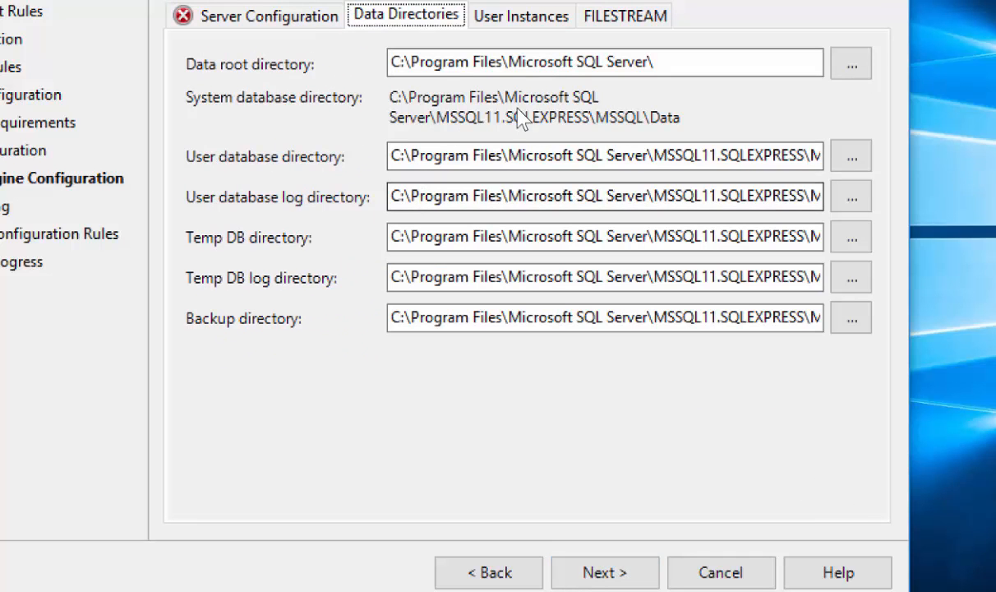
mouse_move(403, 263)
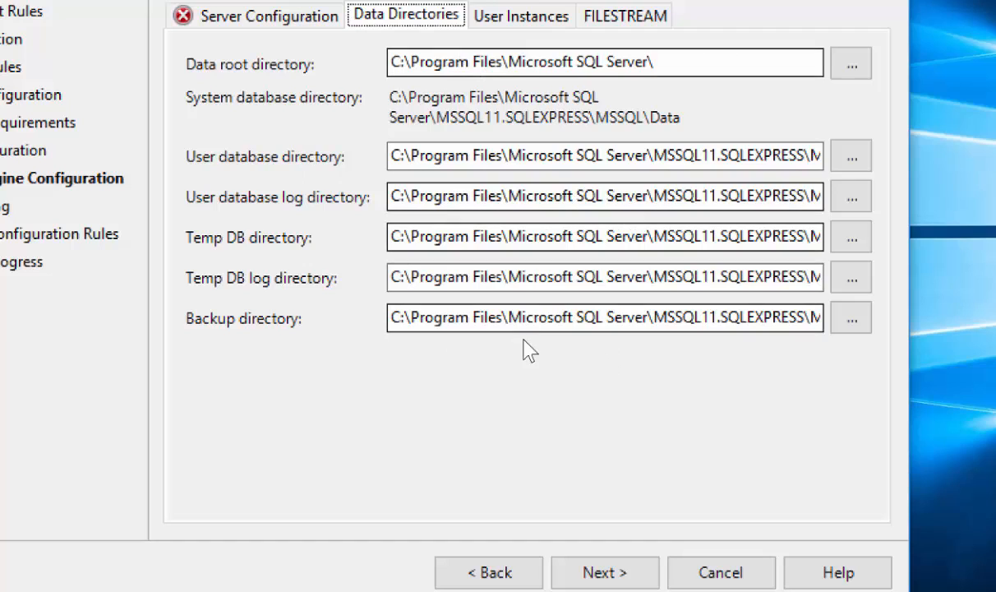
mouse_move(457, 105)
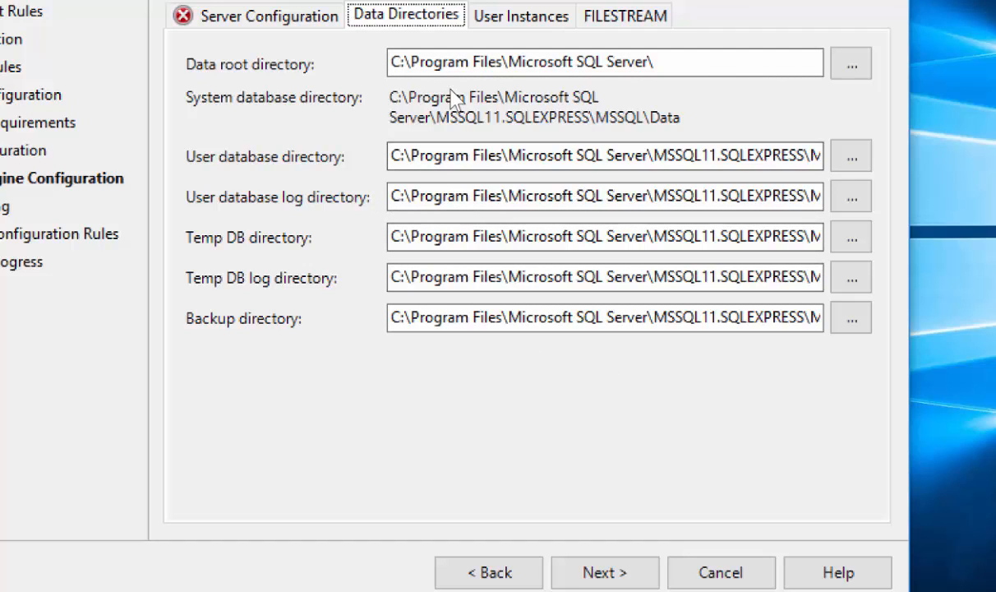
mouse_move(286, 42)
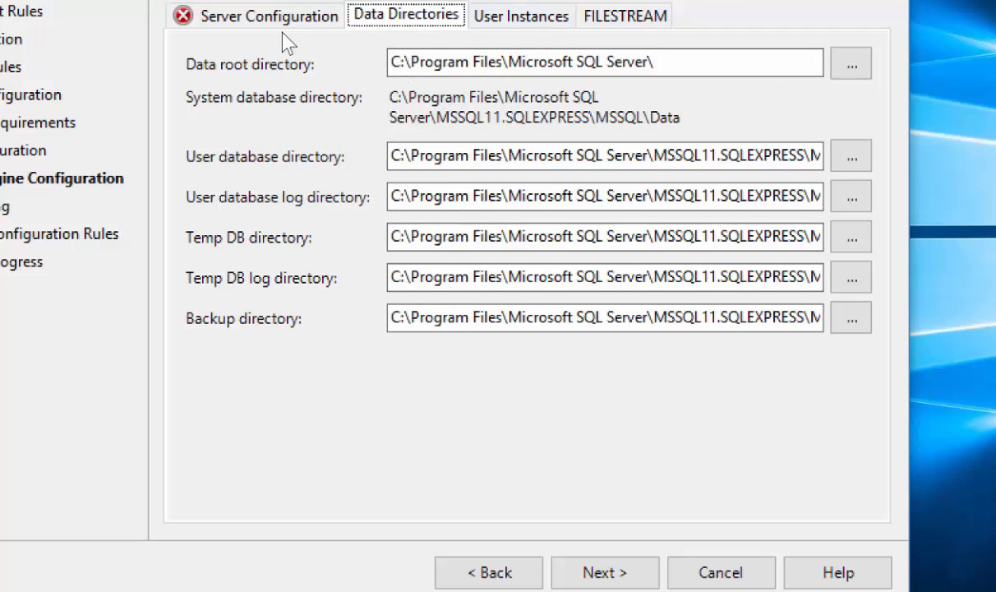
click(270, 16)
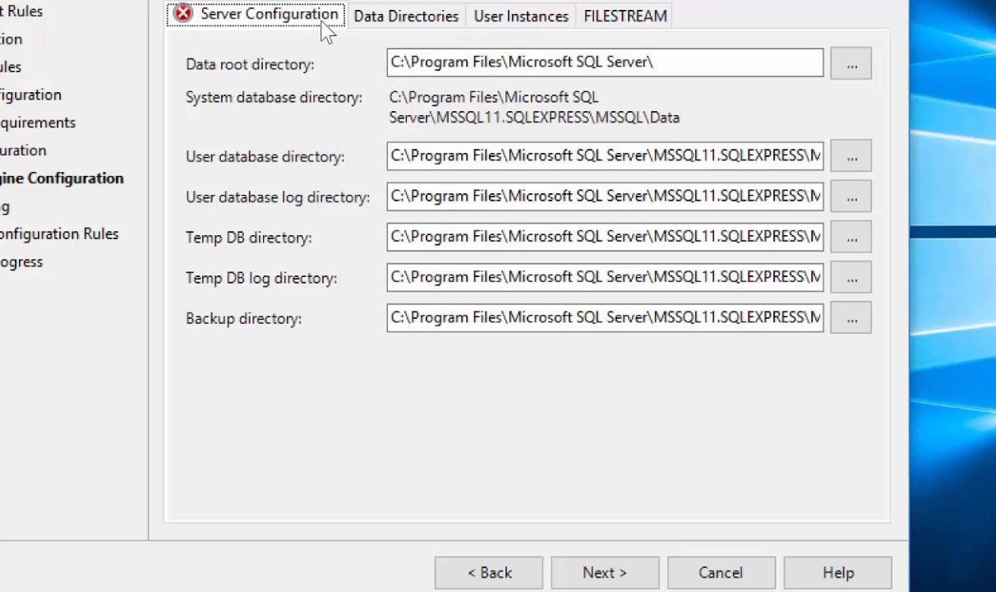
click(406, 16)
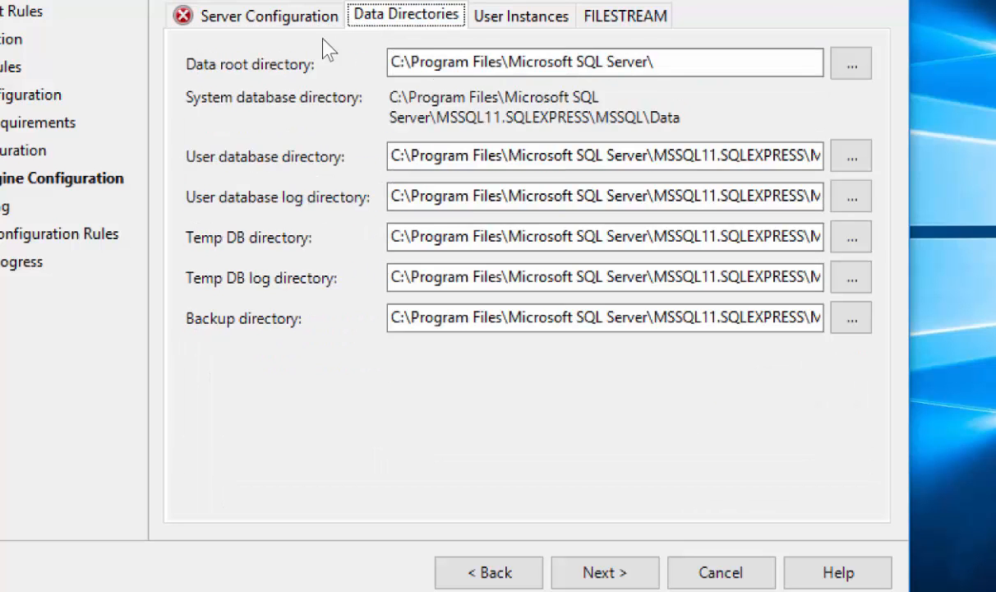
click(269, 16)
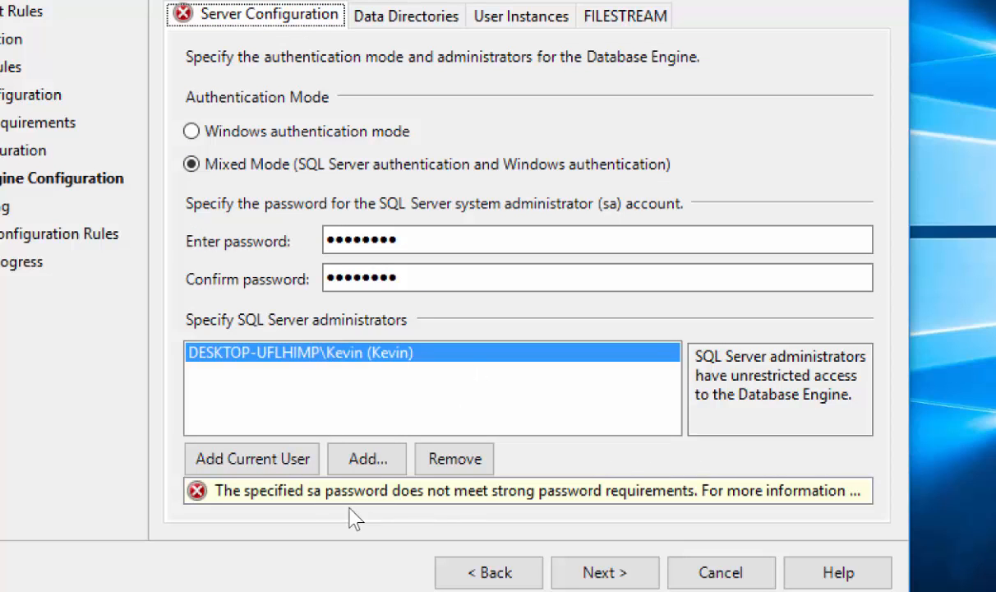
mouse_move(728, 474)
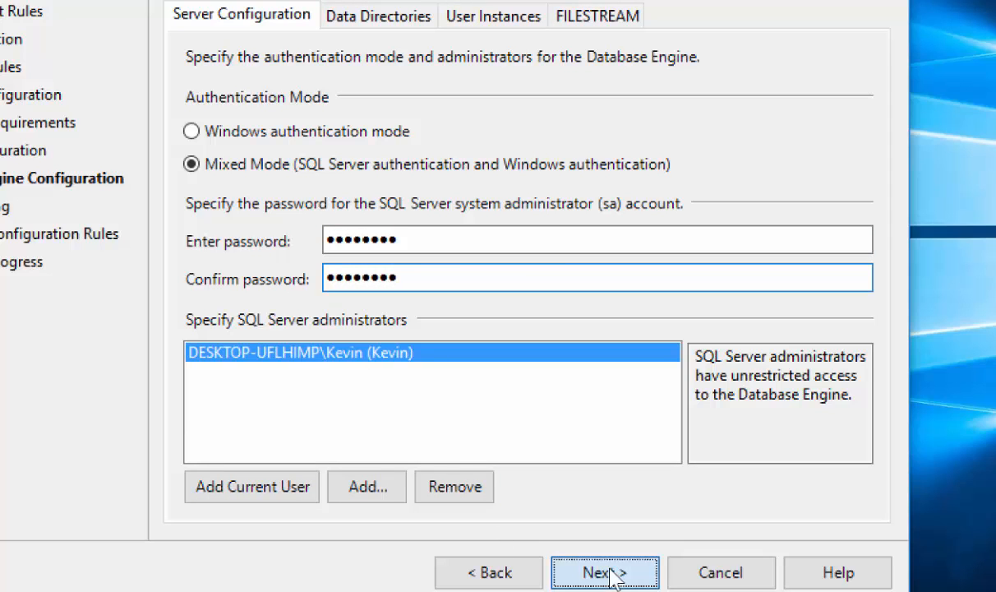
click(603, 572)
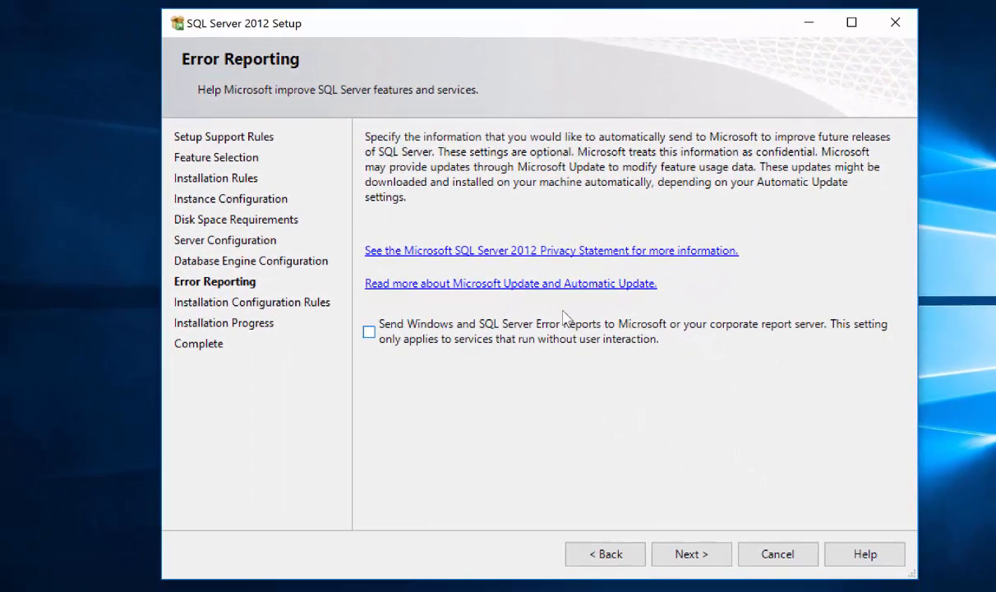
- Continue past Error Reporting and the passed Installation Configuration Rules to start installing
click(690, 554)
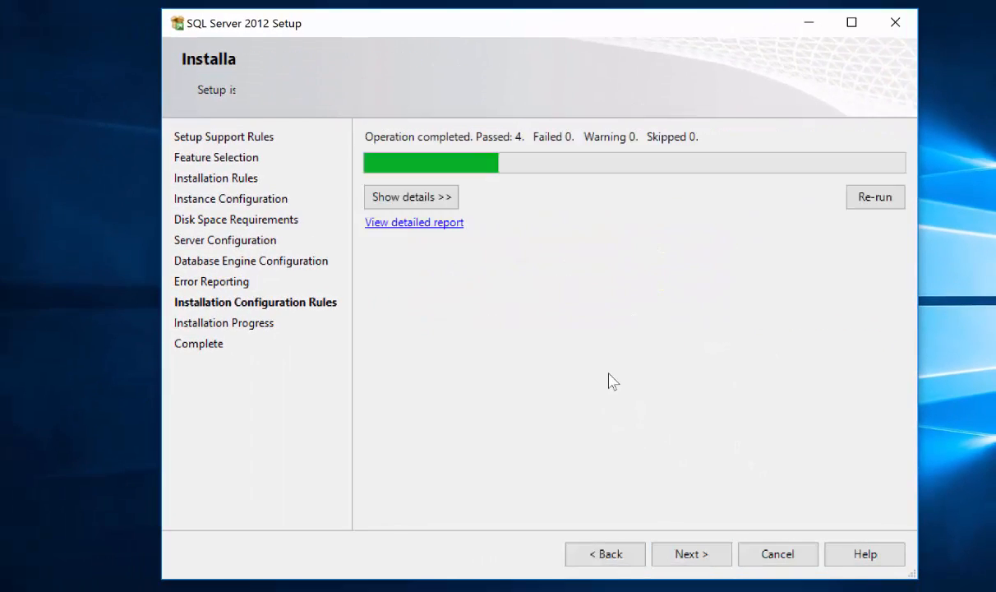
click(690, 553)
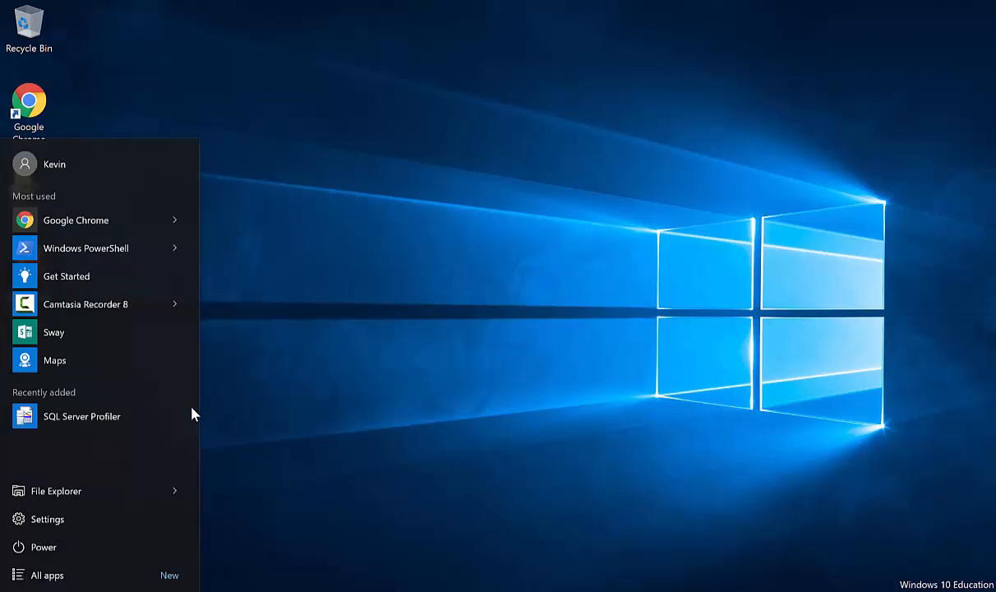
- Search 'sql ma' in the Start menu to launch SQL Server Management Studio
text(sql ma)
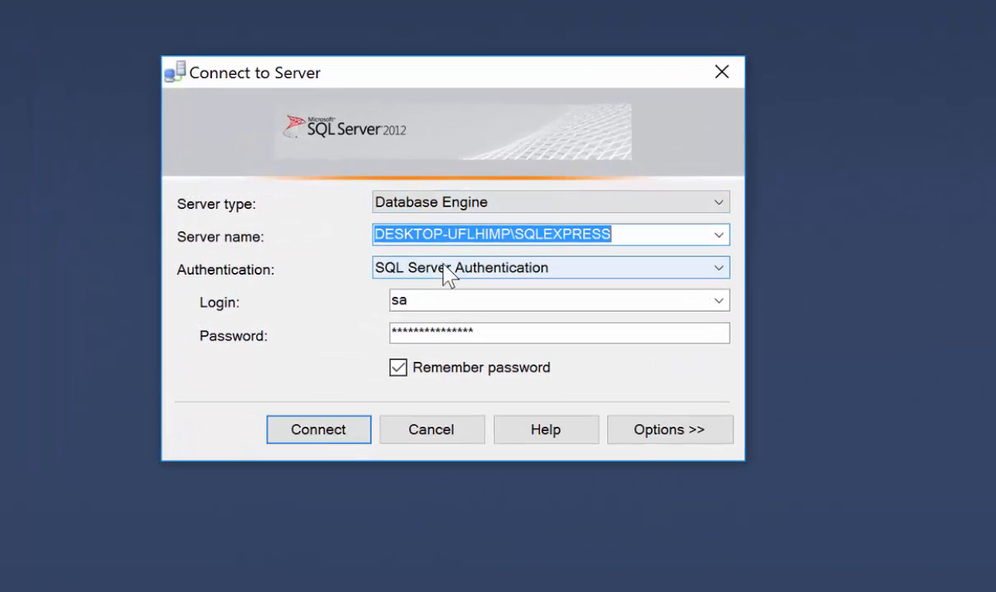
- Set the connection to SQL Server Authentication with login sa and its password
click(549, 266)
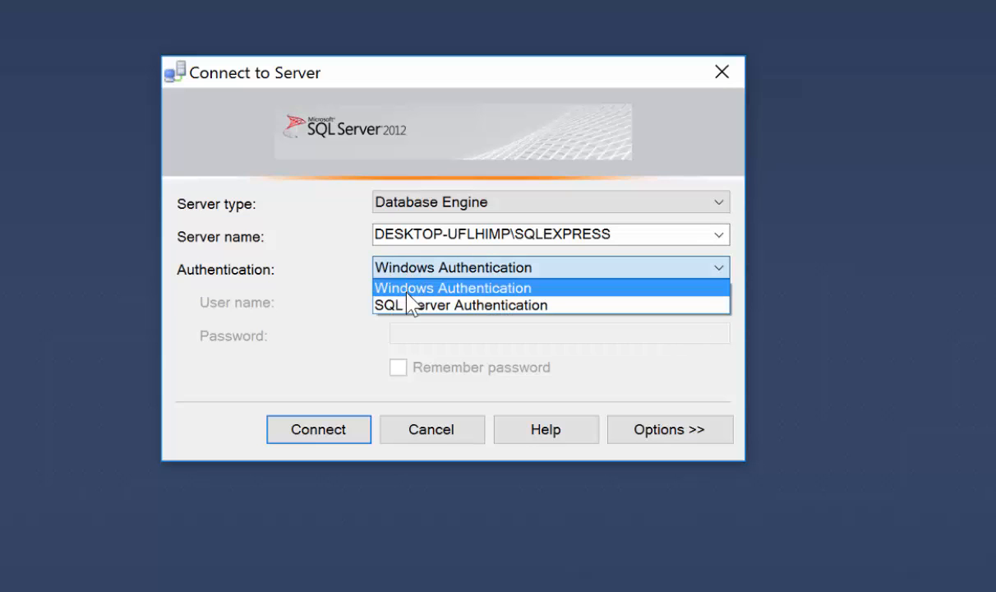
click(466, 304)
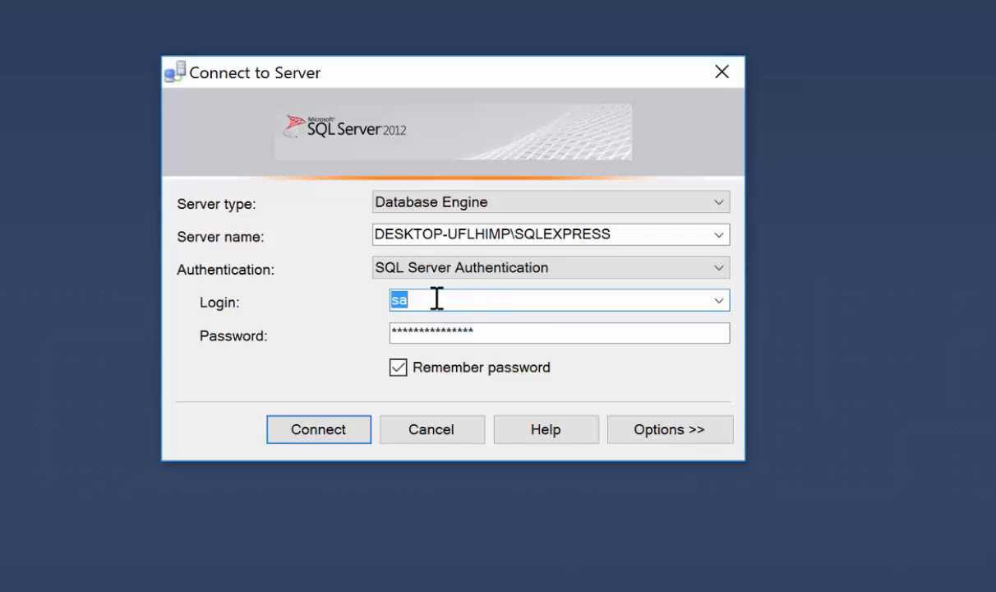
click(558, 332)
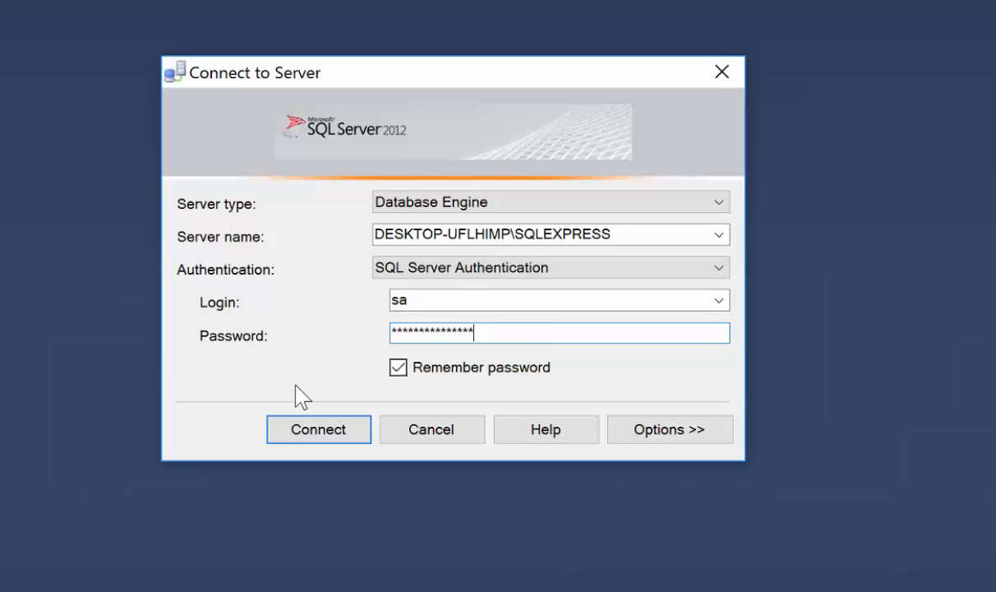
mouse_move(459, 130)
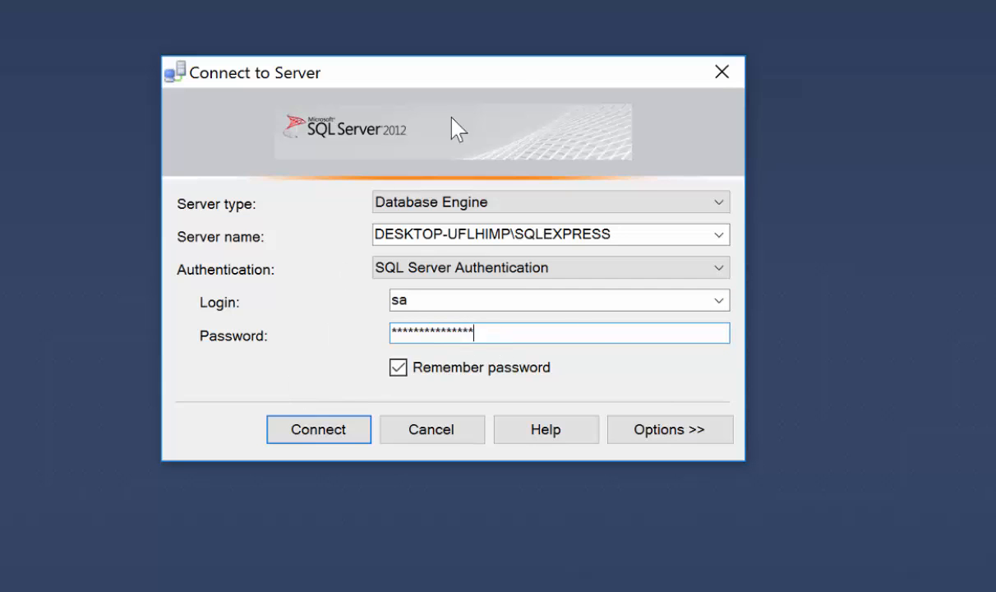
mouse_move(370, 296)
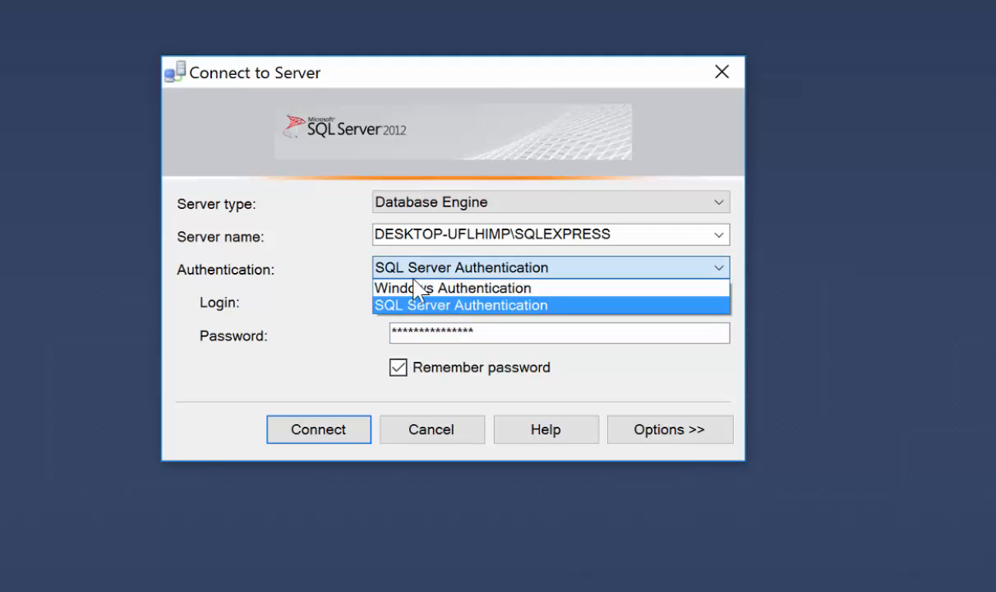
click(460, 304)
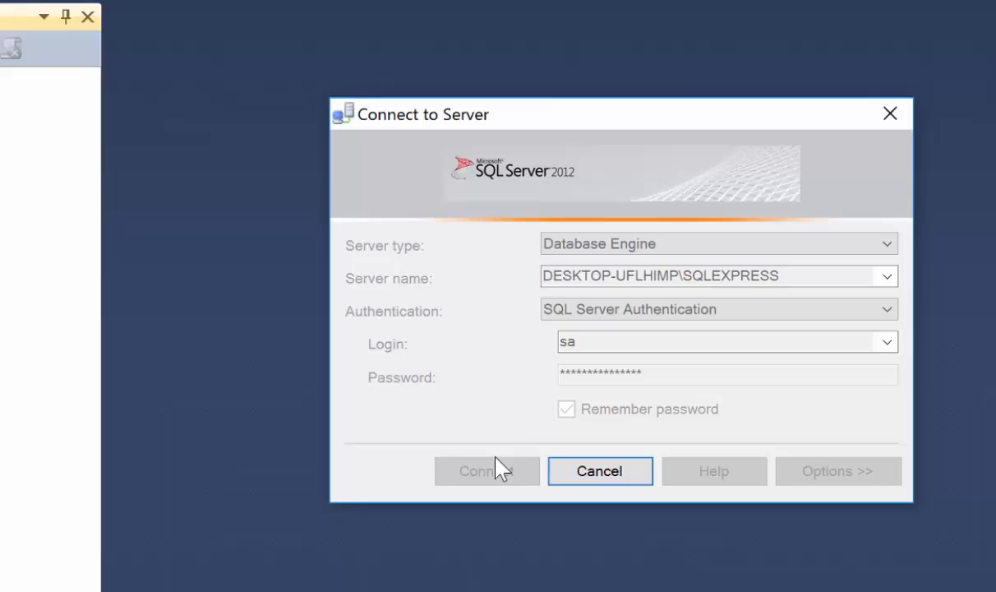
- Connect to DESKTOP-UFLHIMP\SQLEXPRESS and view the server's Security properties page
click(486, 469)
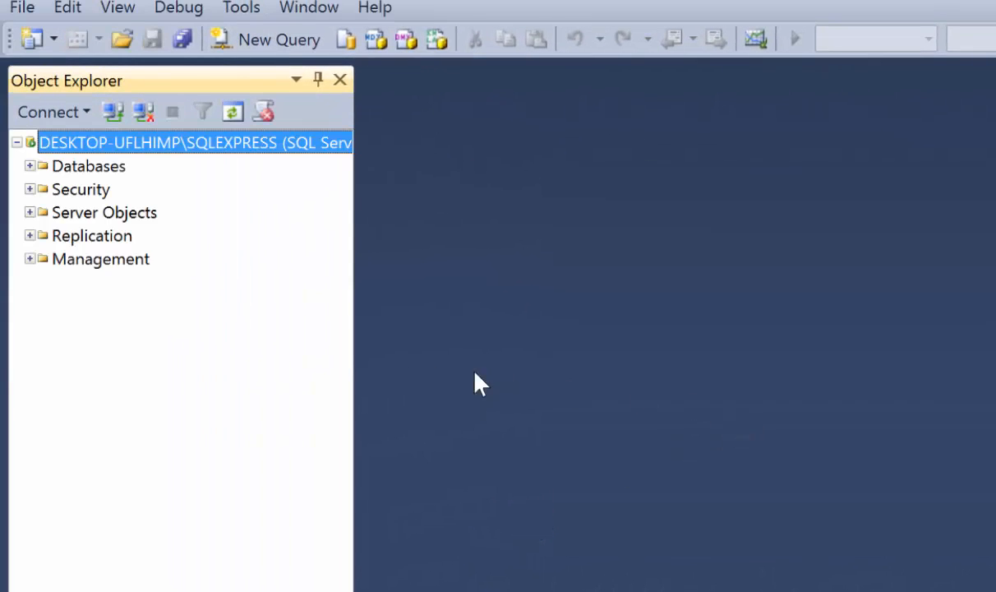
mouse_move(161, 169)
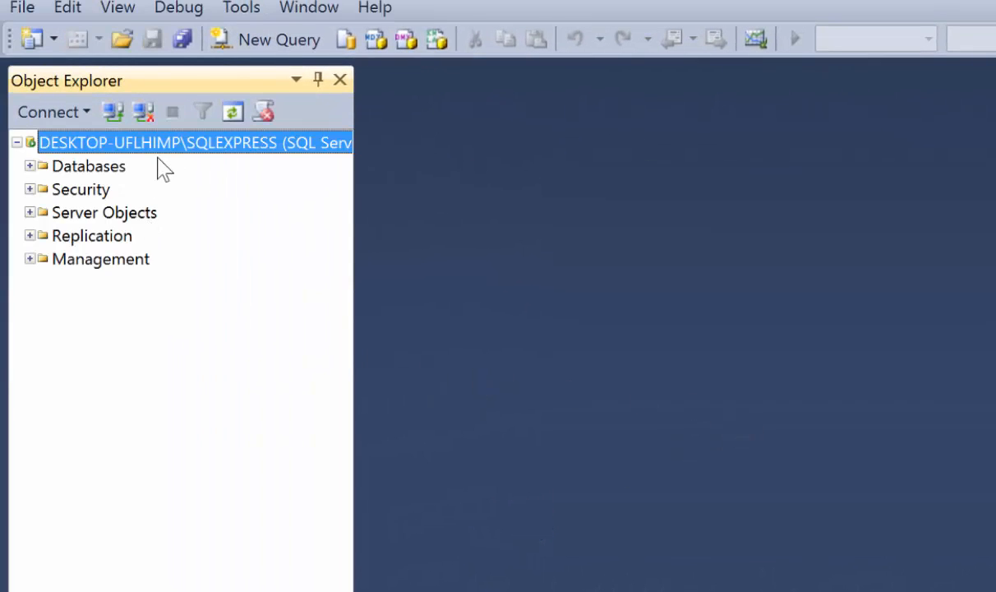
mouse_move(96, 147)
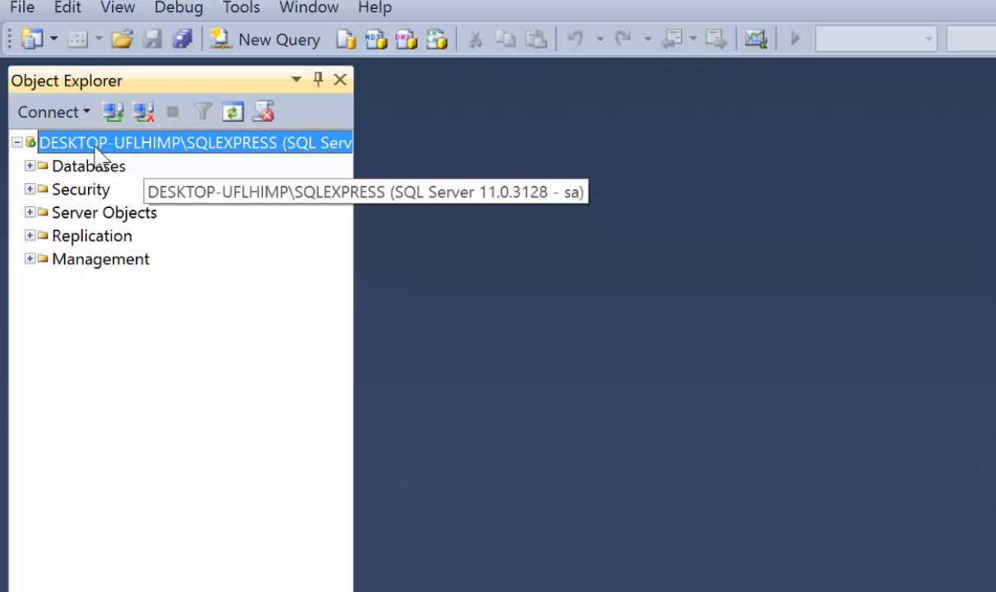
right_click(95, 141)
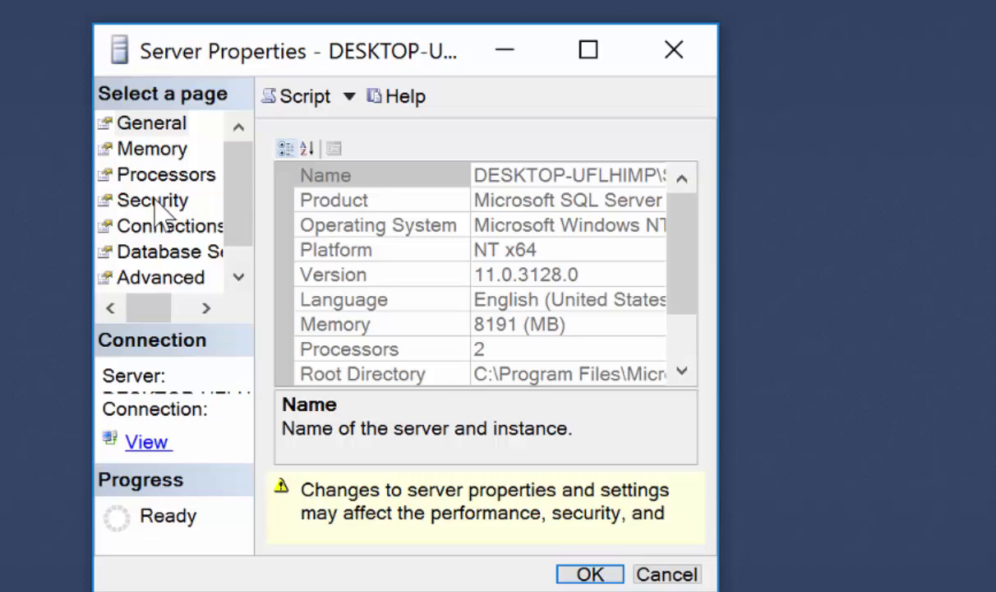
click(151, 200)
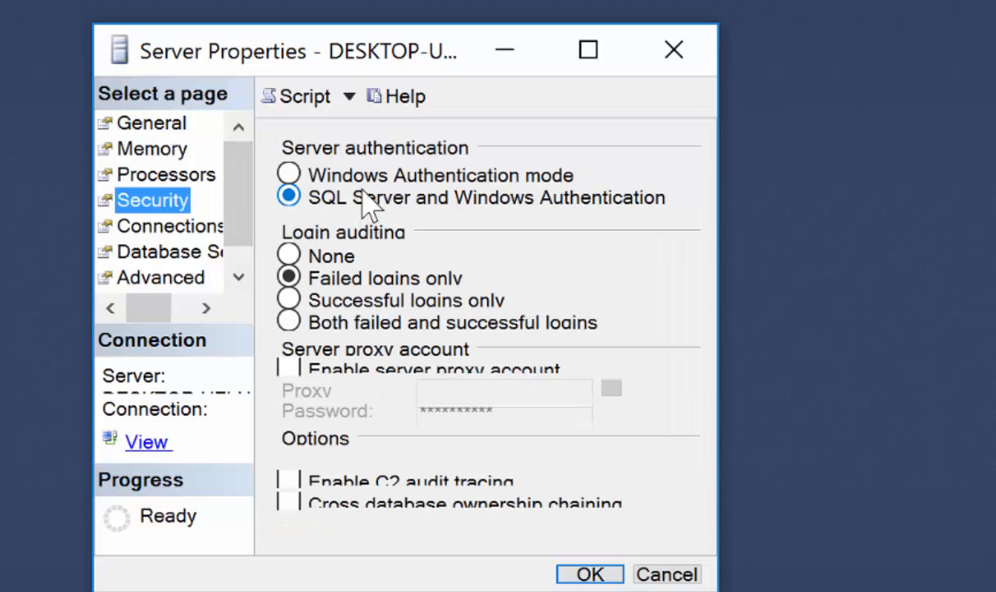
mouse_move(398, 222)
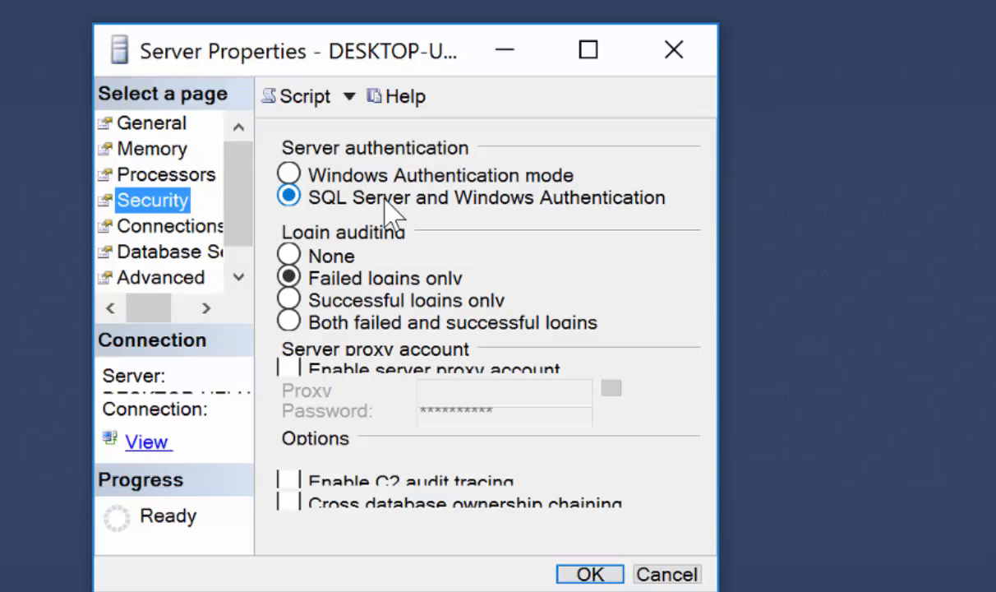
mouse_move(591, 543)
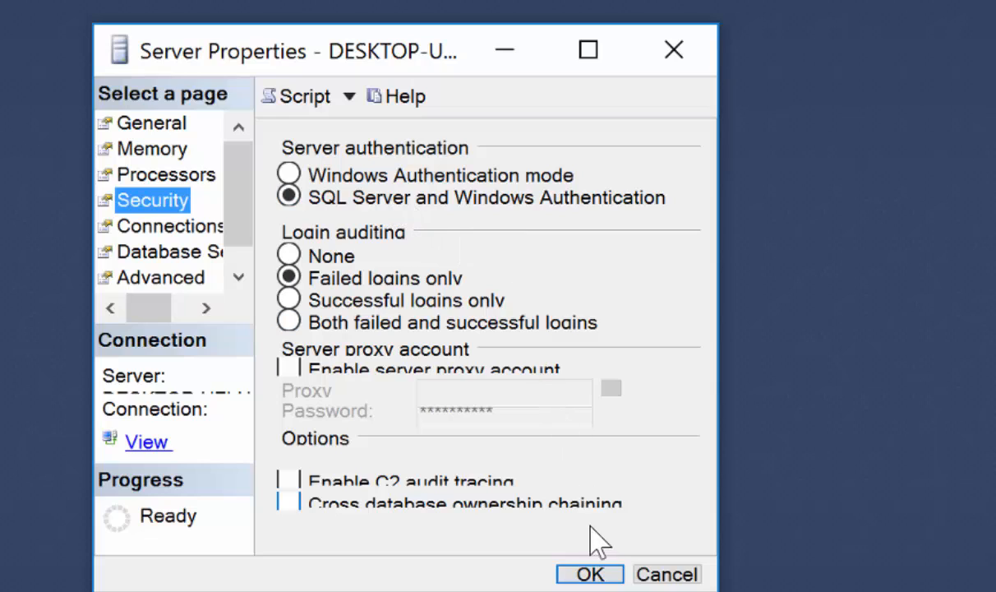
mouse_move(625, 552)
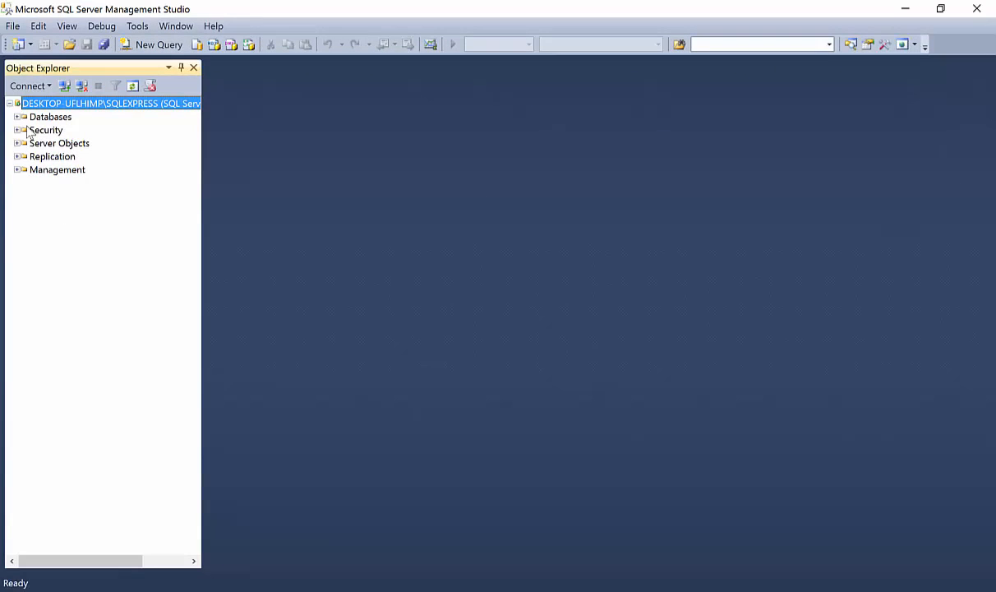
- Review the sa login's properties under Security > Logins and confirm them unchanged
click(20, 130)
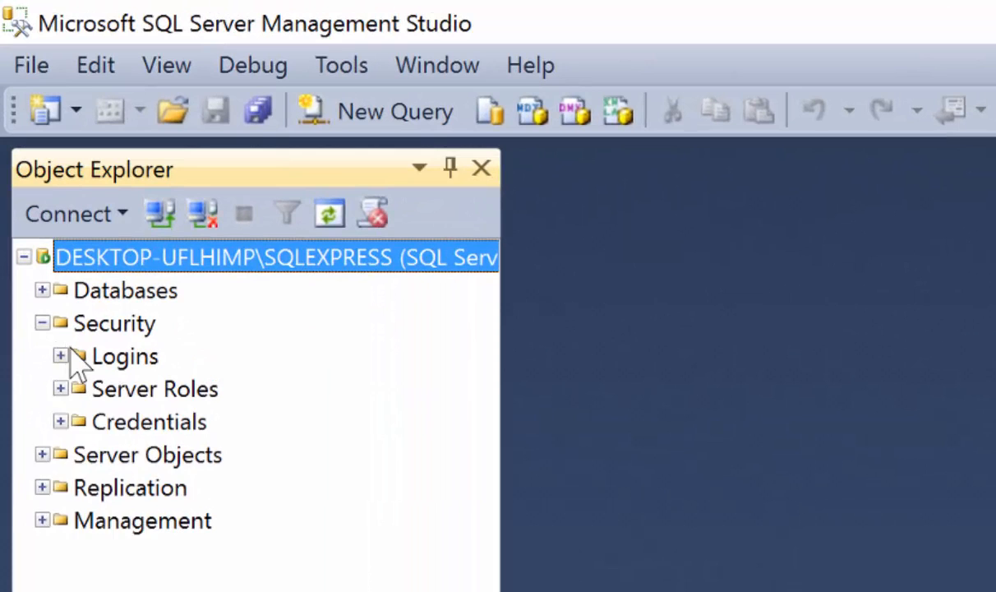
click(61, 355)
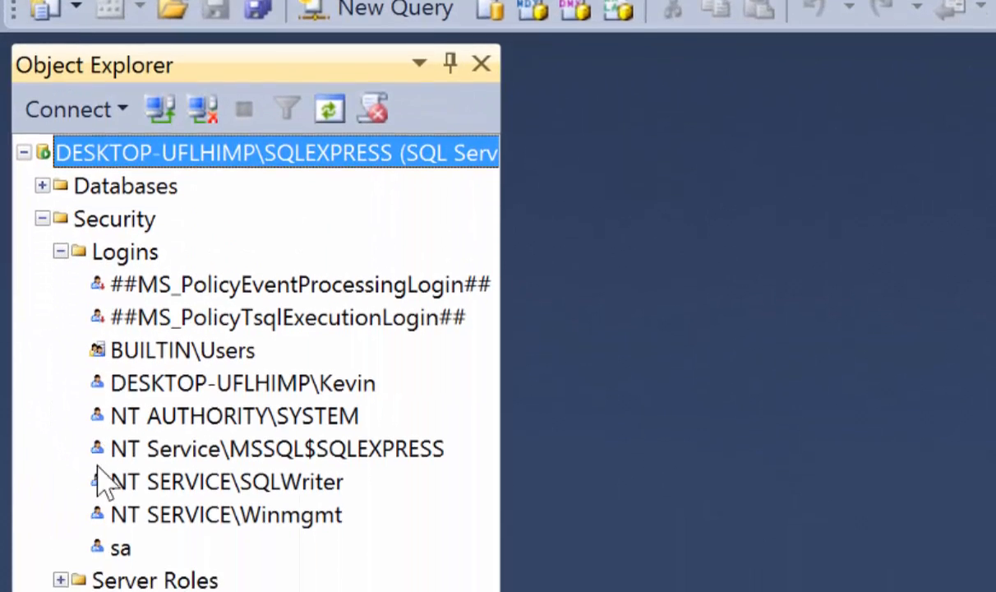
right_click(119, 547)
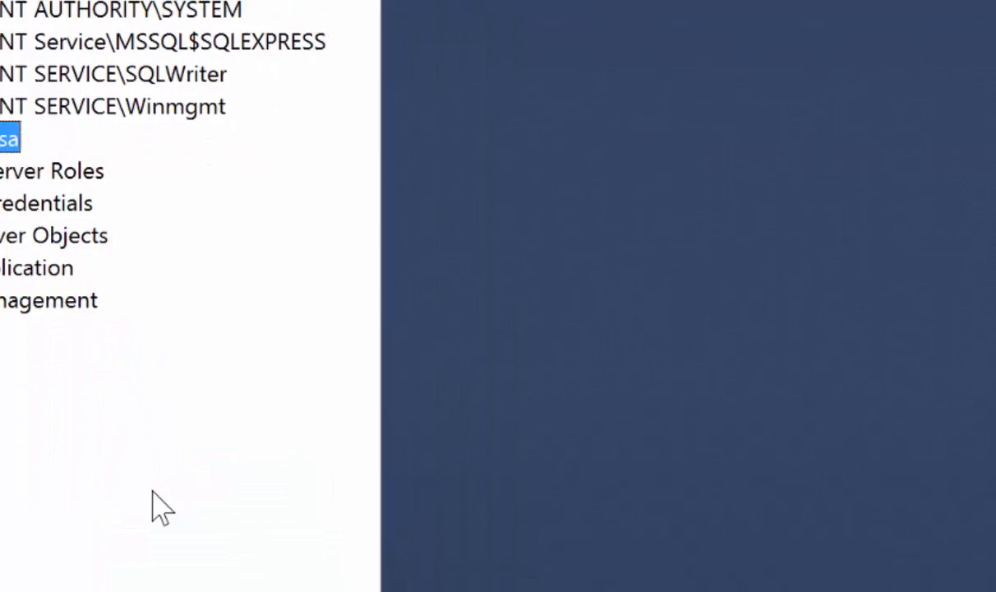
double_click(9, 138)
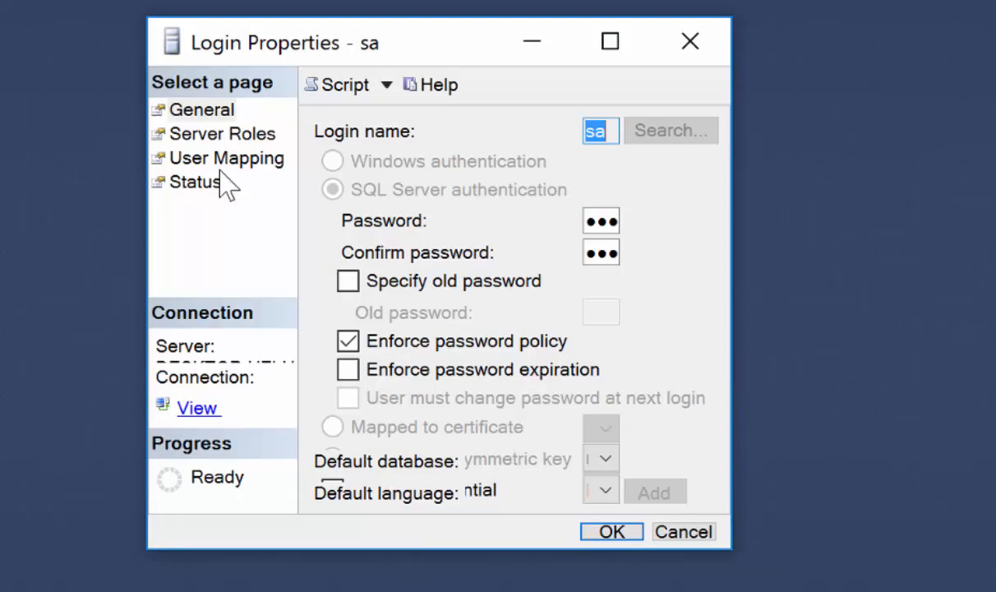
mouse_move(585, 276)
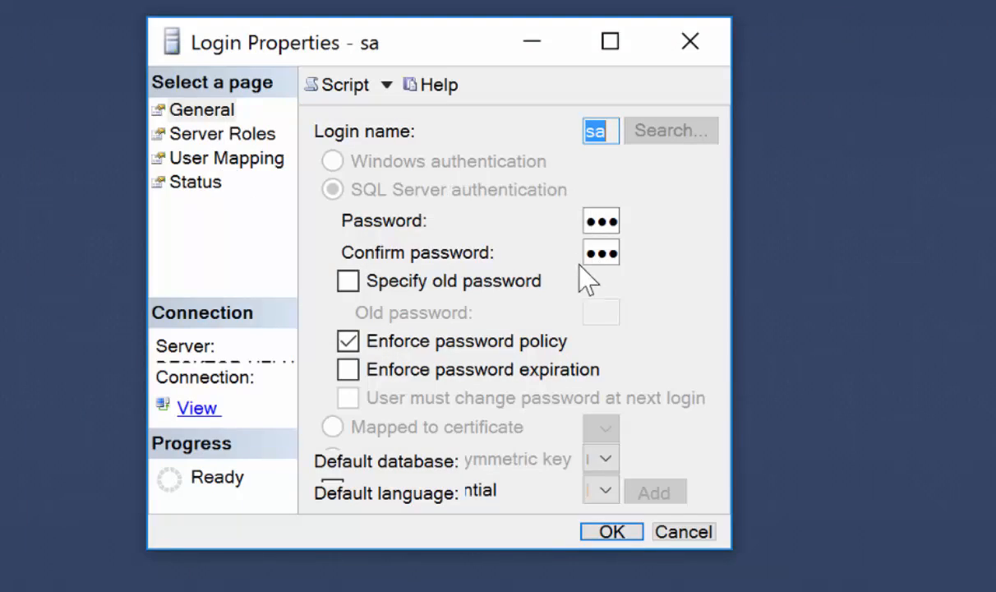
mouse_move(600, 332)
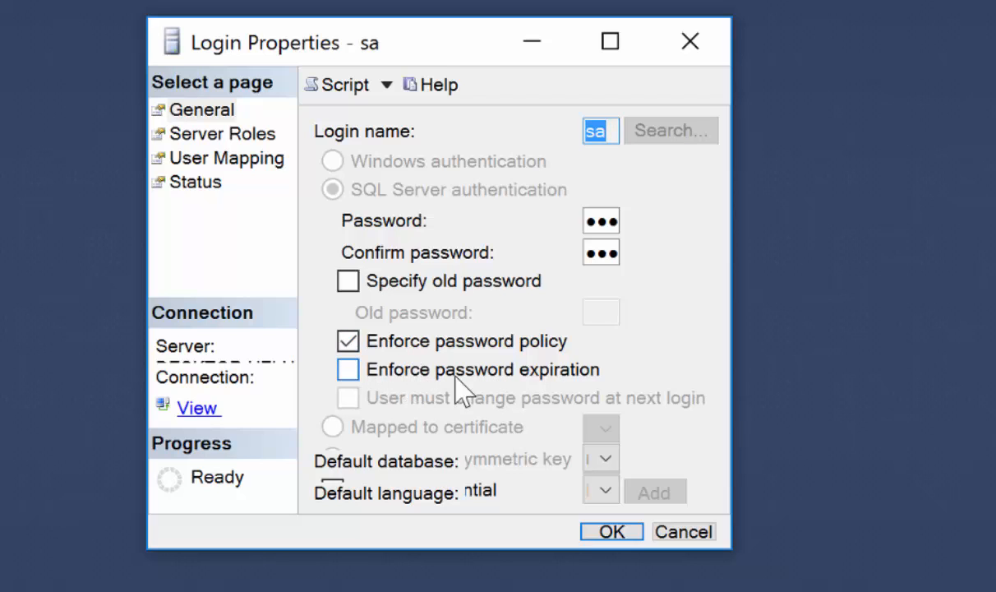
mouse_move(391, 391)
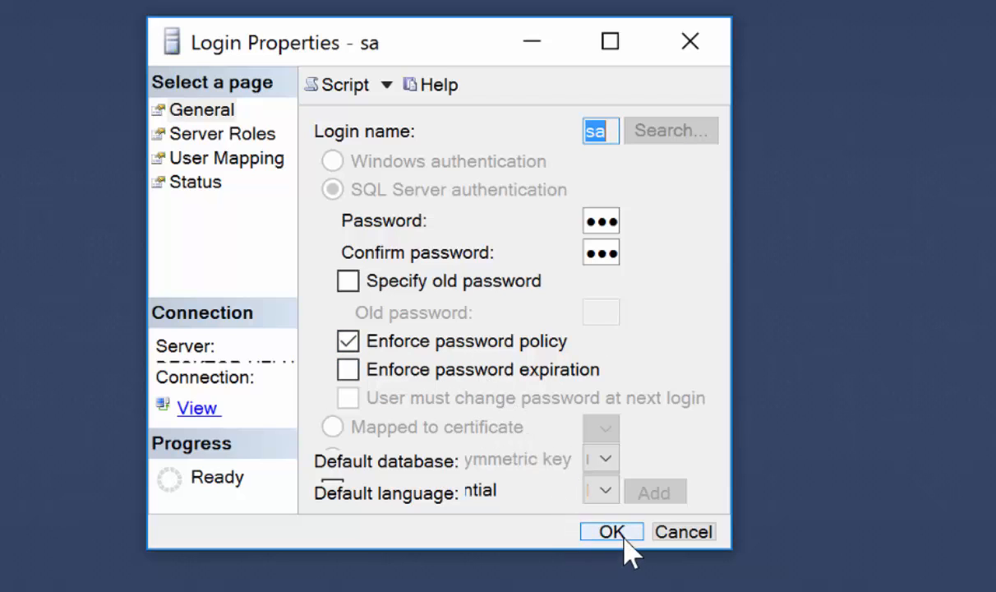
click(610, 531)
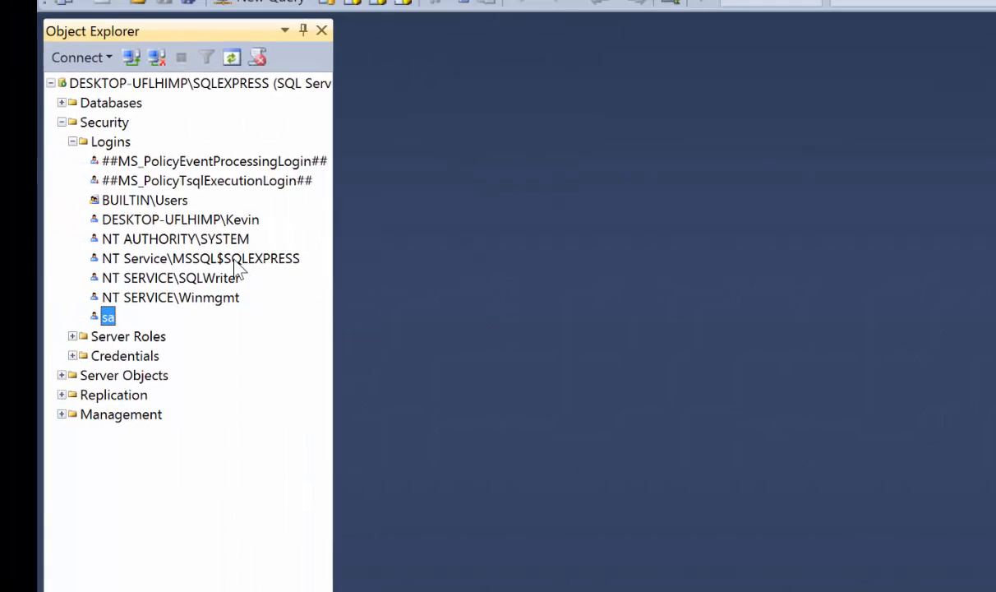
mouse_move(299, 217)
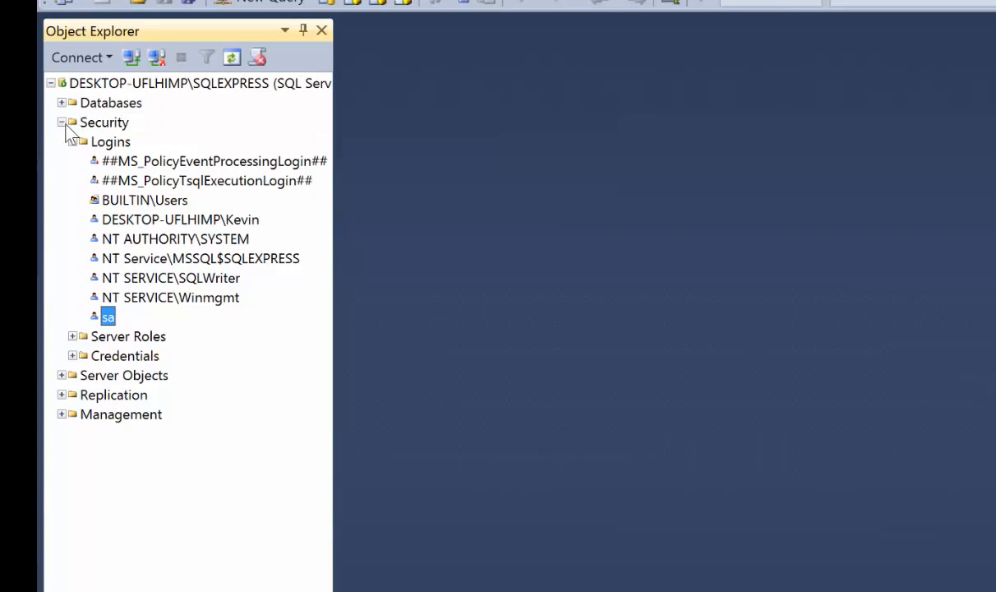
- Collapse Security, select Databases, and switch to the Blackboard Final Project Resources page in Chrome
click(62, 121)
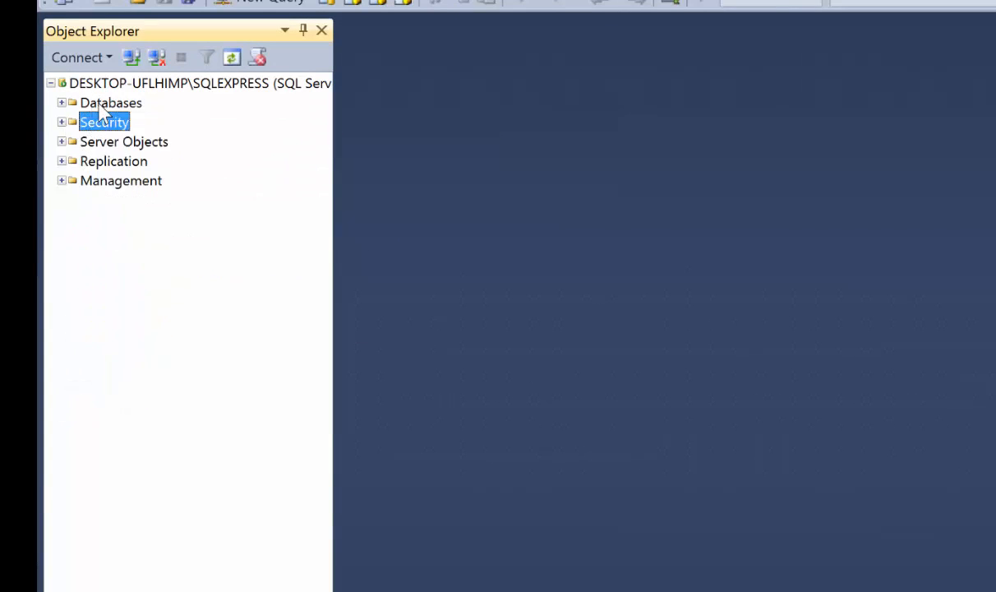
click(110, 102)
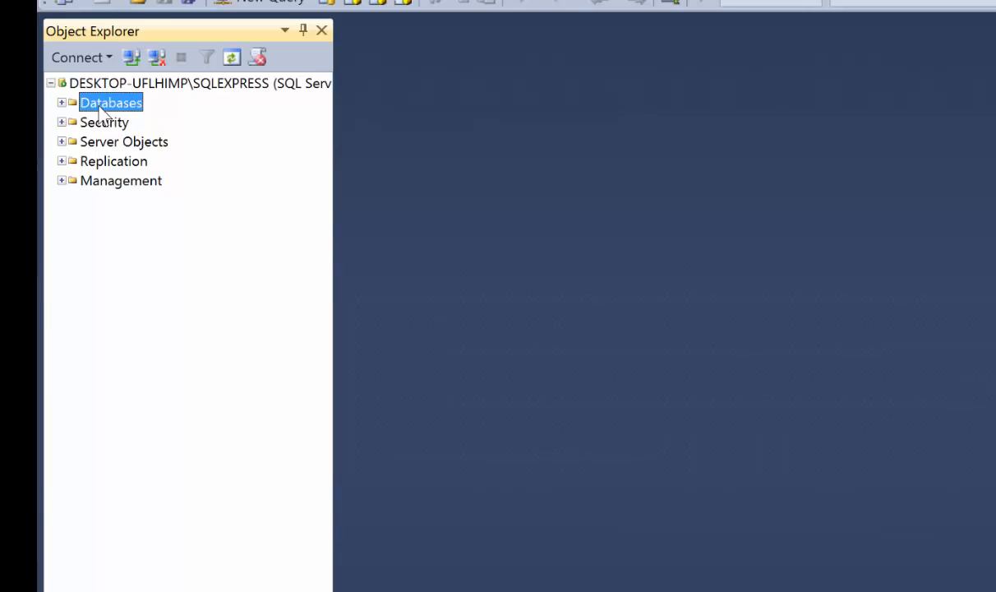
click(61, 102)
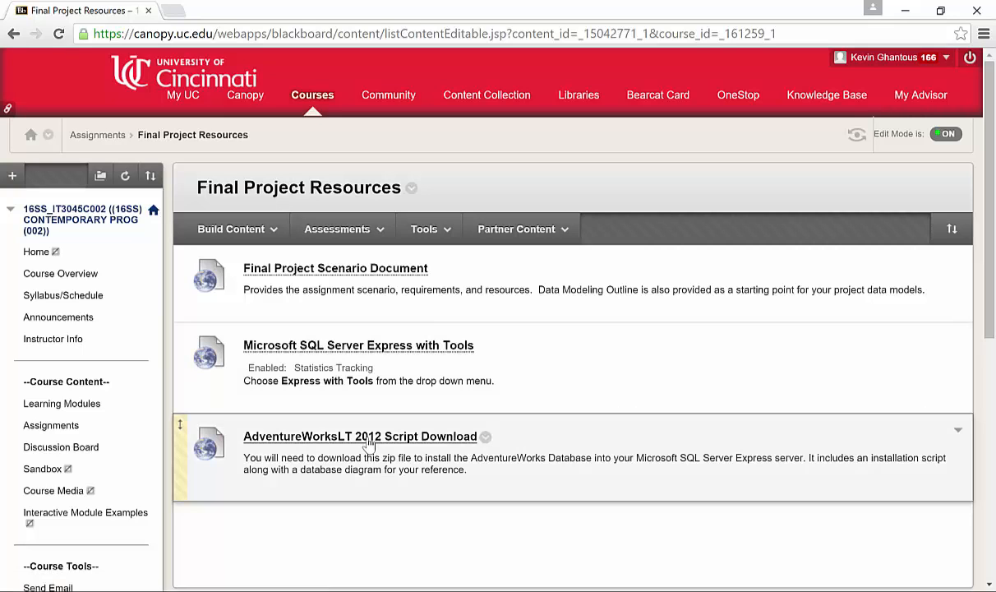
- Download the AdventureWorksLT 2012 script zip and show it in the Downloads folder
click(355, 437)
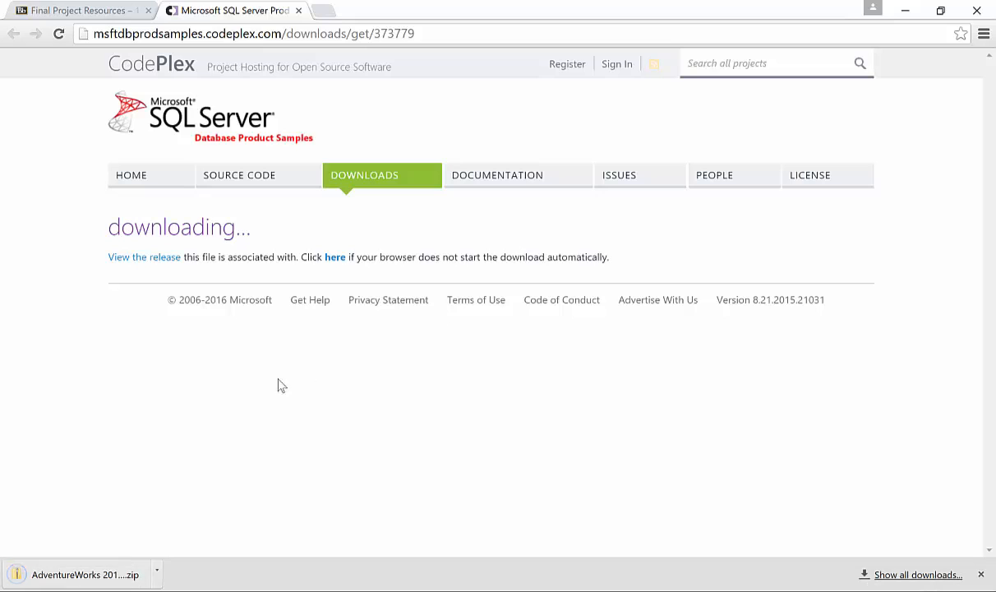
click(156, 574)
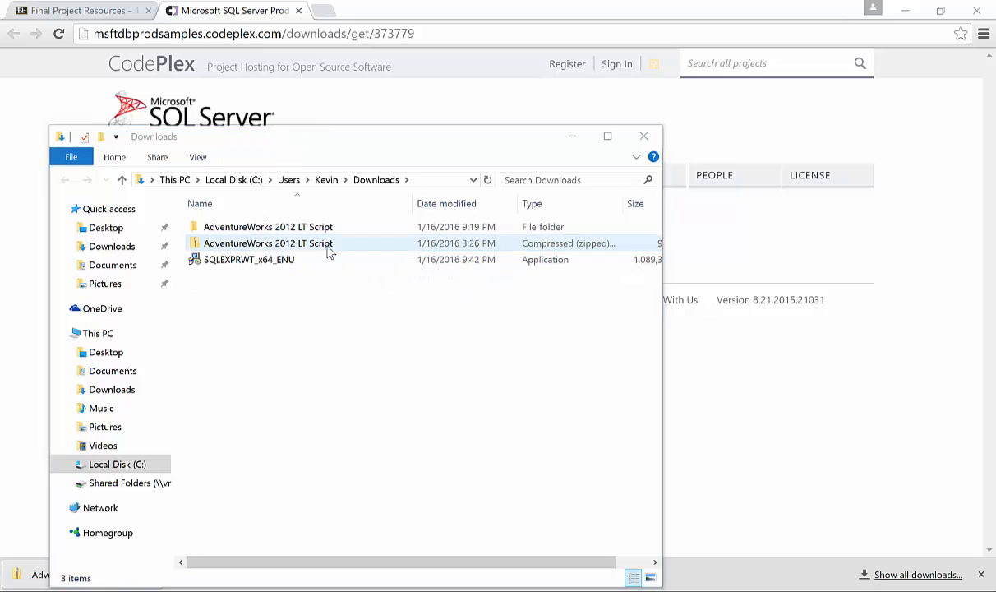
- Open the extracted AdventureWorks 2012 LT Script folder and select the instawltdb install script
right_click(268, 243)
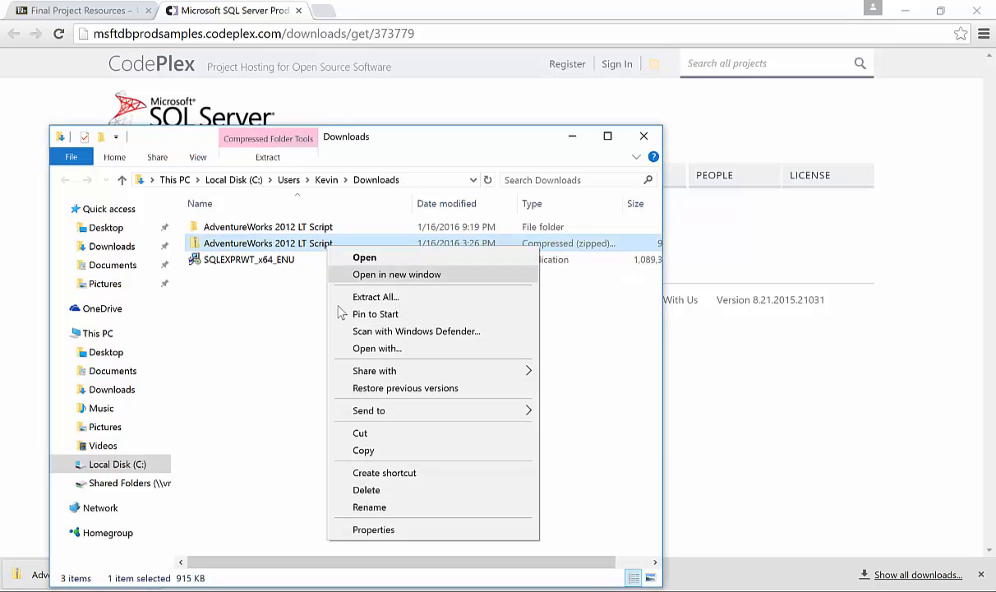
mouse_move(323, 322)
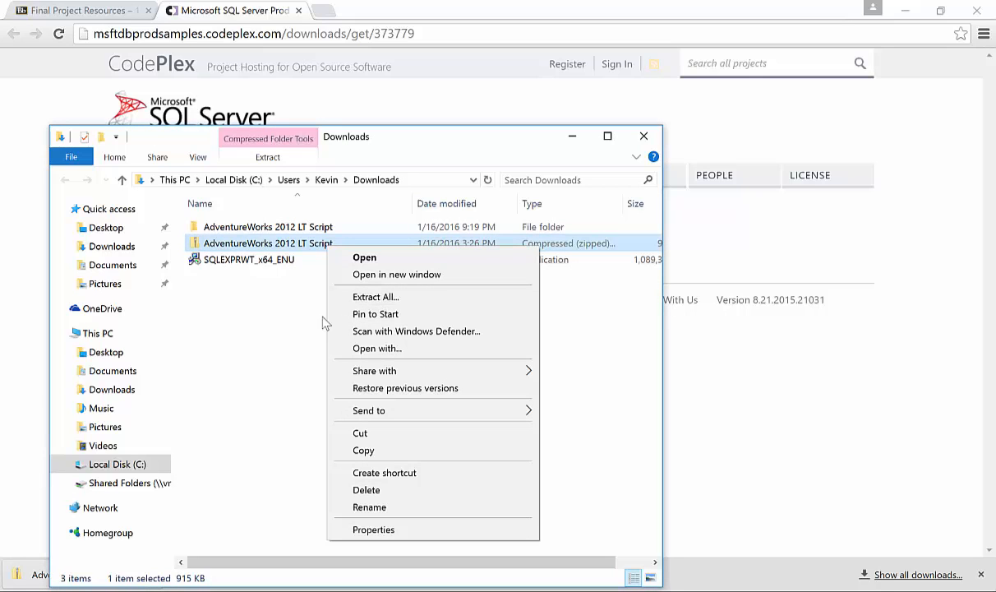
click(238, 386)
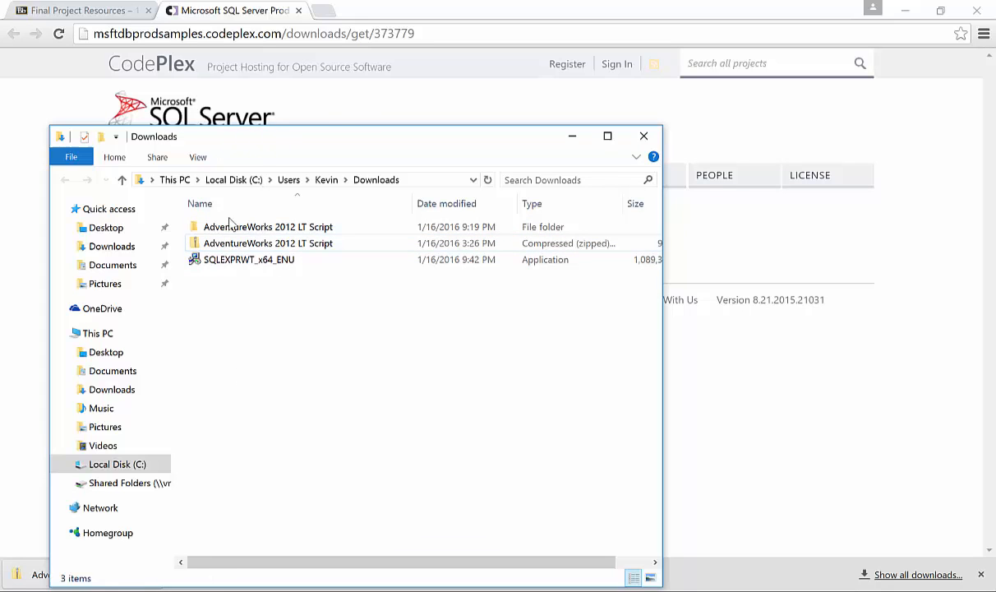
mouse_move(296, 227)
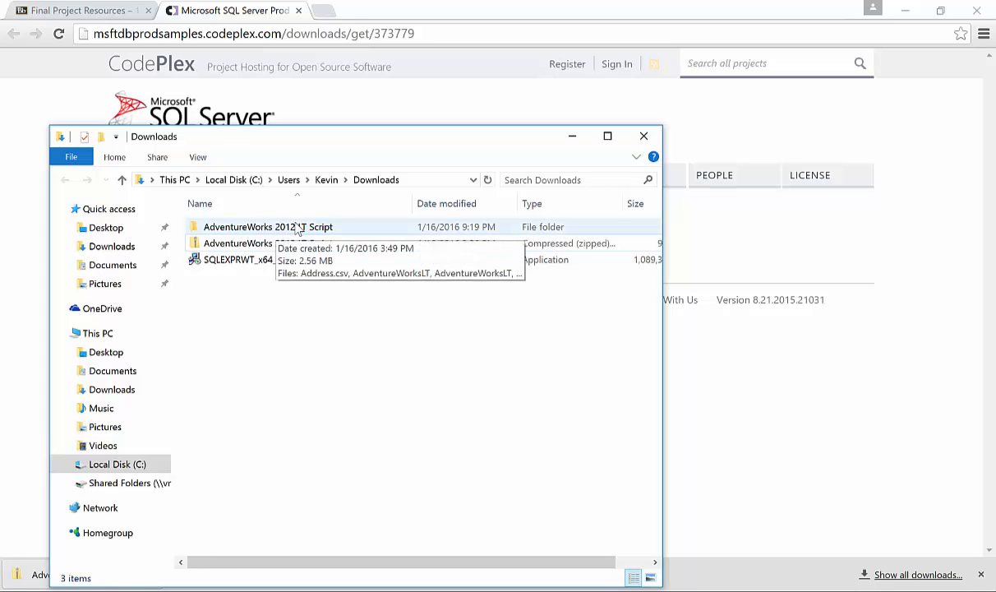
click(267, 227)
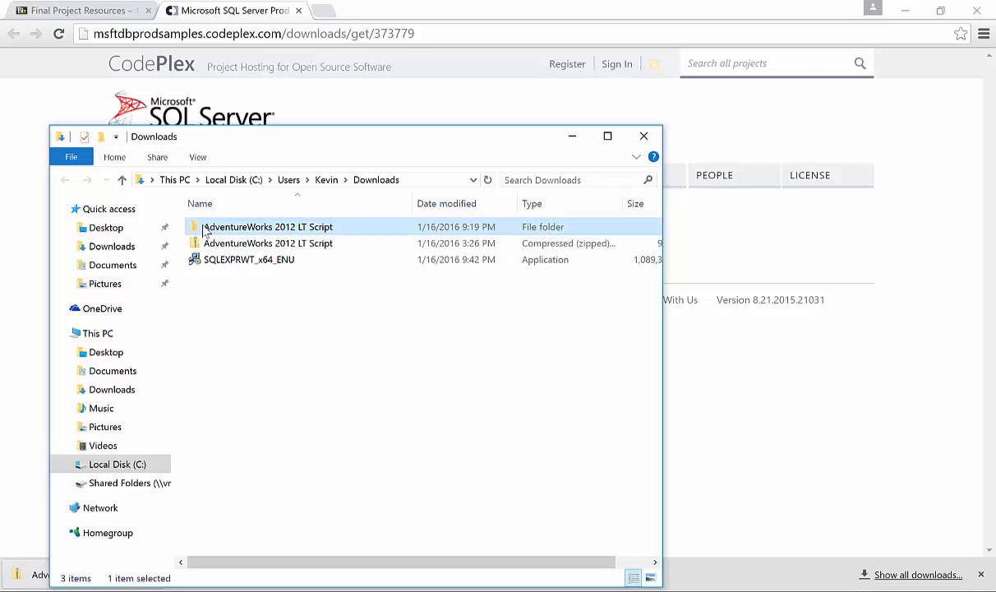
double_click(266, 227)
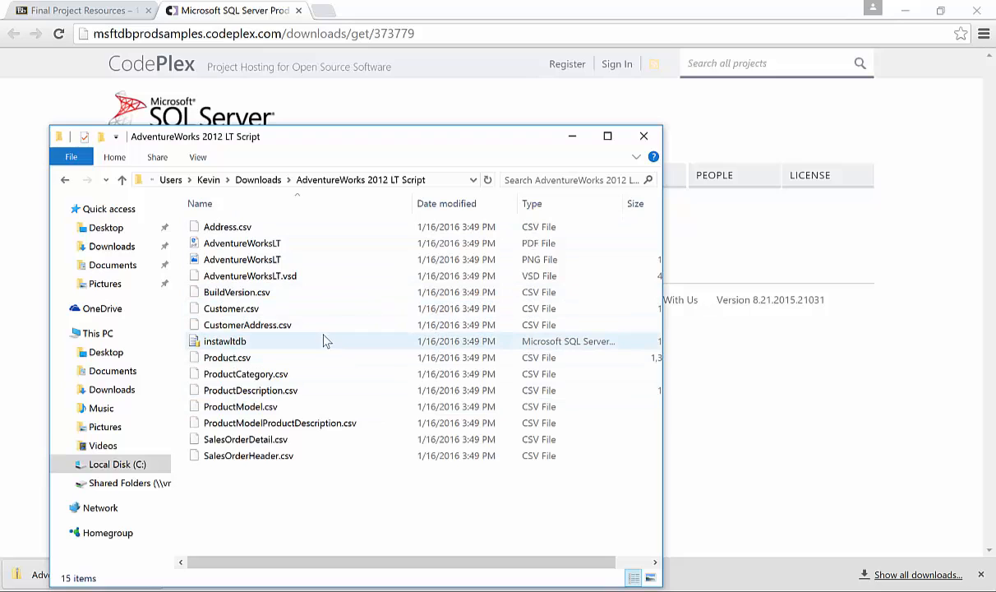
mouse_move(232, 353)
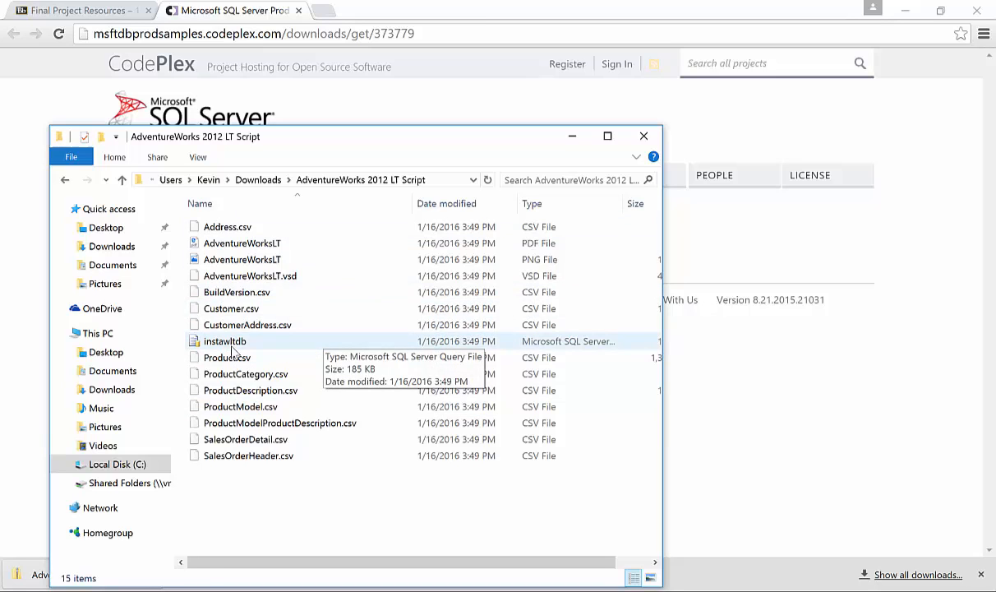
click(224, 340)
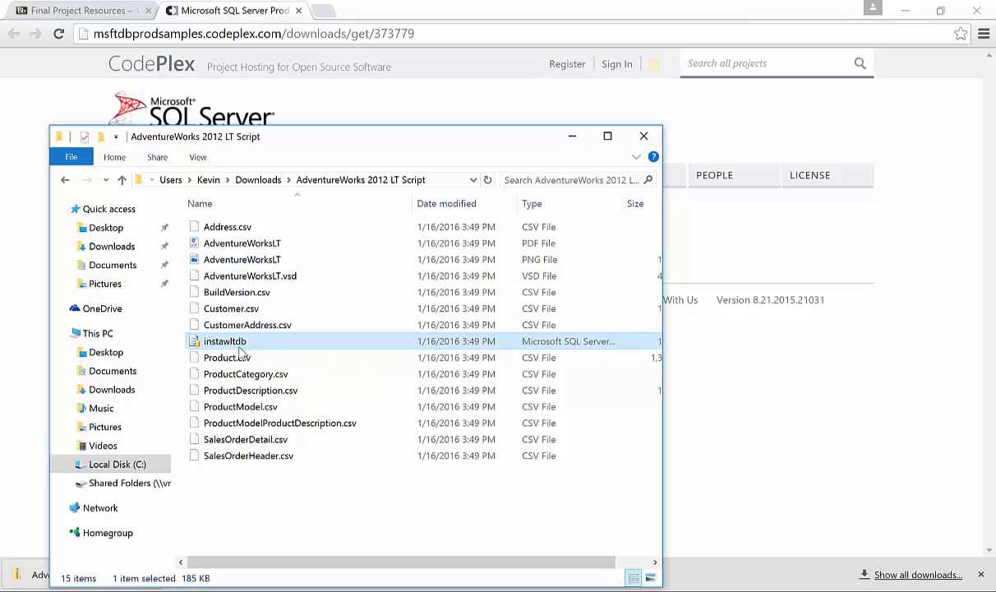
mouse_move(230, 351)
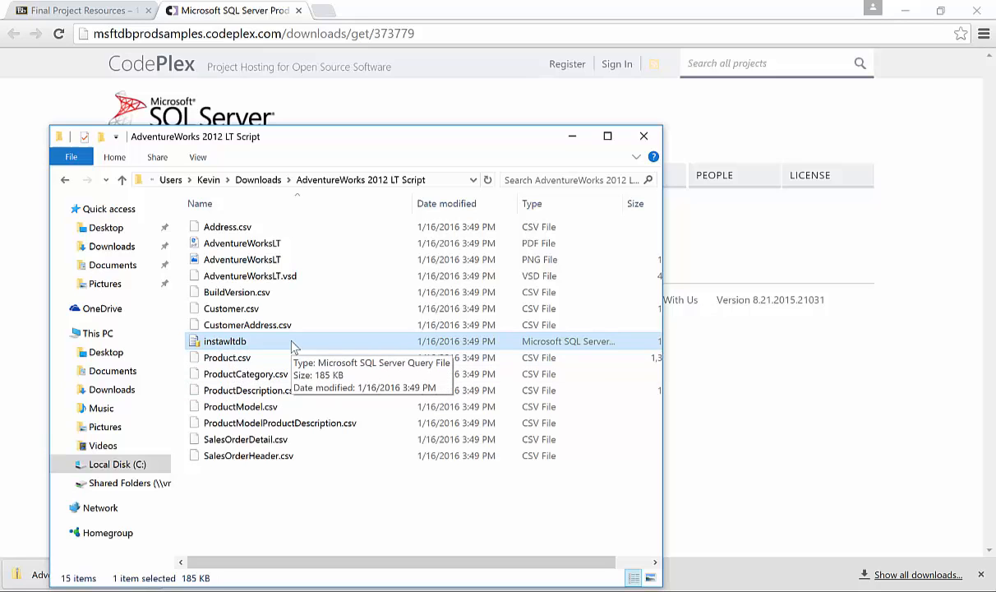
mouse_move(271, 309)
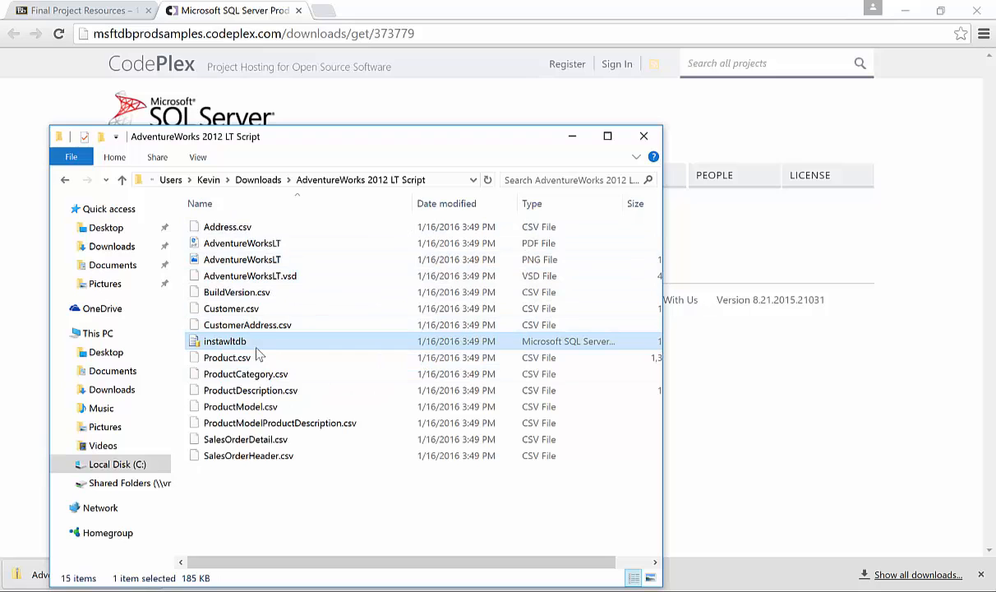
mouse_move(250, 346)
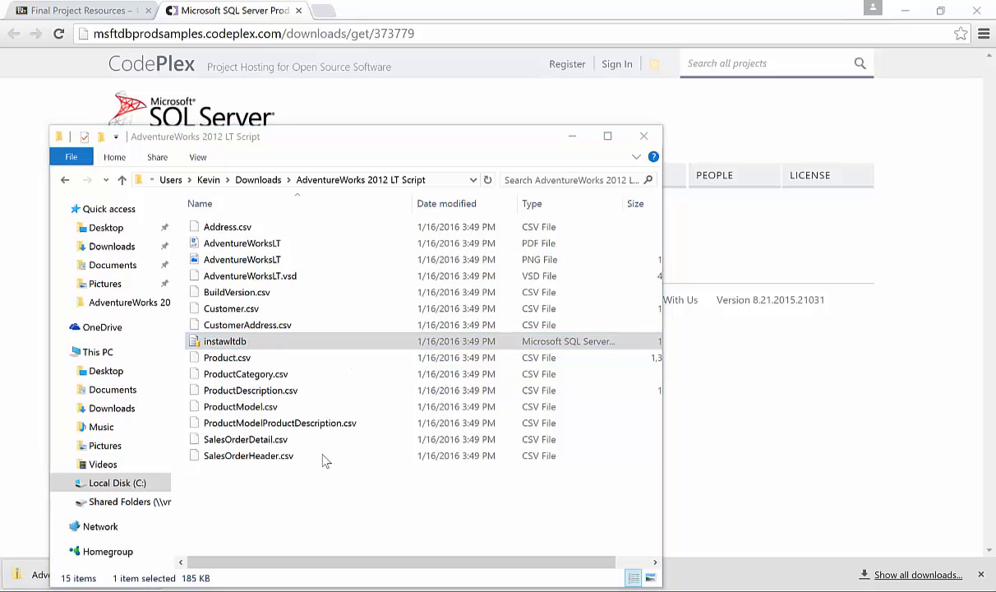
- Open instawltdb.sql with SQL Server Management Studio in a query window on SQLEXPRESS
double_click(223, 340)
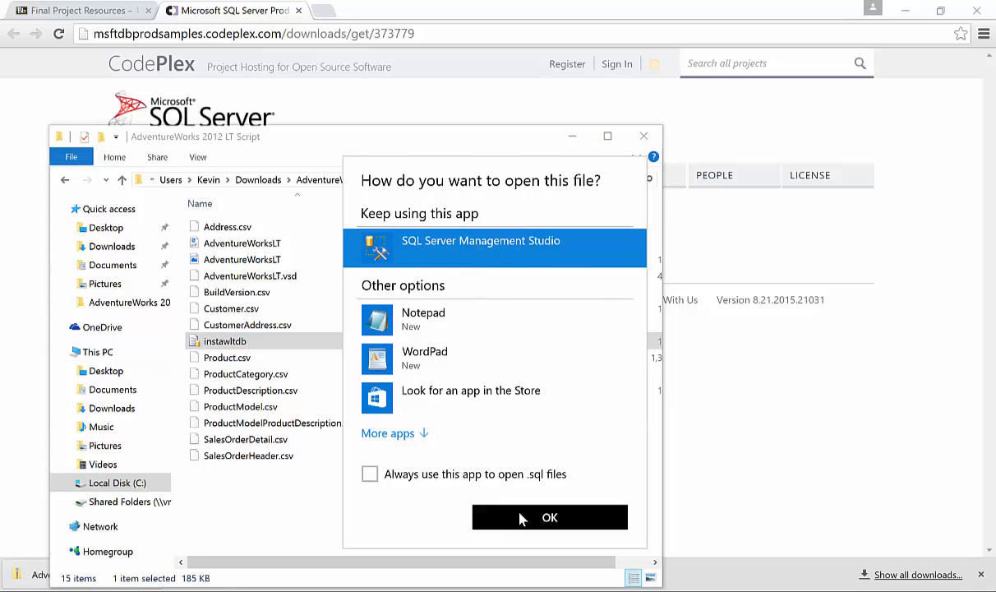
click(549, 516)
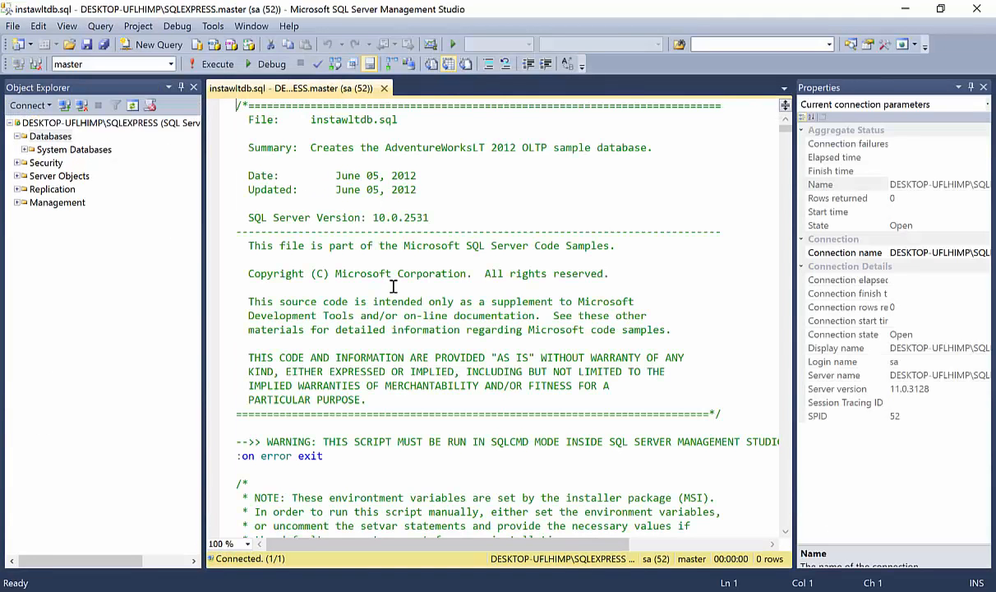
mouse_move(871, 154)
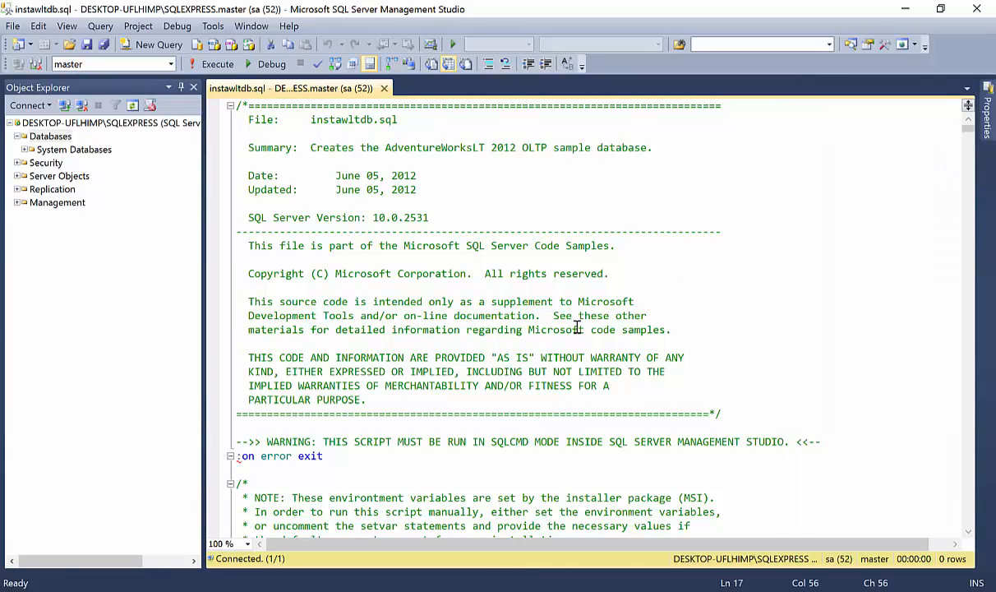
- Turn on SQLCMD Mode from the Query menu so the :setvar and :on error lines are recognized
scroll(down, 3)
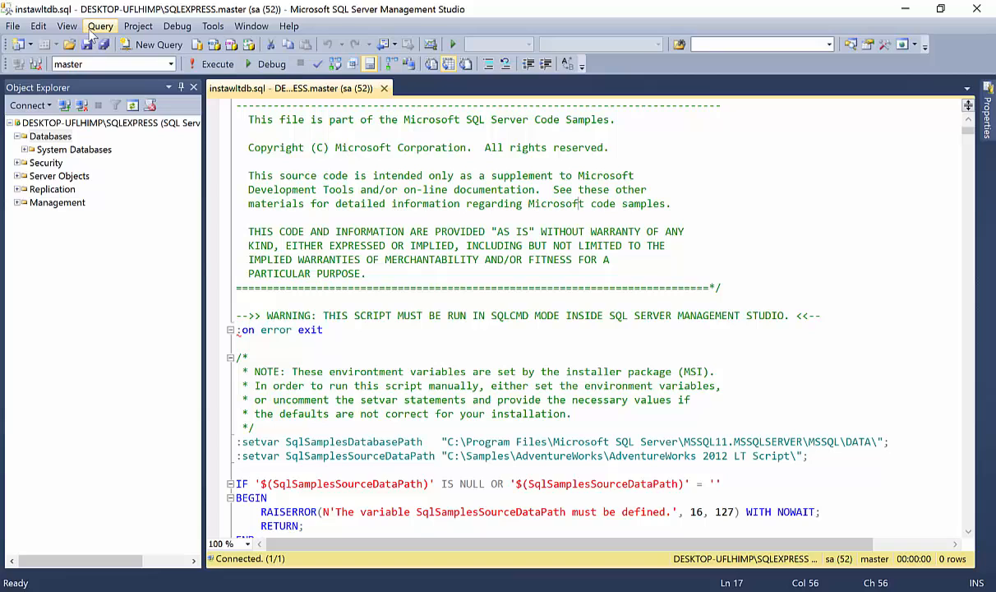
click(100, 30)
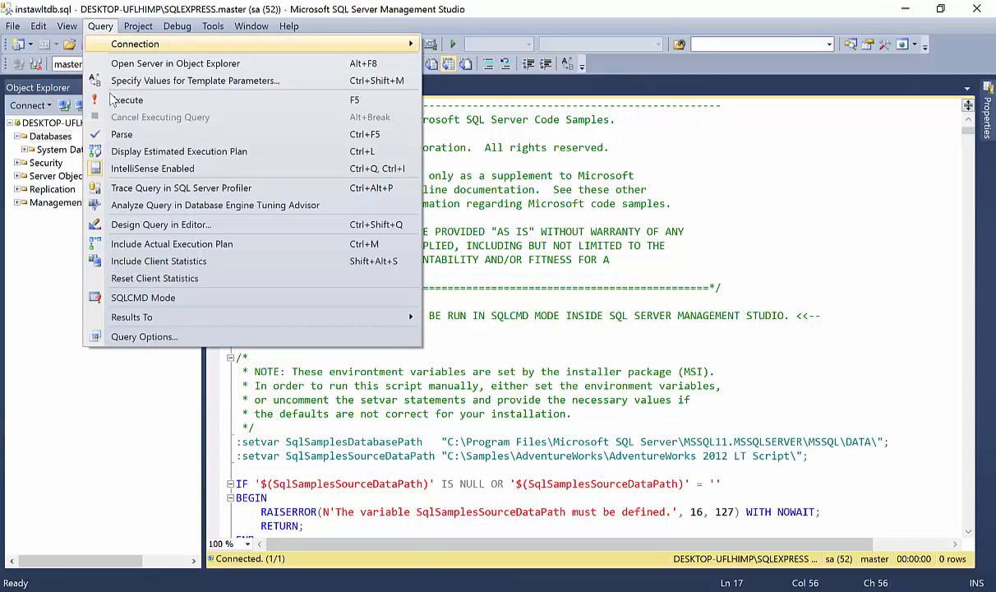
mouse_move(156, 297)
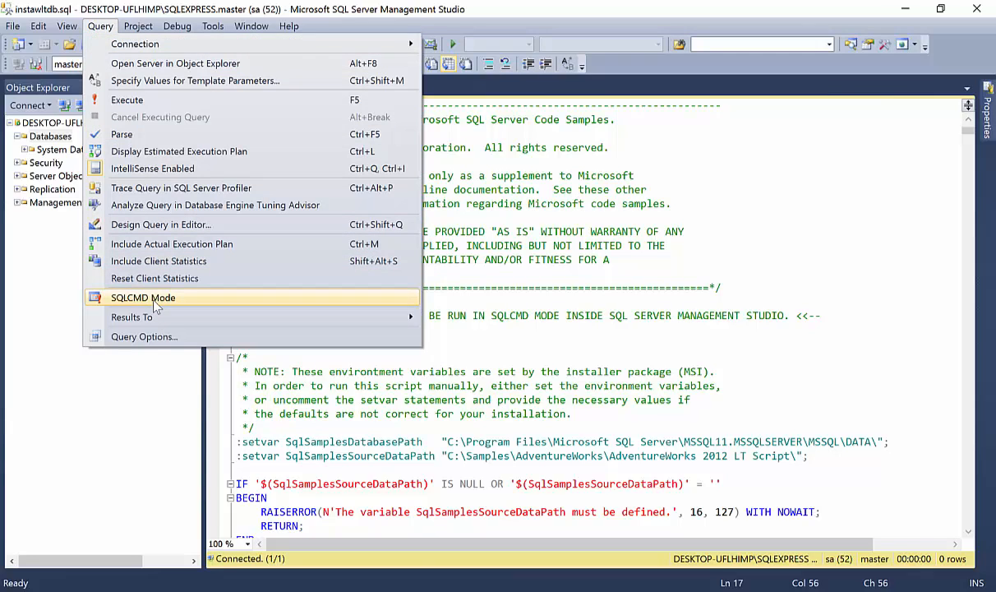
click(143, 297)
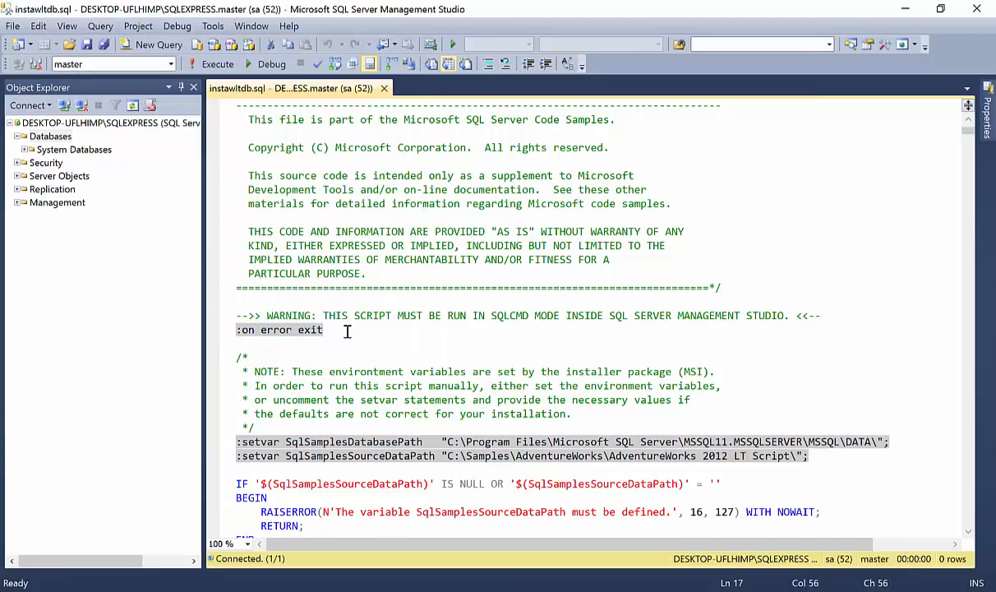
mouse_move(613, 324)
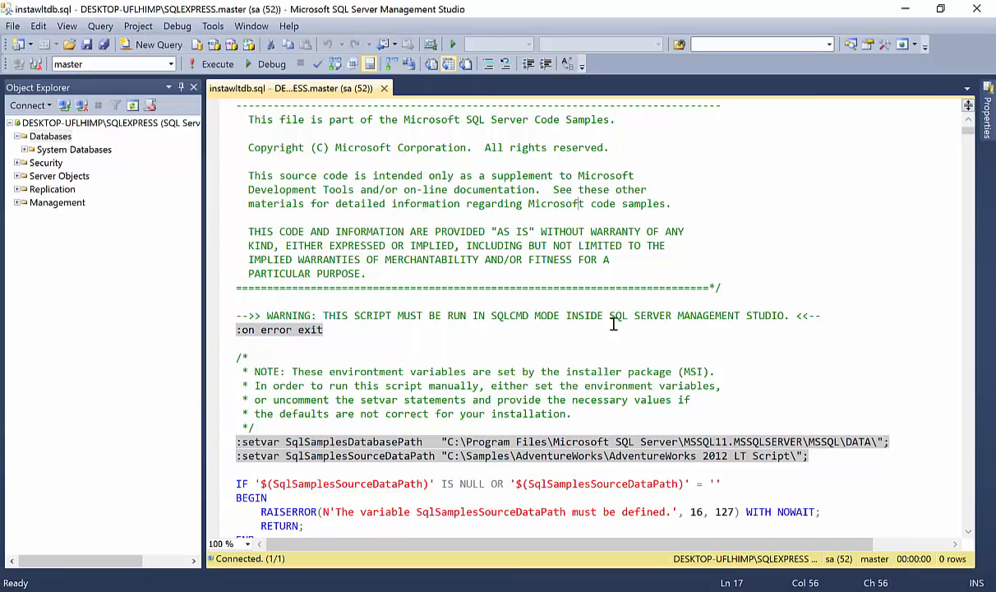
mouse_move(485, 372)
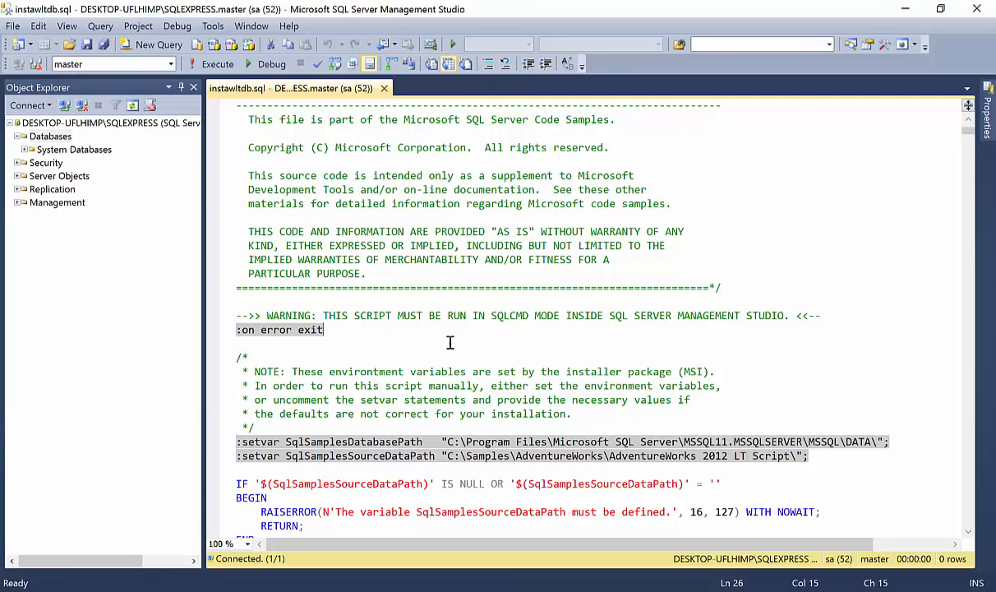
scroll(down, 3)
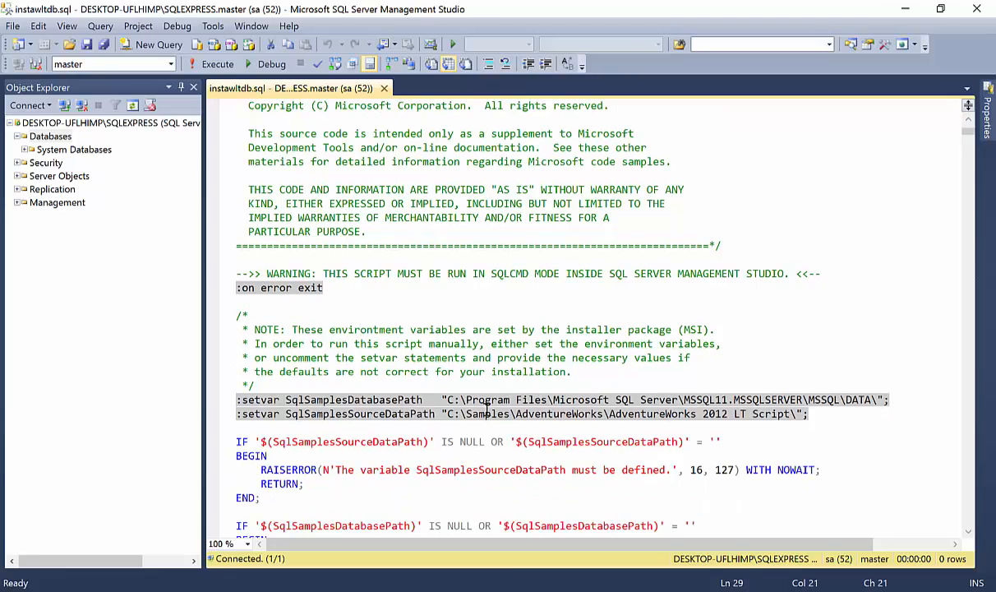
mouse_move(377, 422)
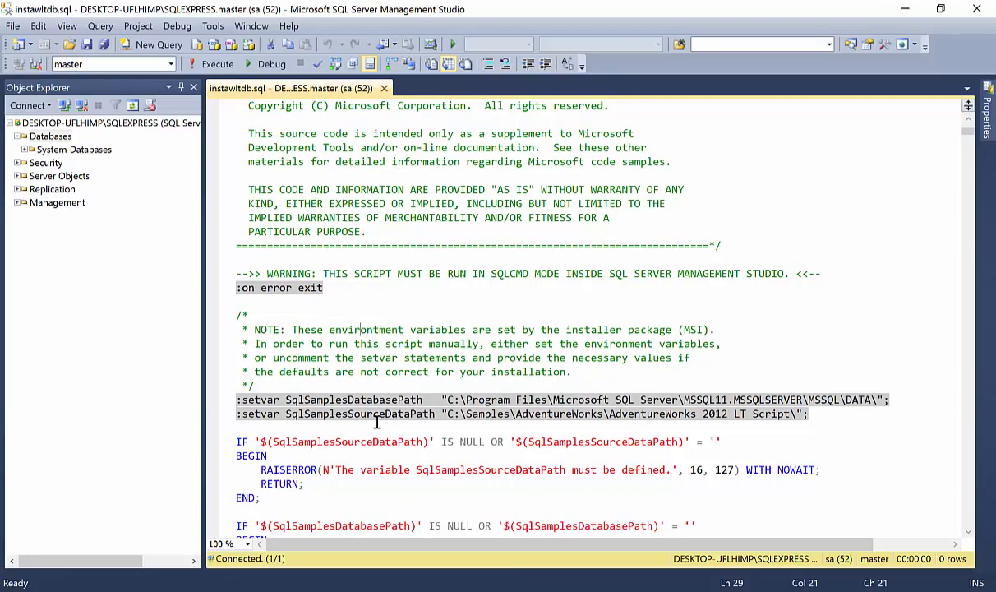
mouse_move(562, 419)
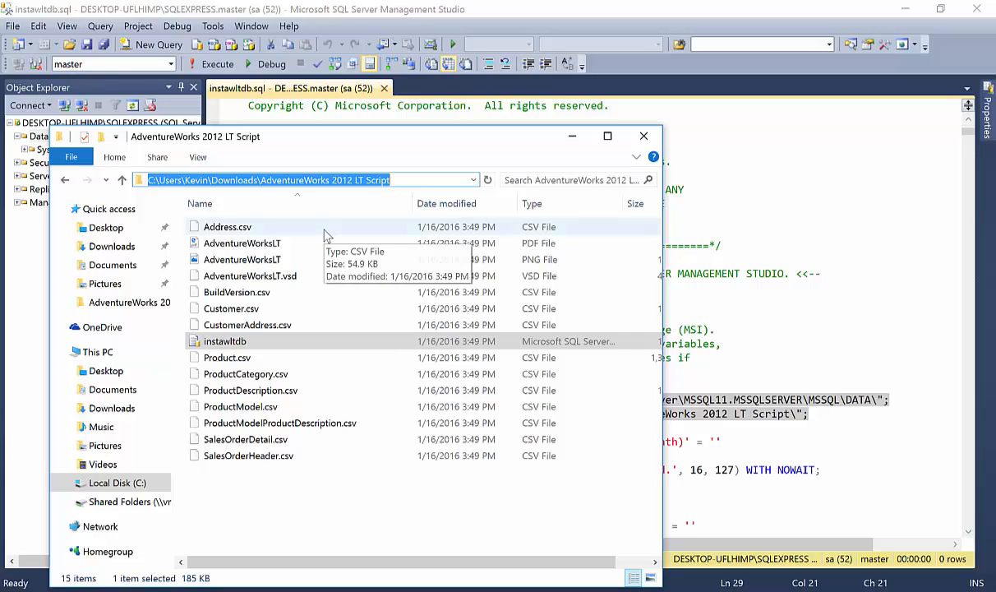
- Paste the Downloads AdventureWorks 2012 LT Script folder path as the SqlSamplesSourceDataPath :setvar value
click(644, 135)
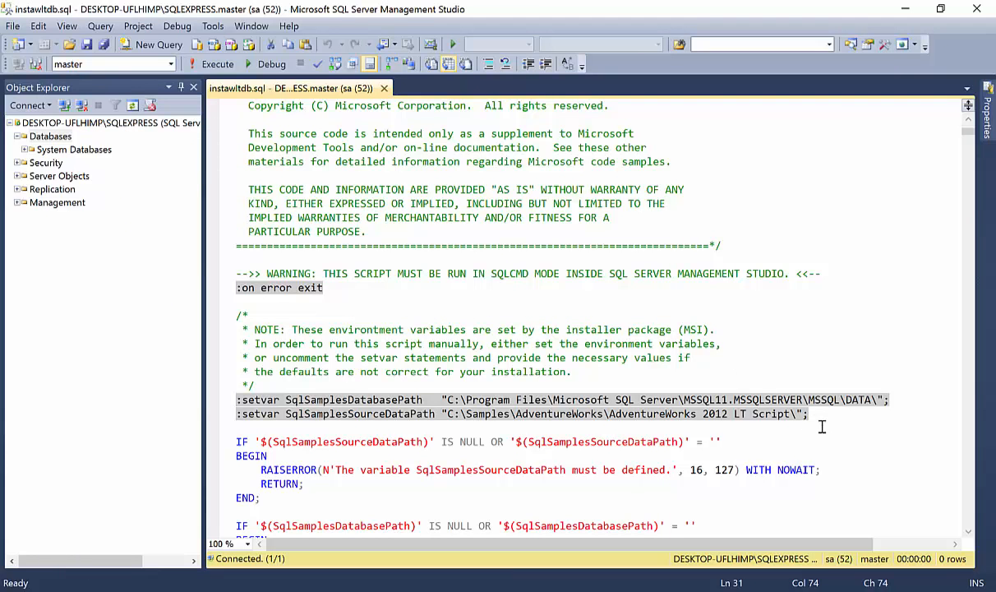
click(437, 414)
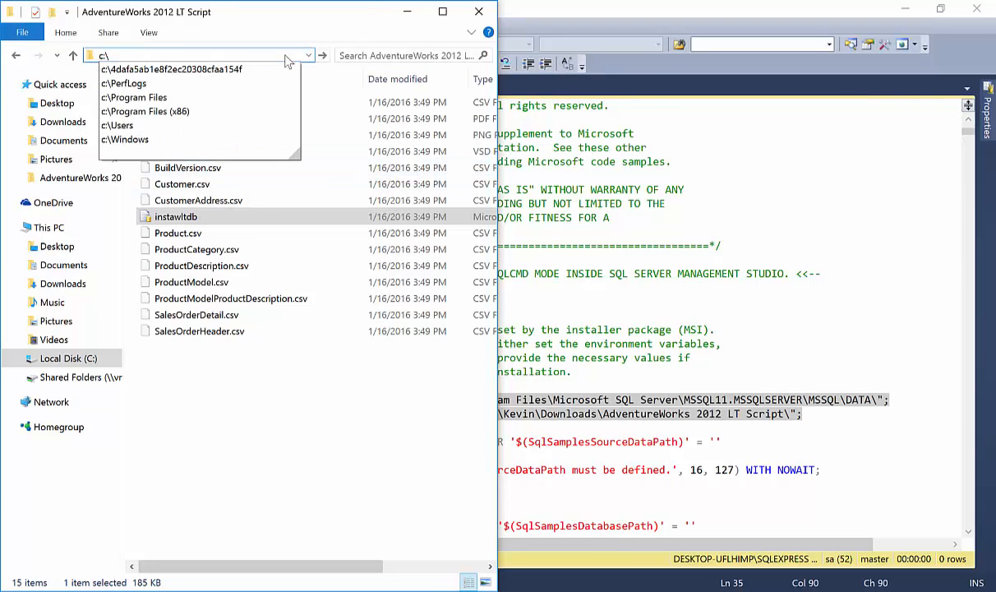
- Browse to Microsoft SQL Server\MSSQL11.SQLEXPRESS\MSSQL\DATA, granting access, to set SqlSamplesDatabasePath
click(135, 97)
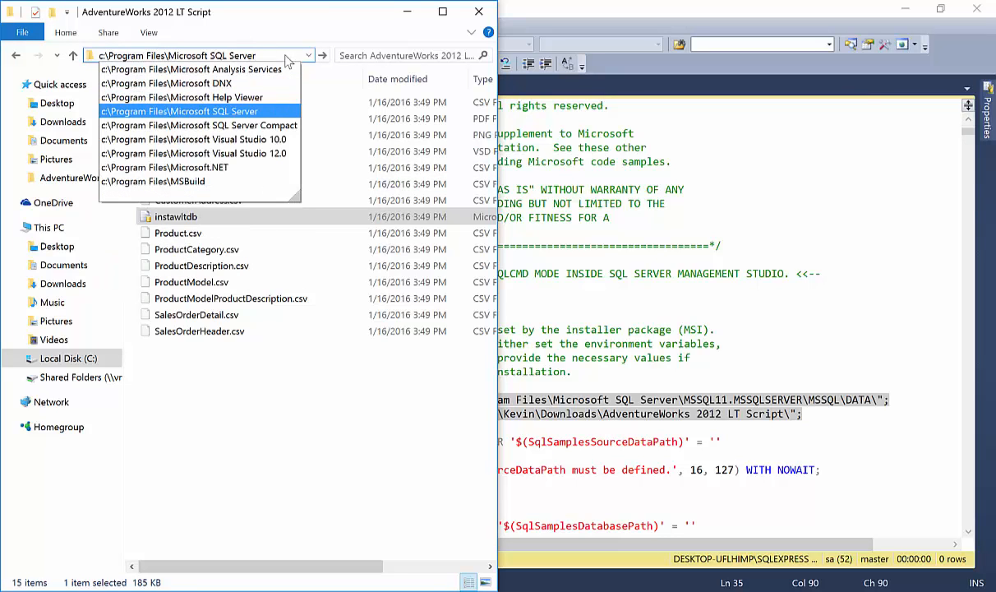
click(181, 112)
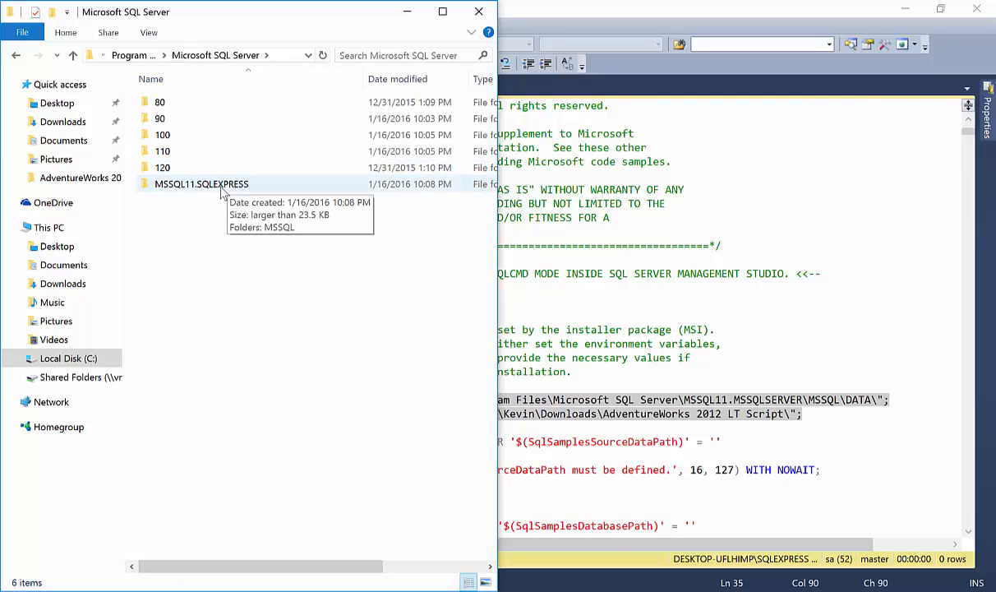
mouse_move(194, 190)
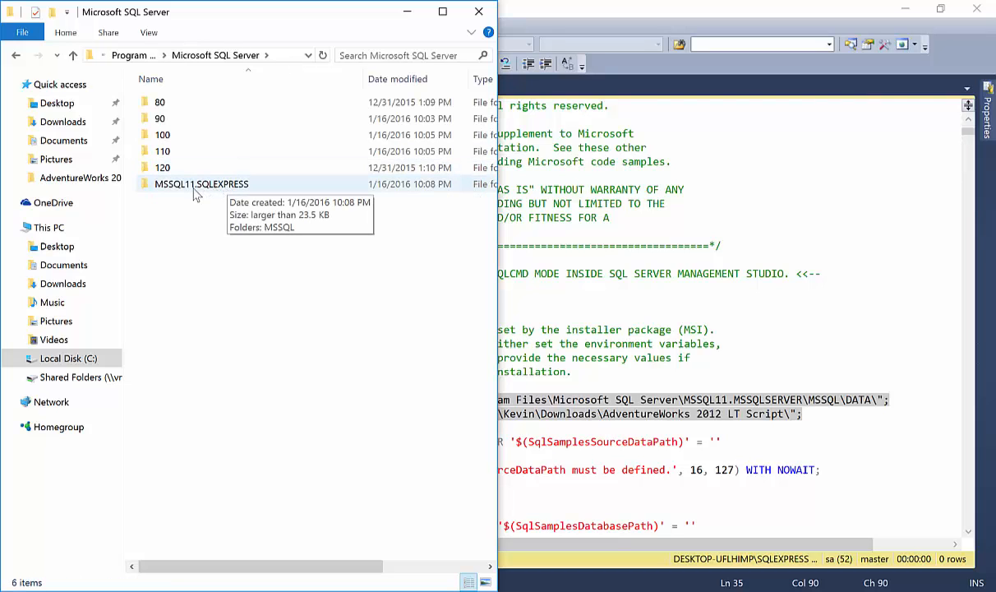
click(200, 184)
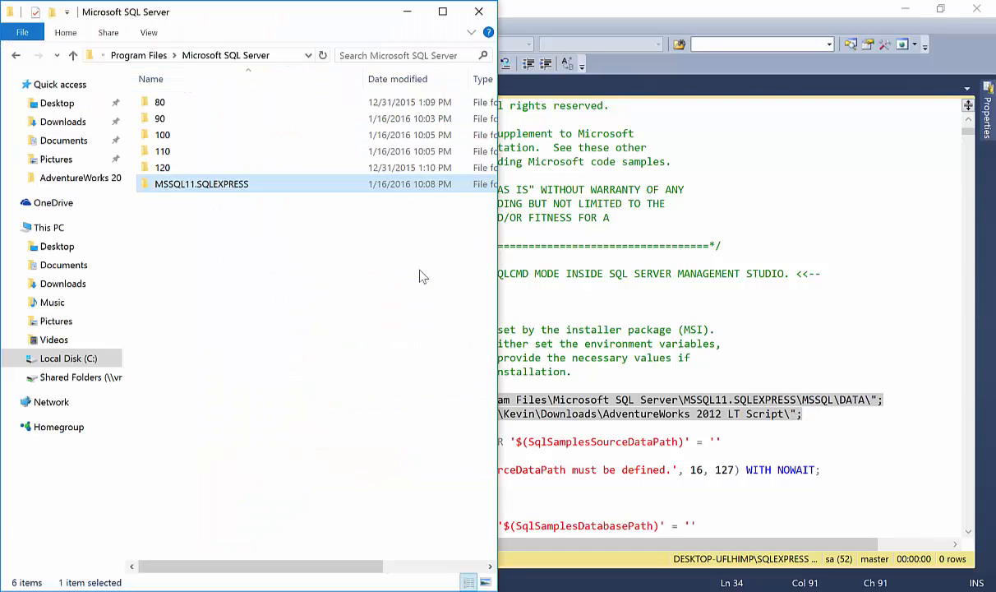
double_click(201, 184)
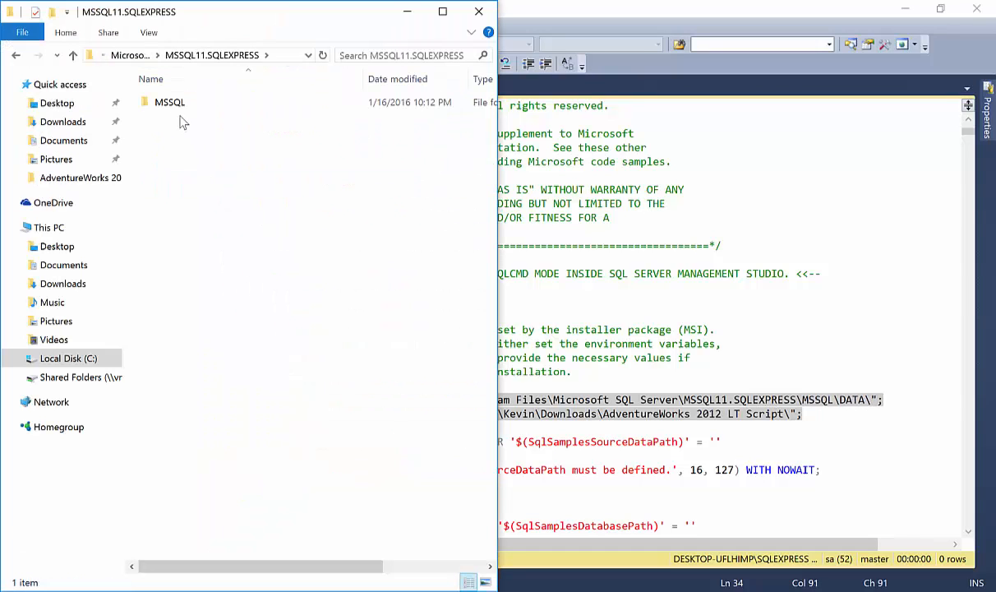
double_click(170, 102)
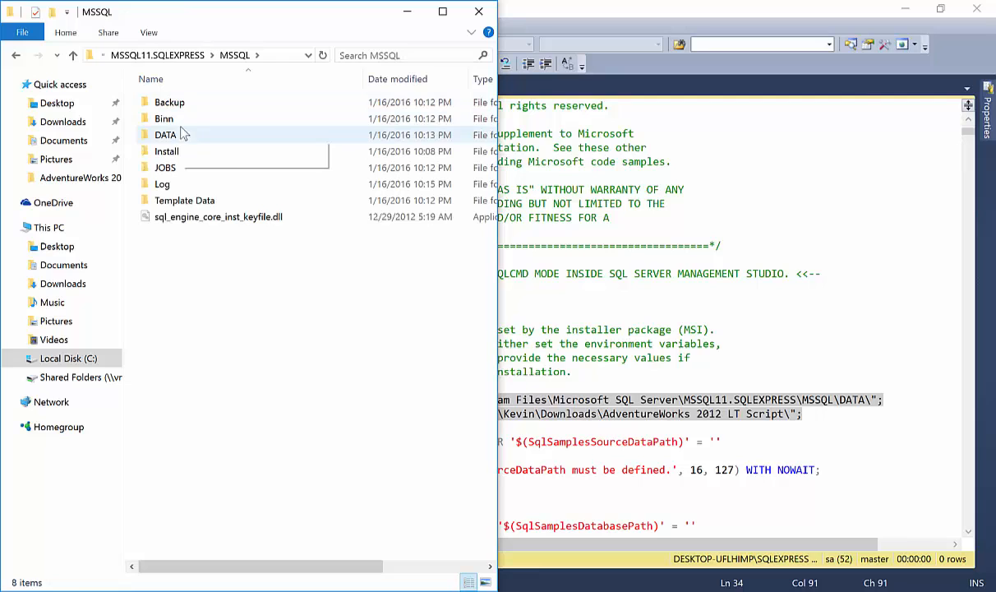
double_click(165, 134)
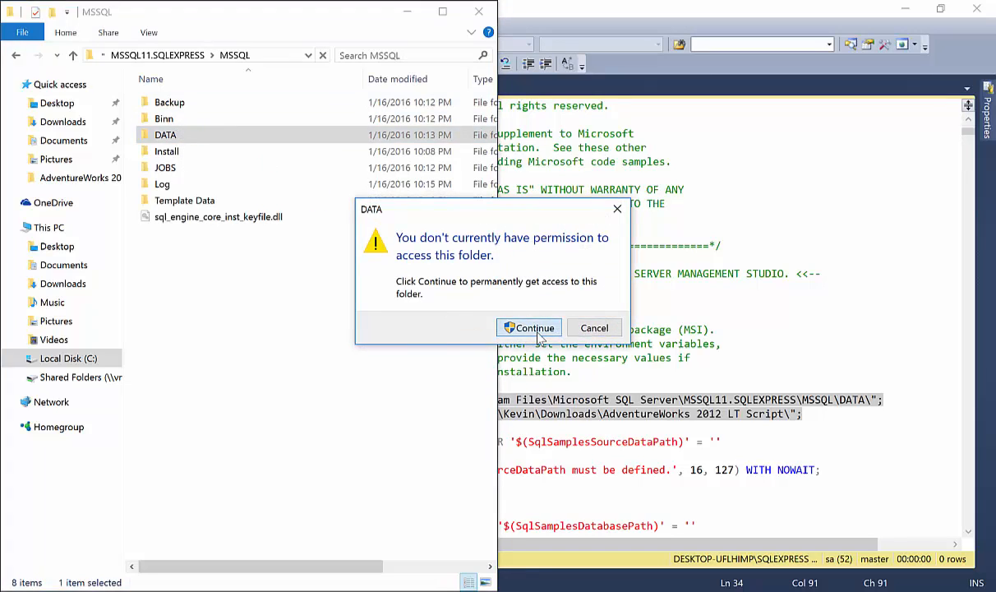
click(529, 329)
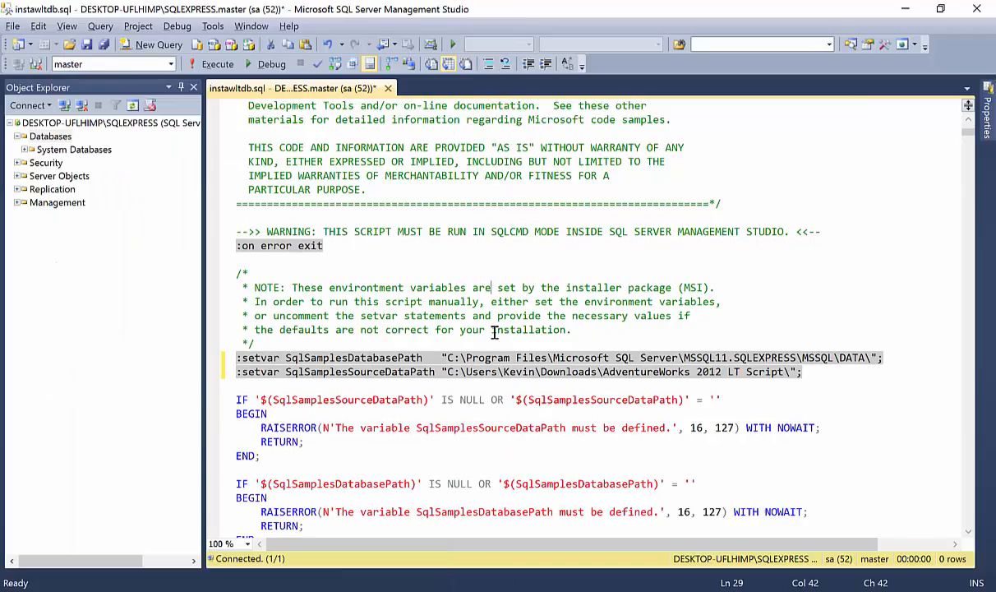
- Execute the install script and select the resulting :setvar syntax error text in Messages
scroll(down, 3)
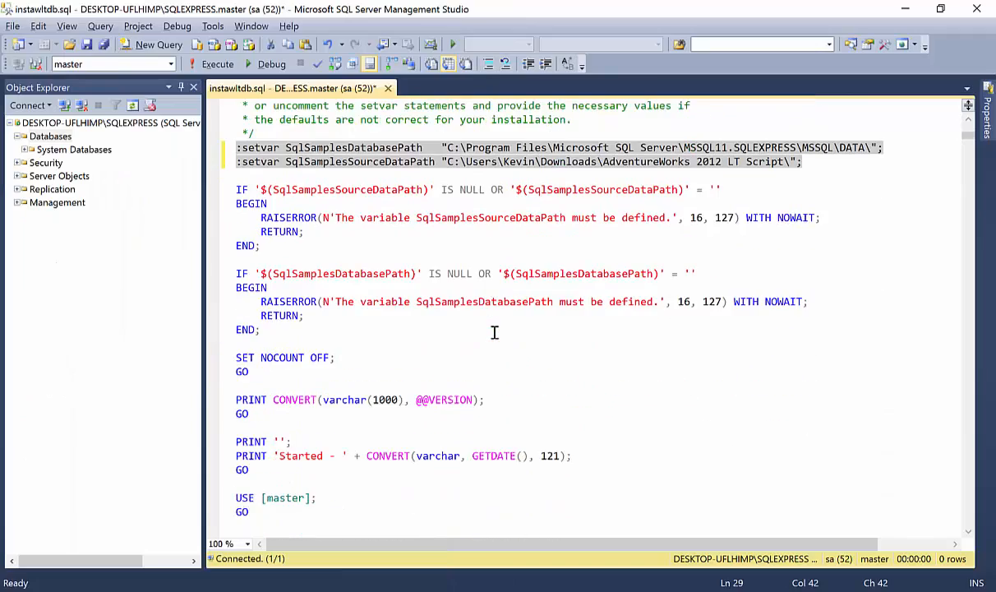
scroll(down, 3)
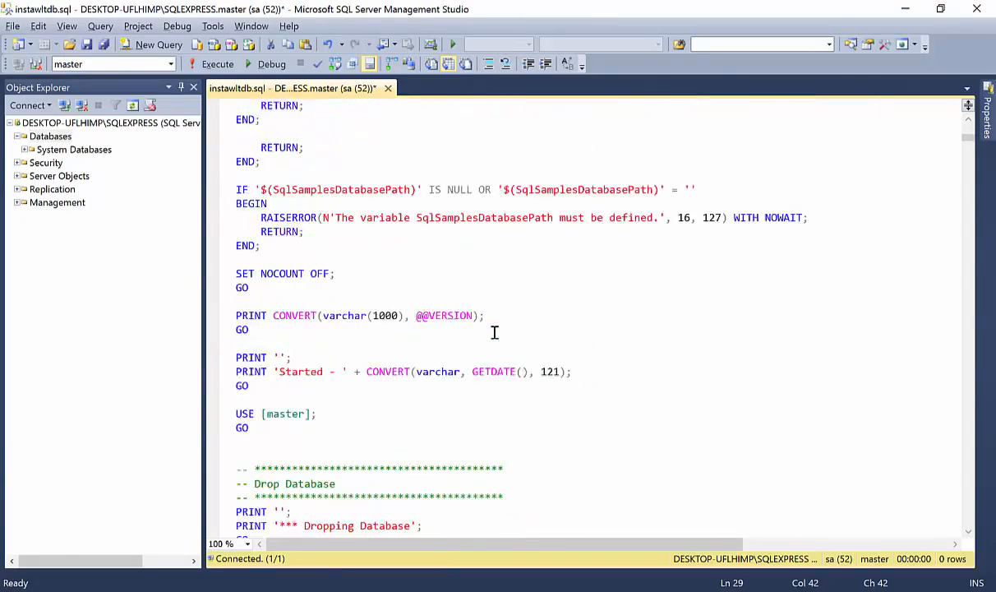
scroll(up, 3)
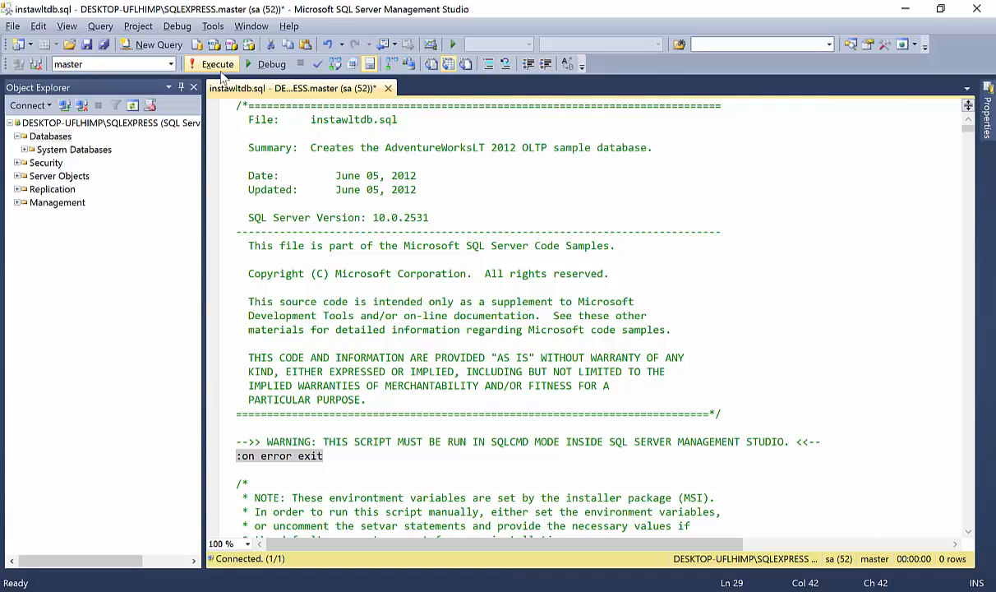
click(217, 64)
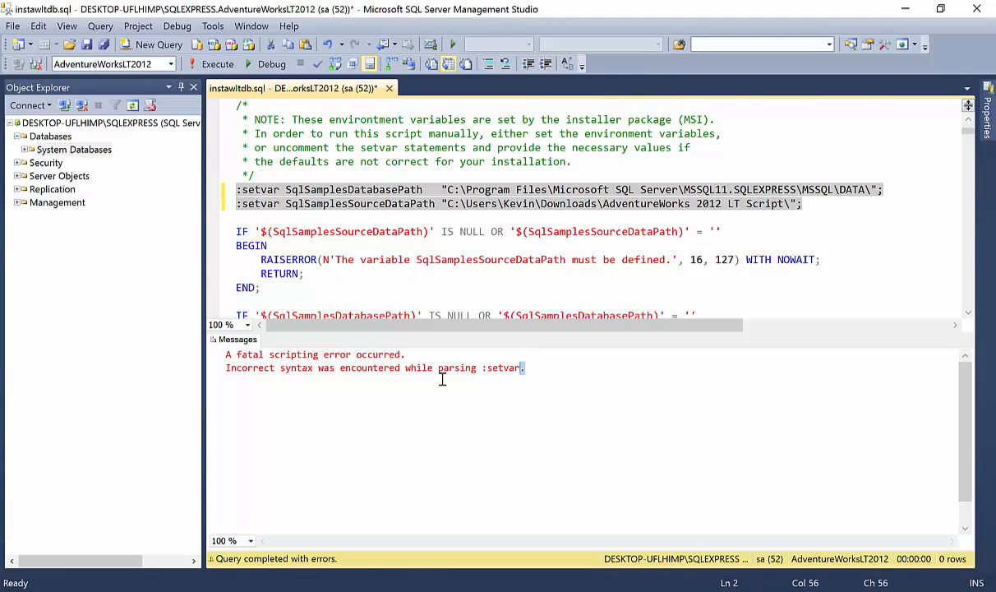
drag(523, 368, 224, 368)
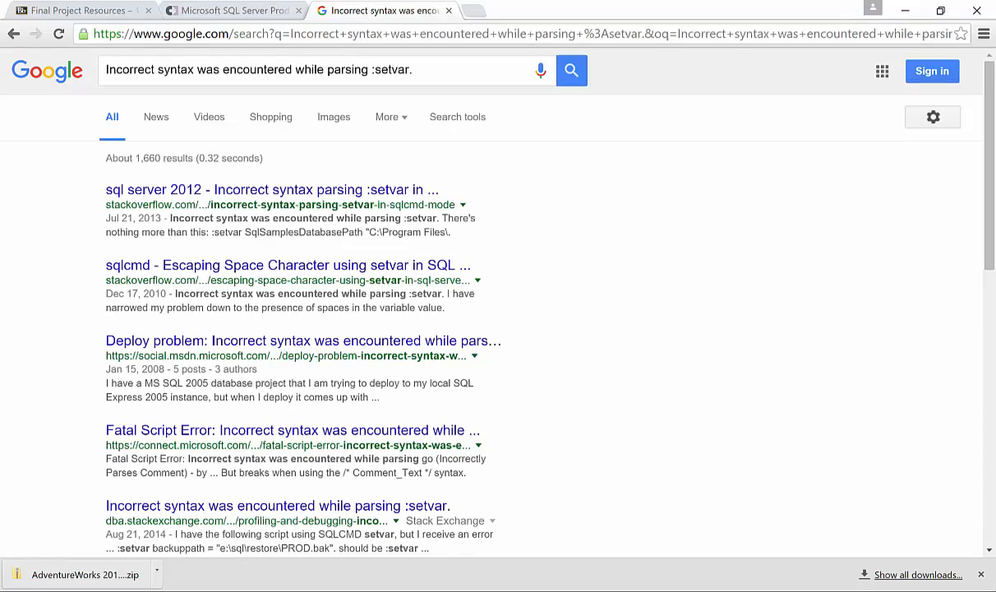
mouse_move(493, 250)
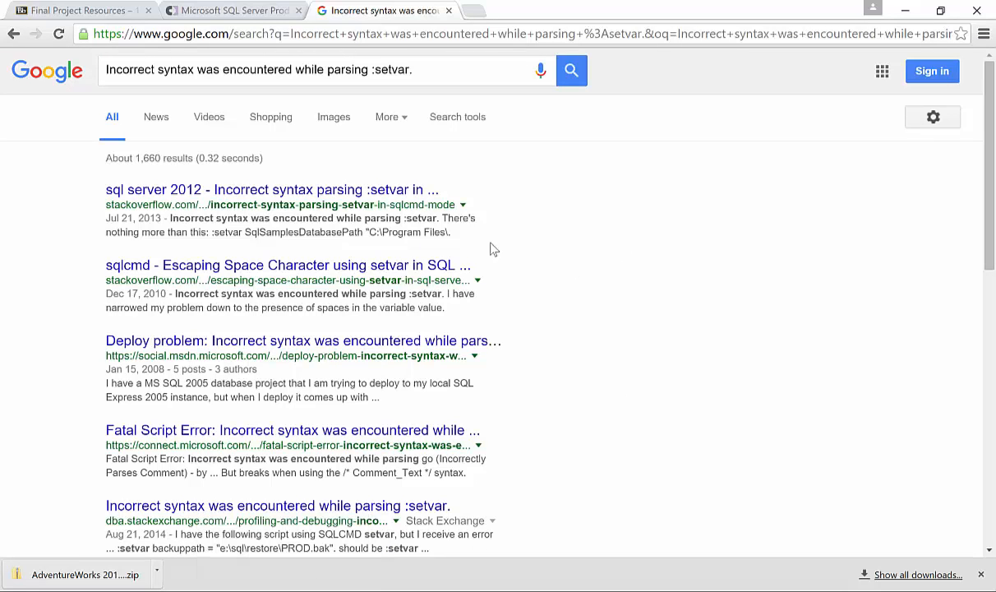
mouse_move(140, 190)
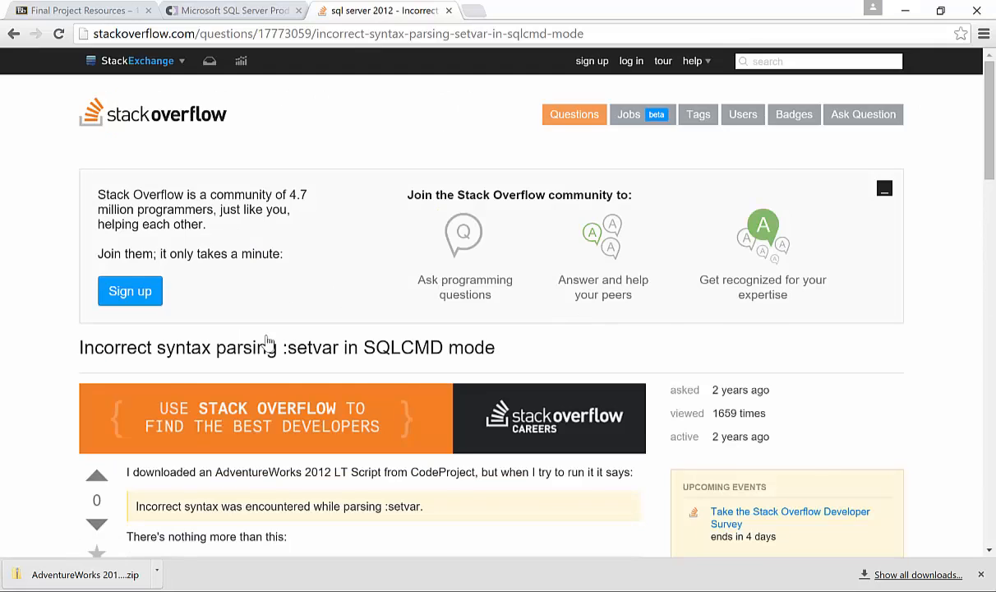
- Scroll the Stack Overflow question to the answer about semicolons ending SQLCMD :setvar lines
scroll(down, 3)
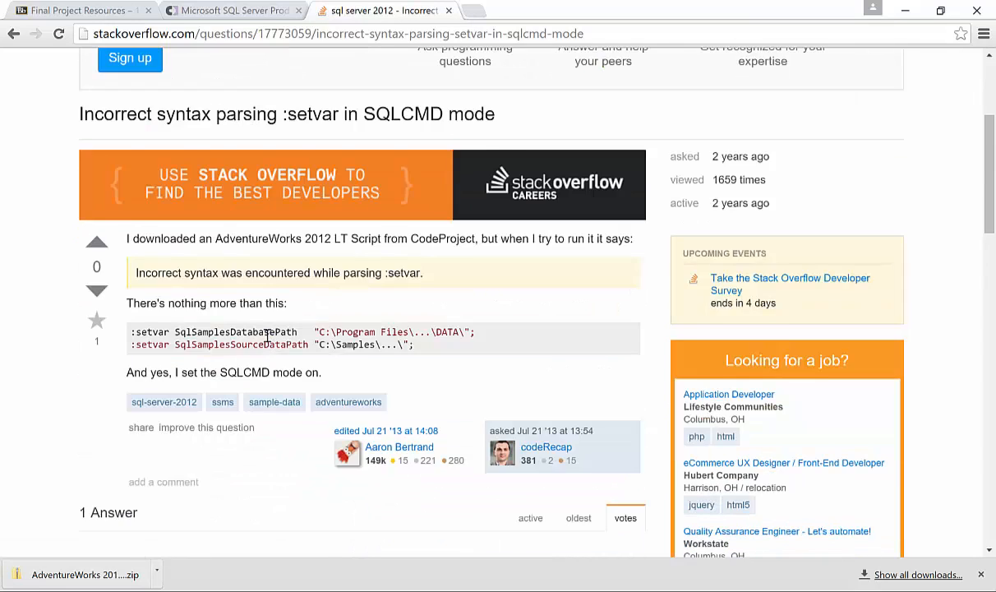
scroll(down, 3)
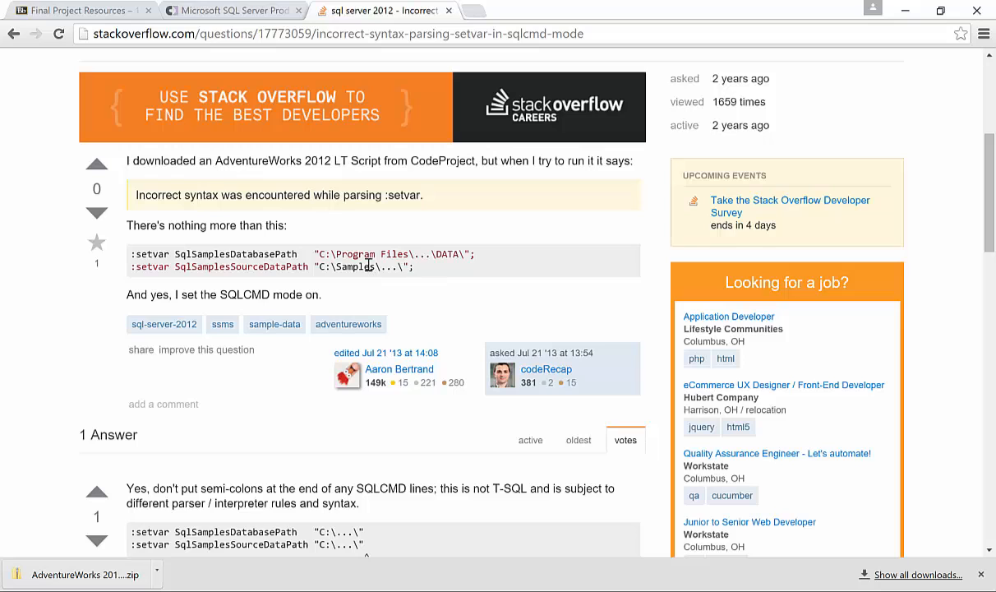
mouse_move(207, 322)
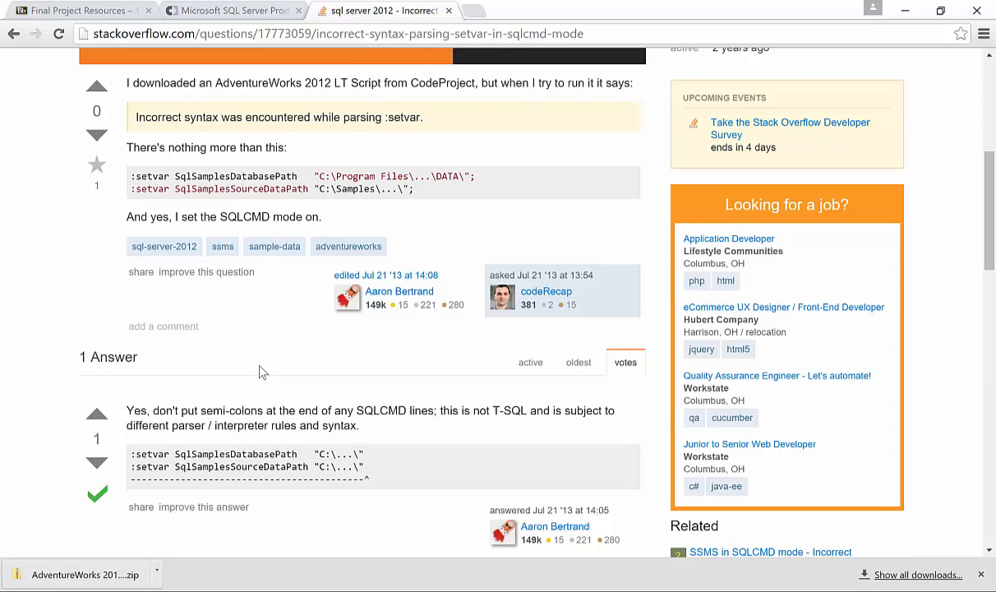
scroll(down, 3)
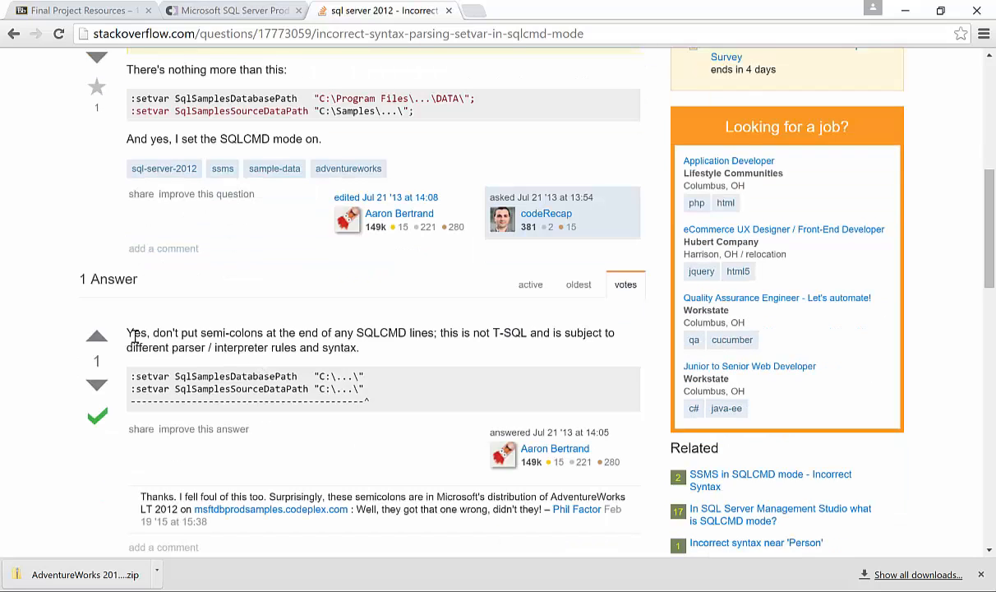
mouse_move(161, 332)
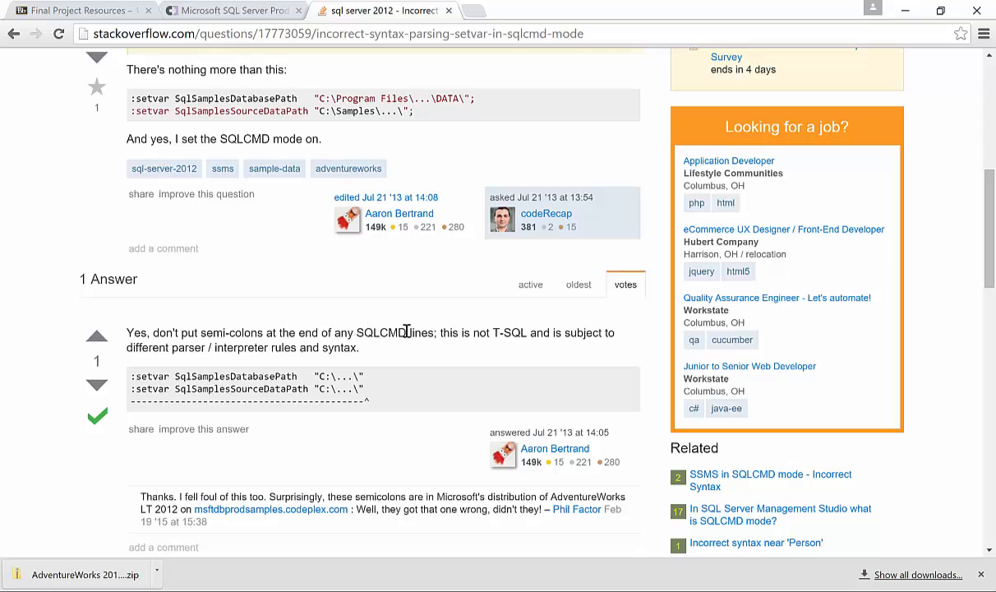
mouse_move(487, 345)
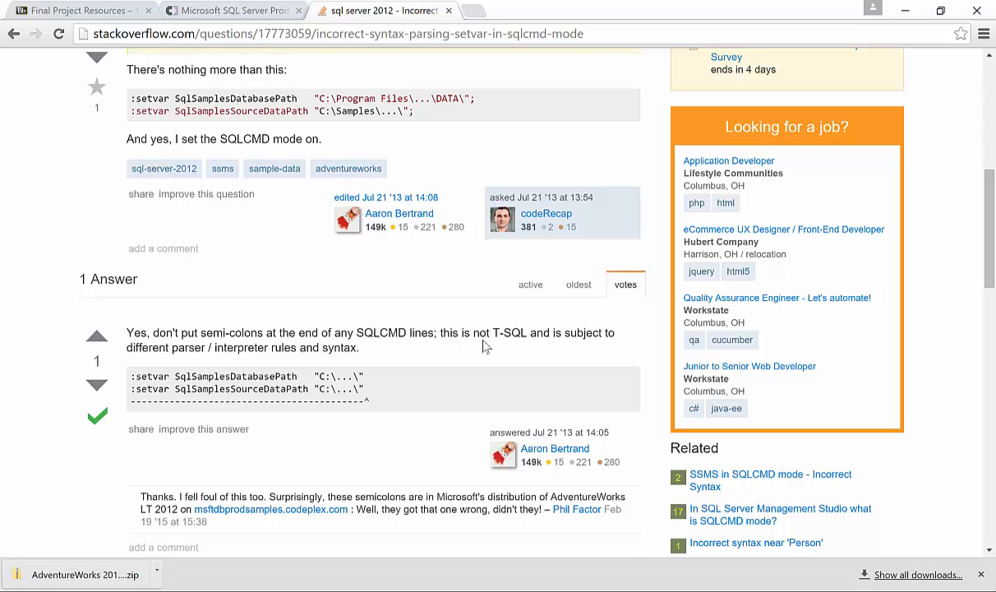
mouse_move(180, 348)
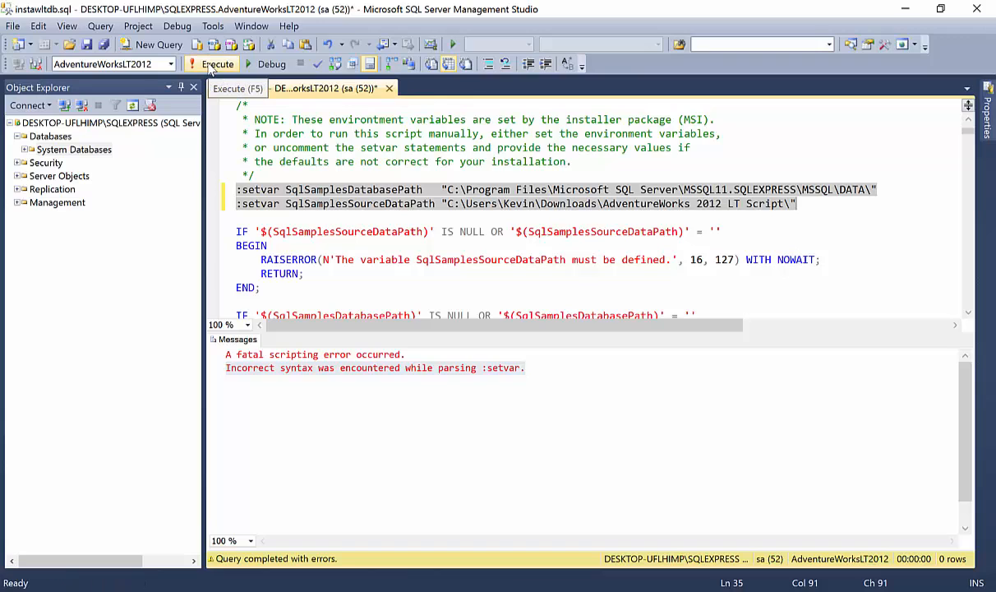
- Run the corrected install script, which ends disconnected with a transport-level error
click(217, 64)
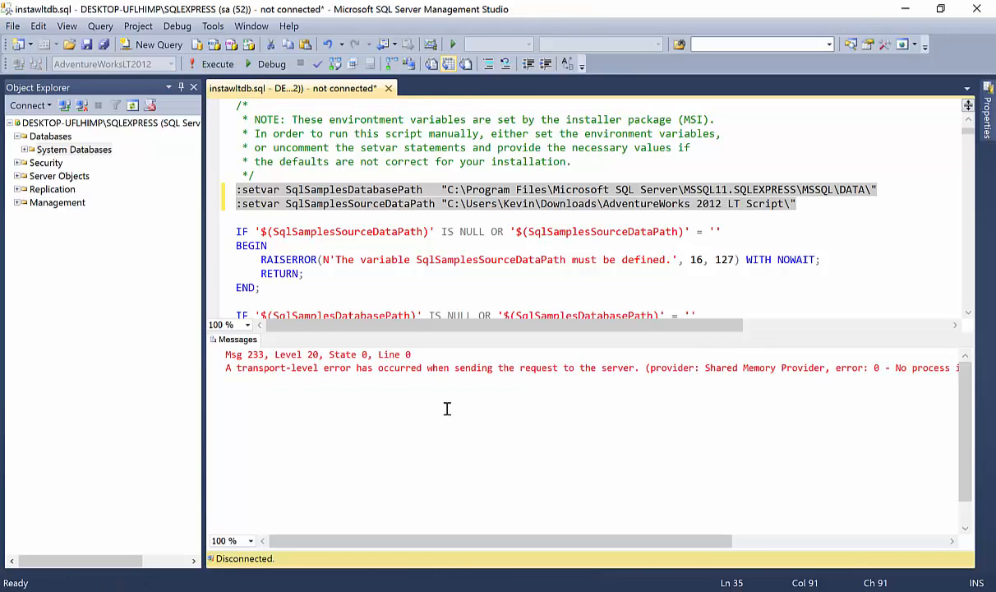
mouse_move(631, 548)
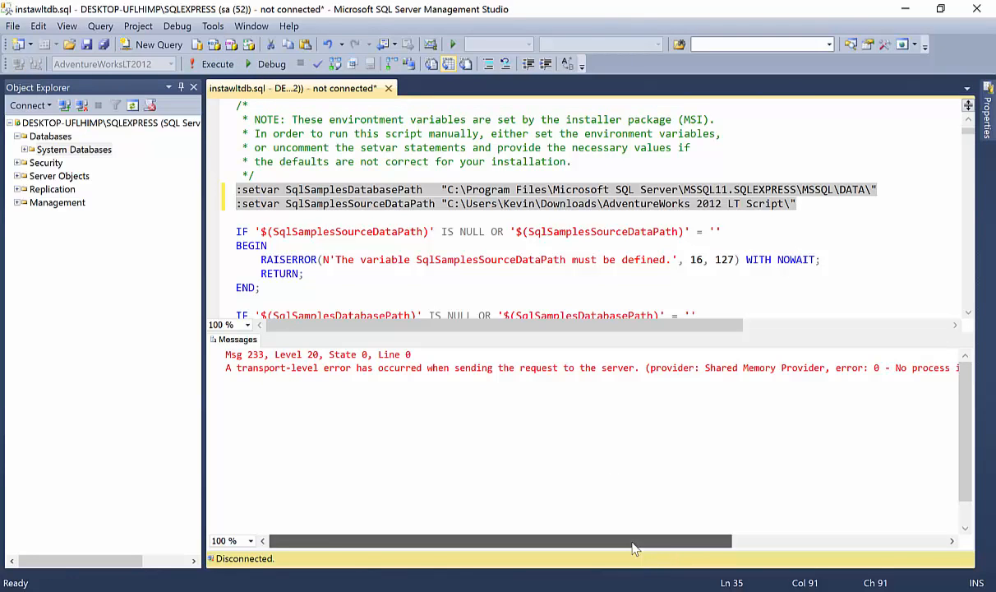
drag(632, 541, 779, 540)
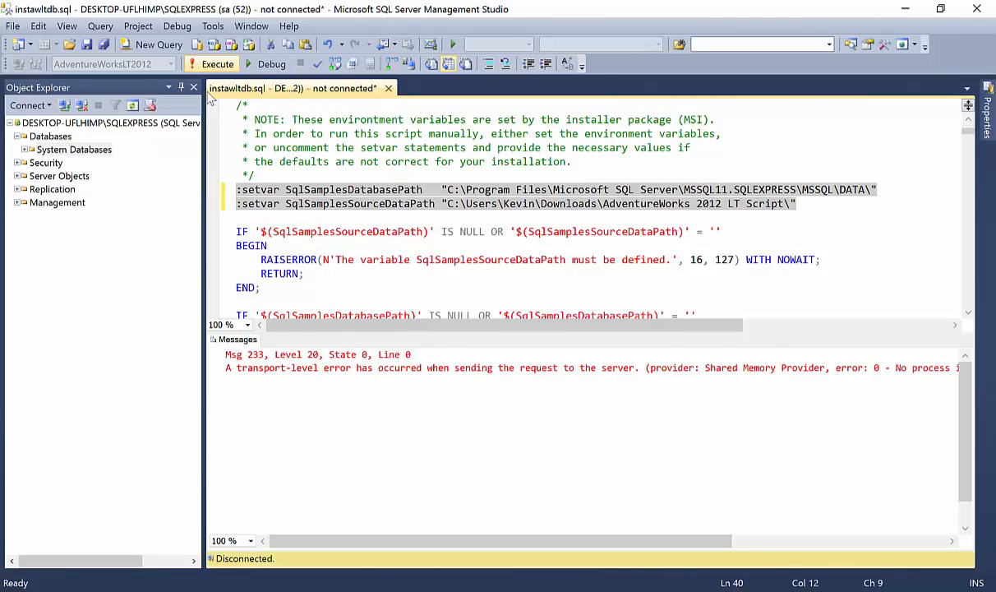
mouse_move(217, 64)
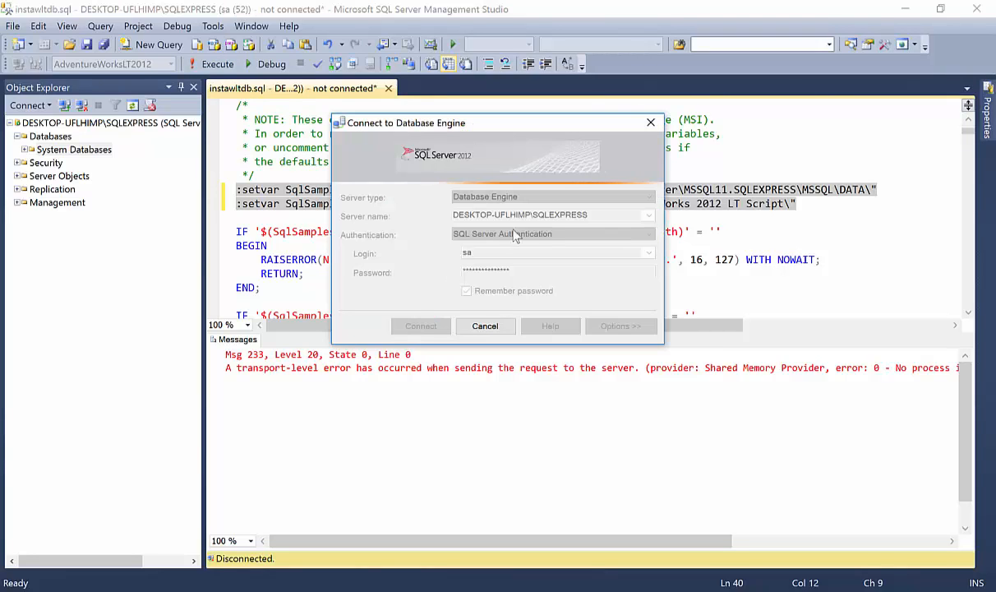
mouse_move(385, 272)
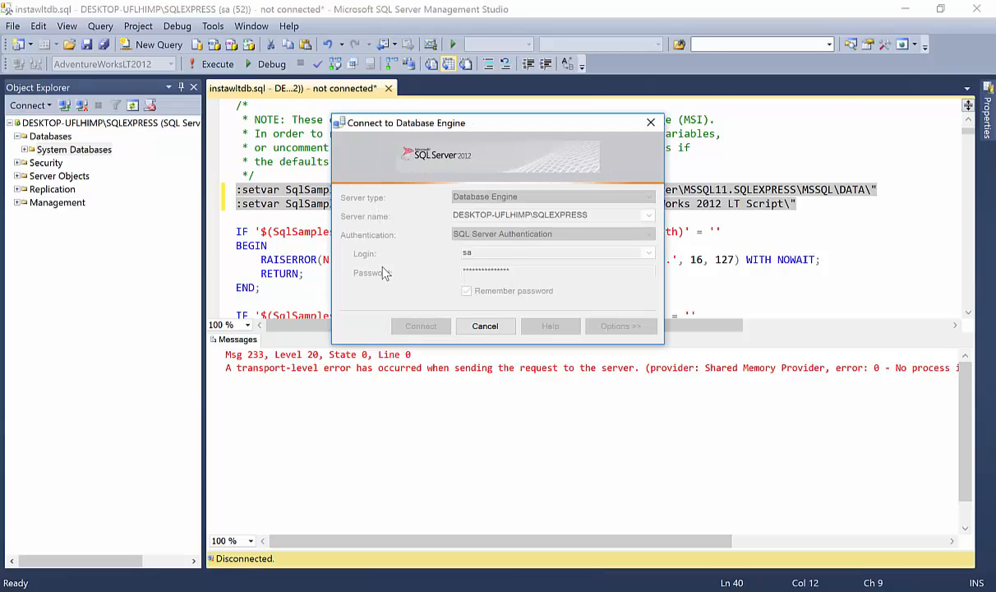
- Reconnect as sa with Remember password ticked so the install script reruns
click(467, 289)
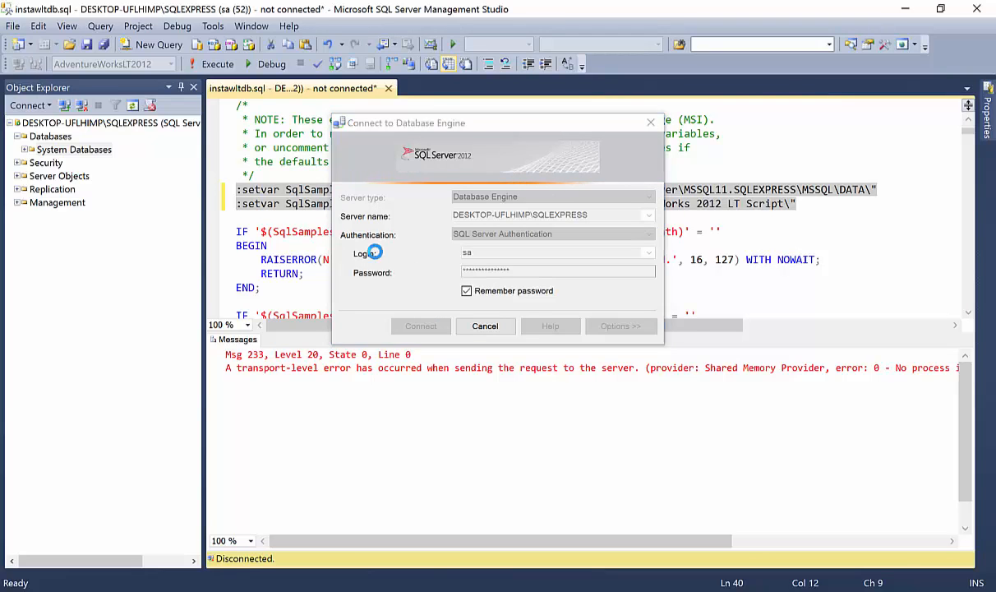
click(420, 325)
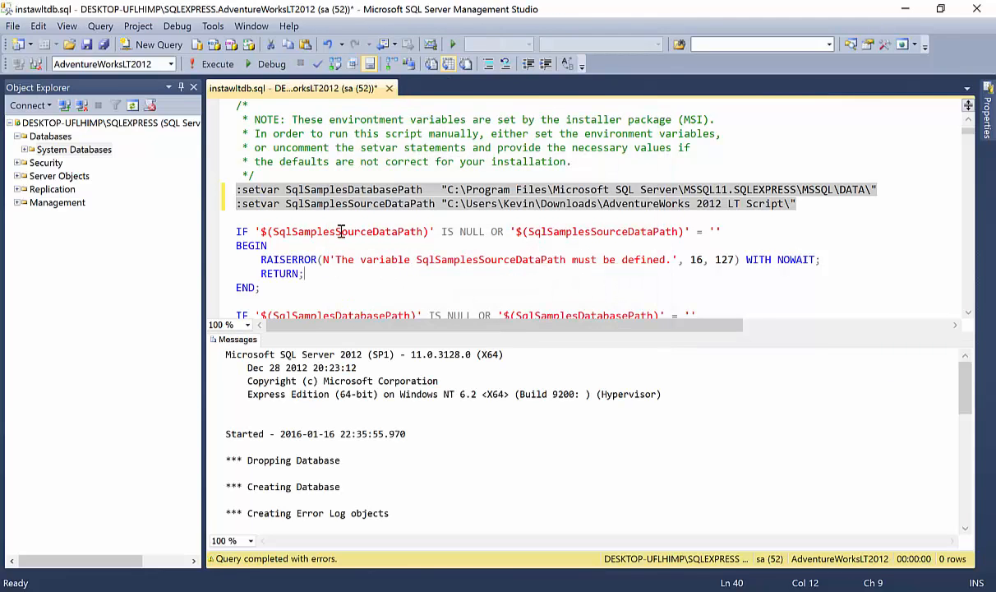
mouse_move(376, 381)
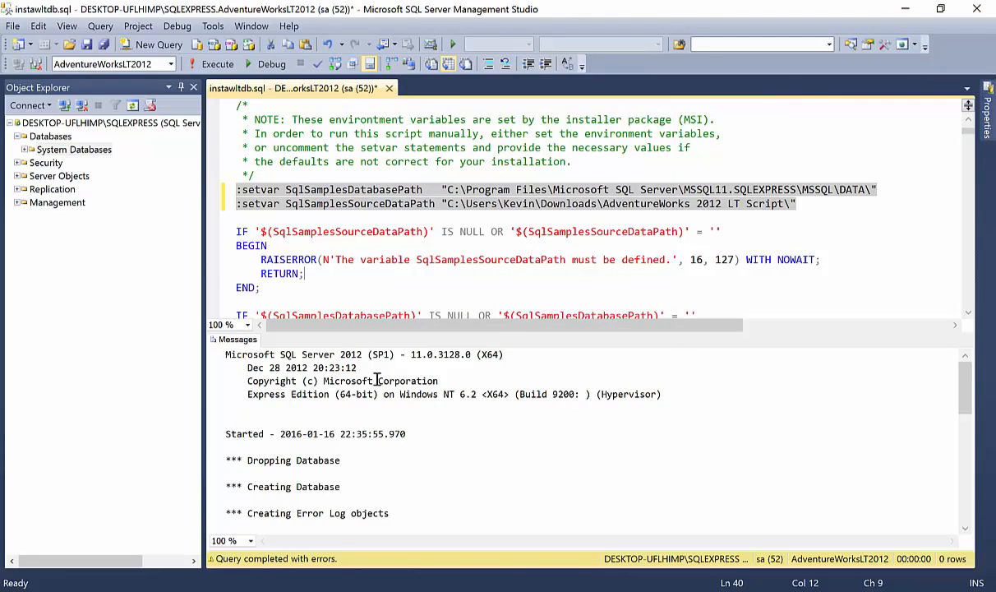
mouse_move(389, 421)
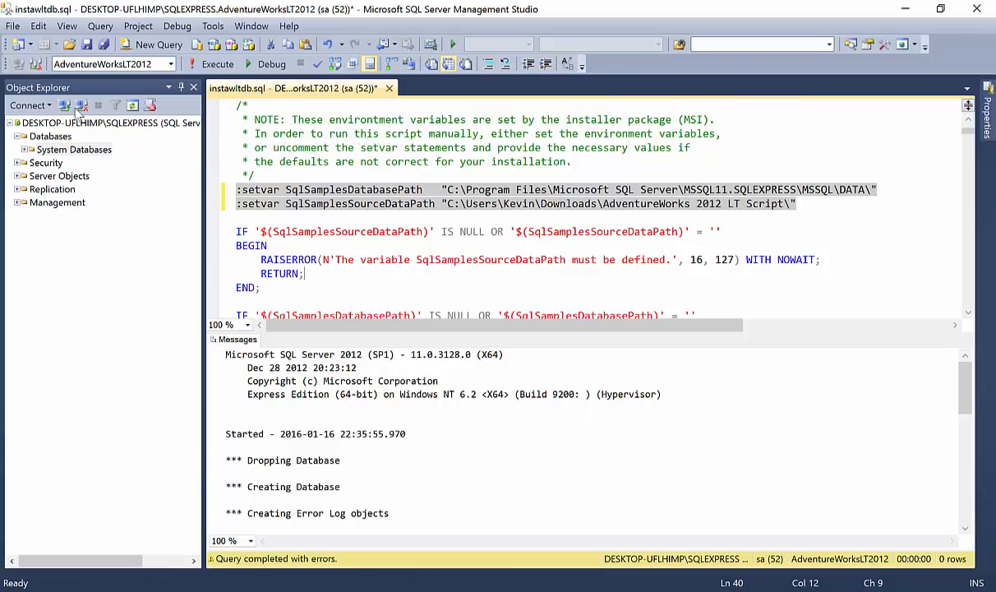
- Refresh Databases and expand AdventureWorksLT2012 to show its SalesLT tables
click(46, 135)
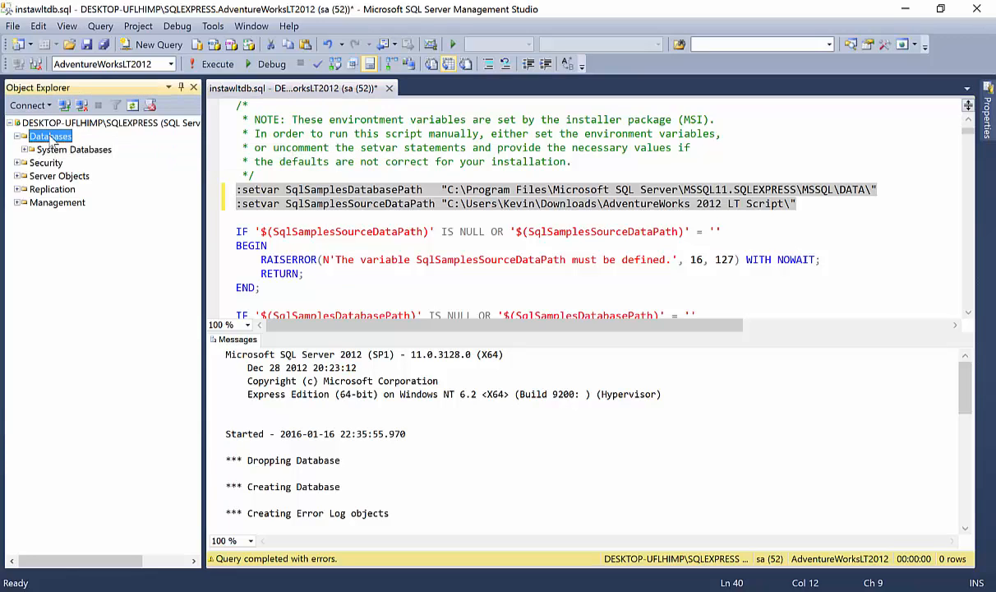
mouse_move(132, 105)
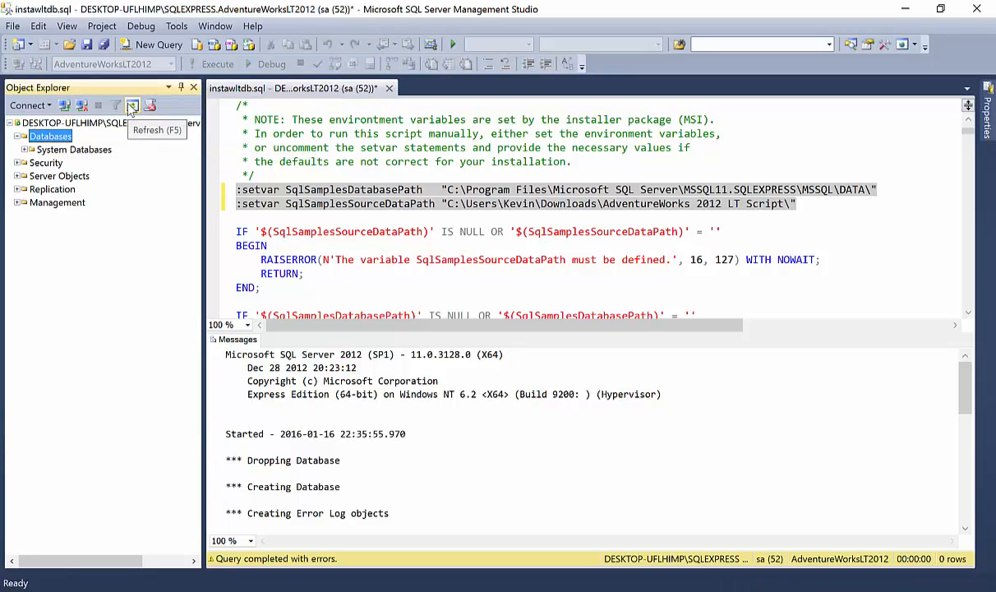
click(132, 105)
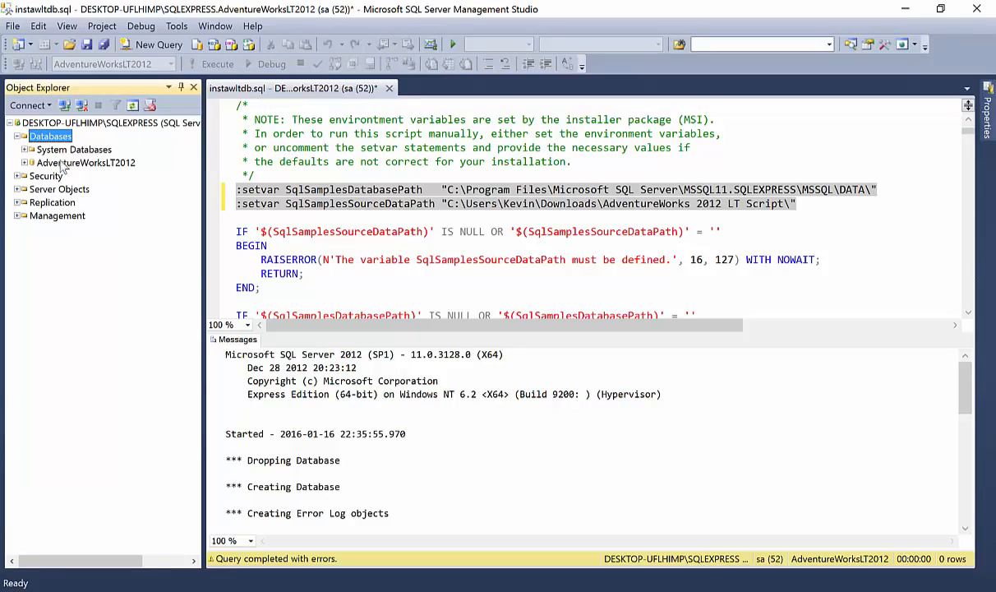
click(86, 163)
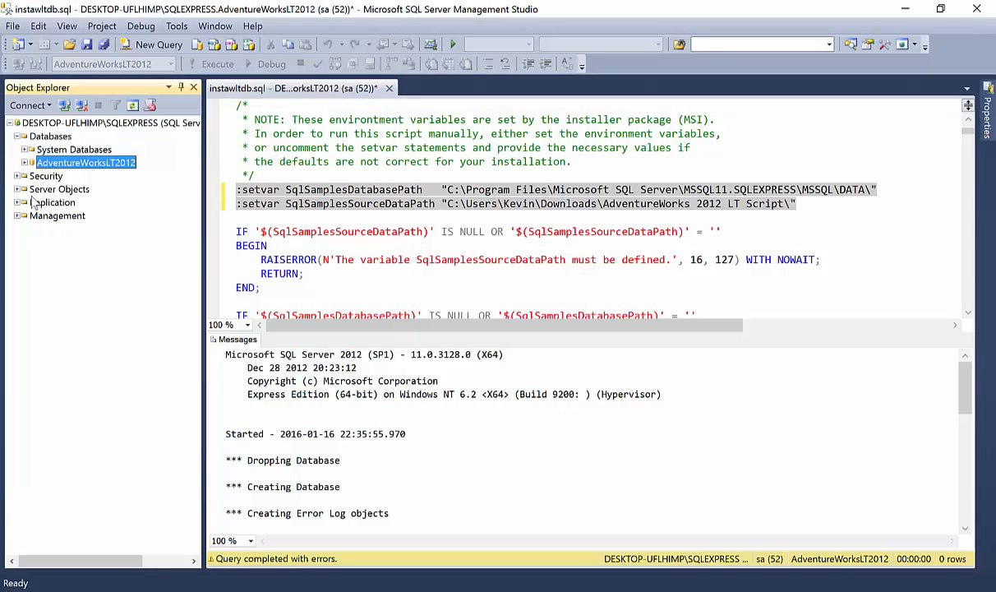
click(20, 163)
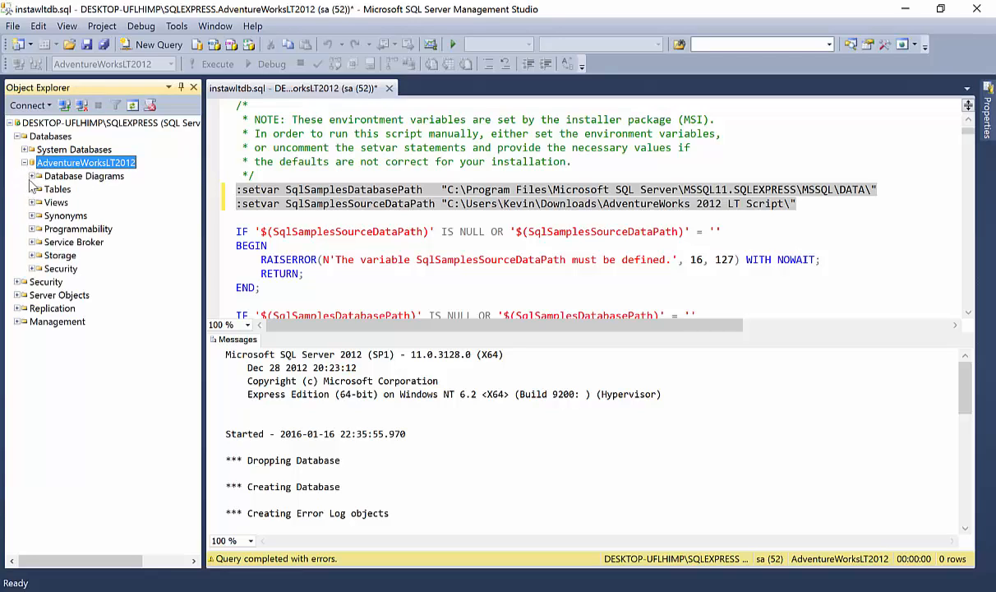
click(31, 189)
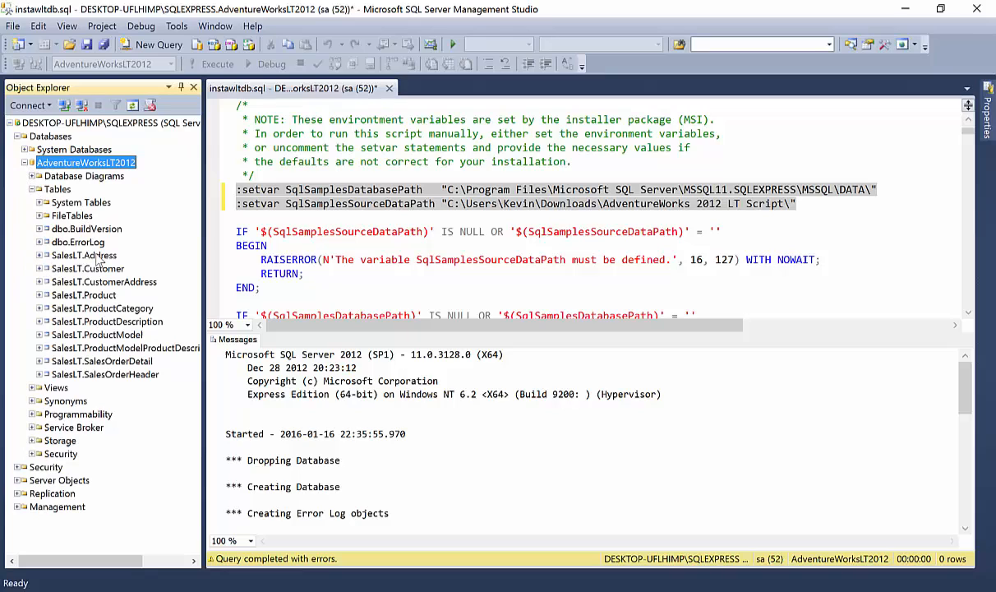
right_click(85, 268)
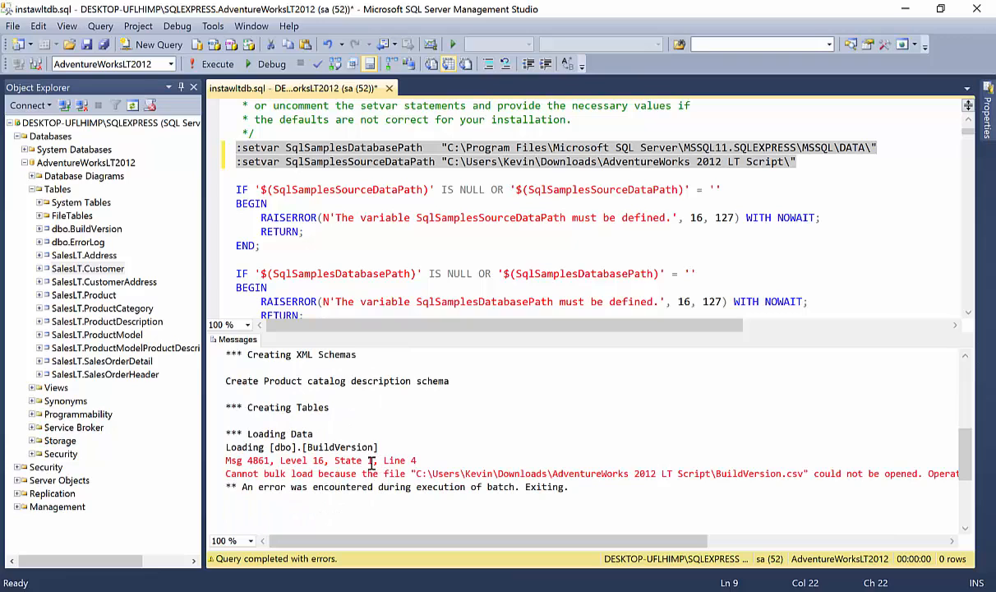
mouse_move(375, 534)
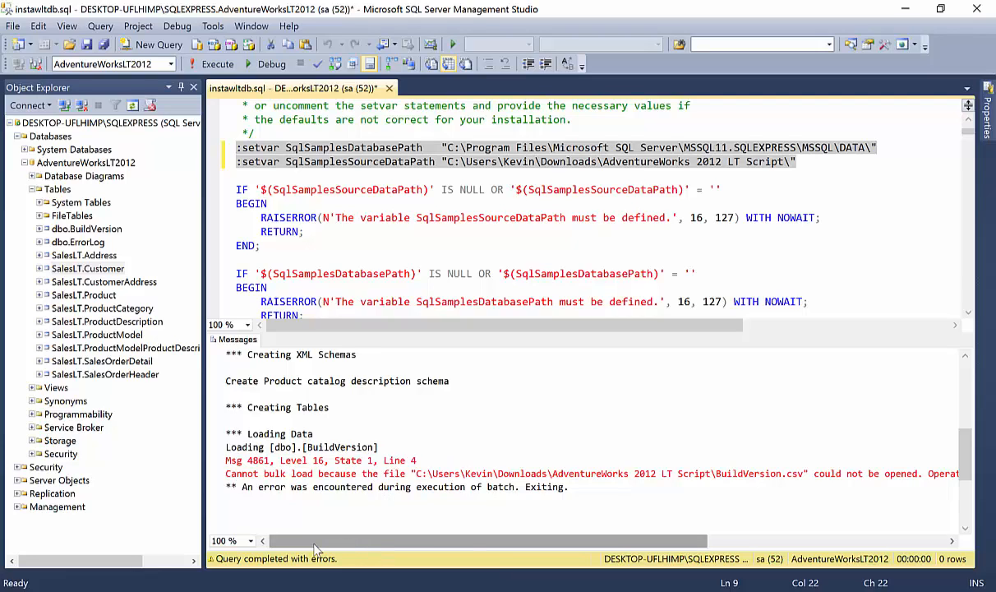
mouse_move(290, 549)
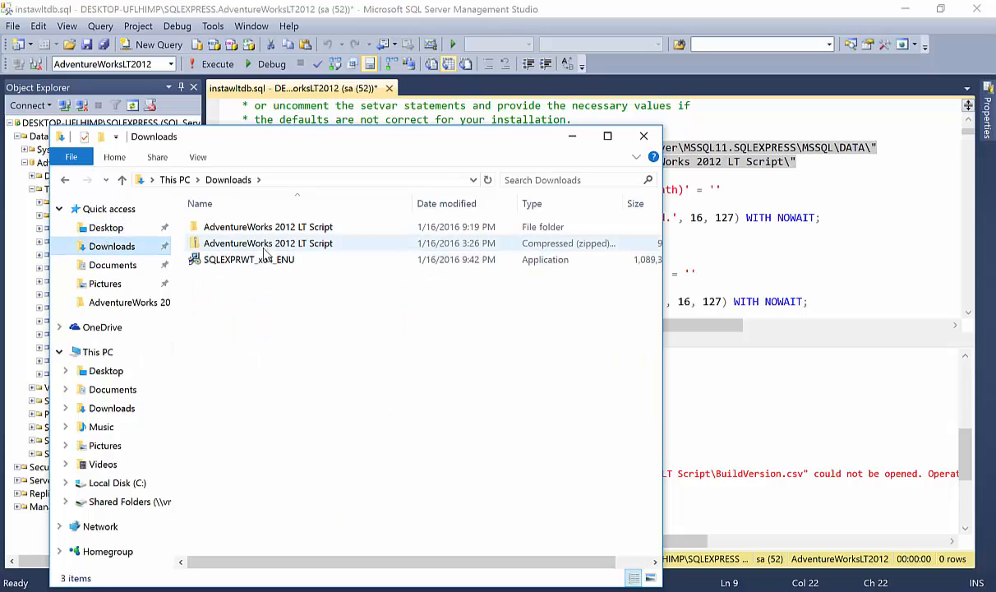
- Reach the editable Security permissions of the AdventureWorks 2012 LT Script folder
click(268, 227)
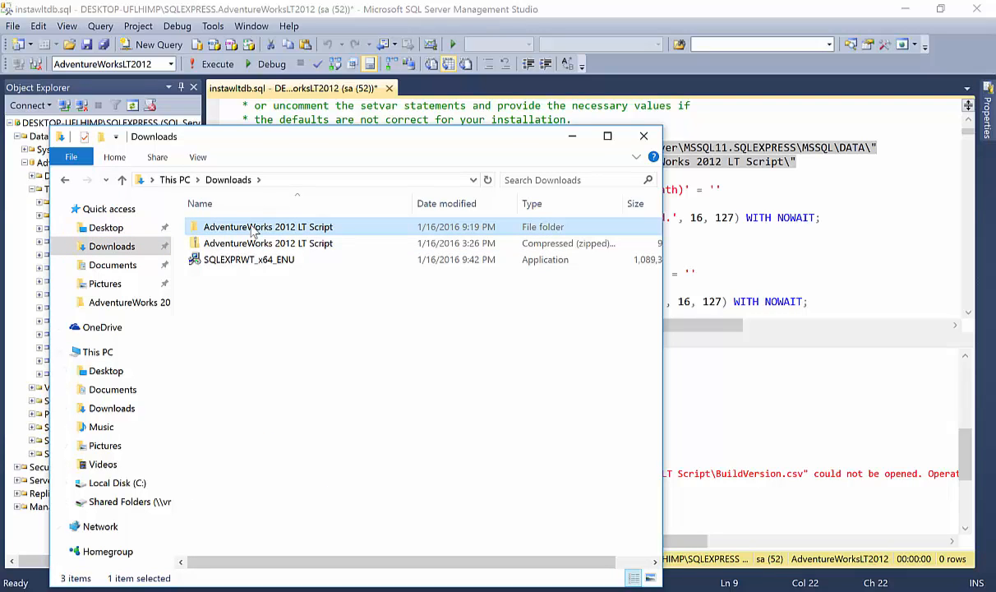
right_click(255, 227)
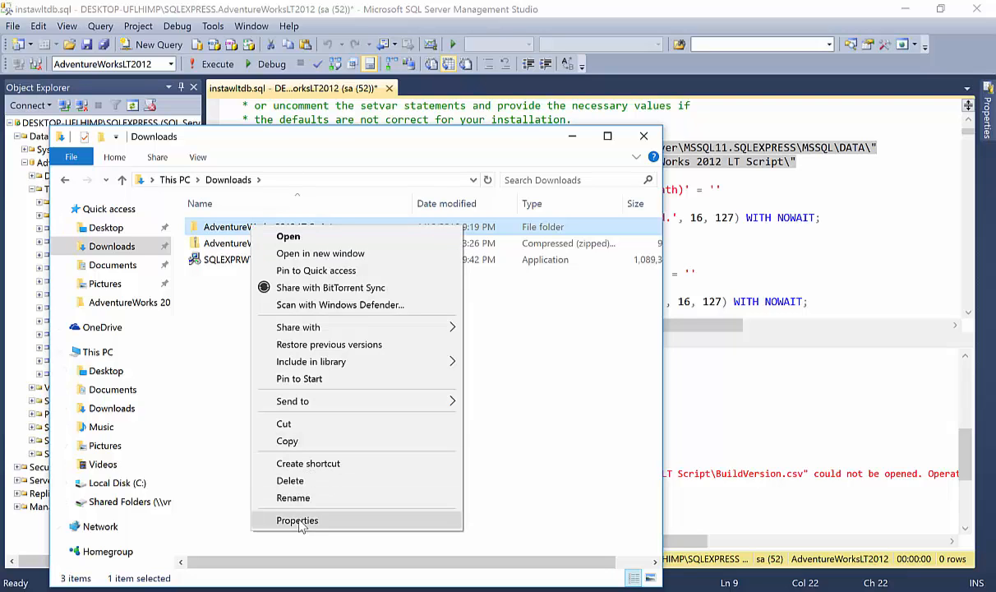
click(297, 519)
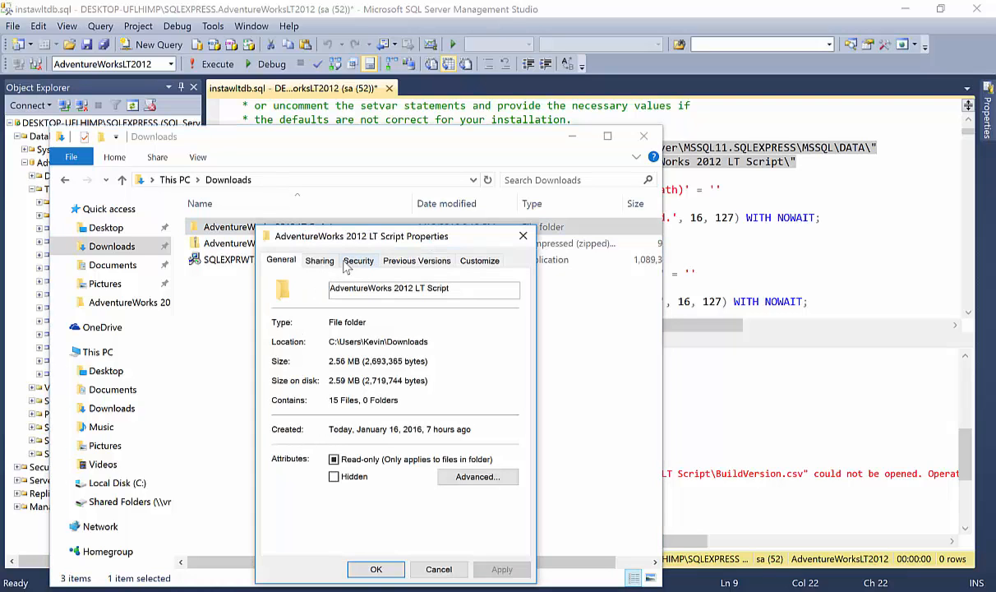
click(359, 260)
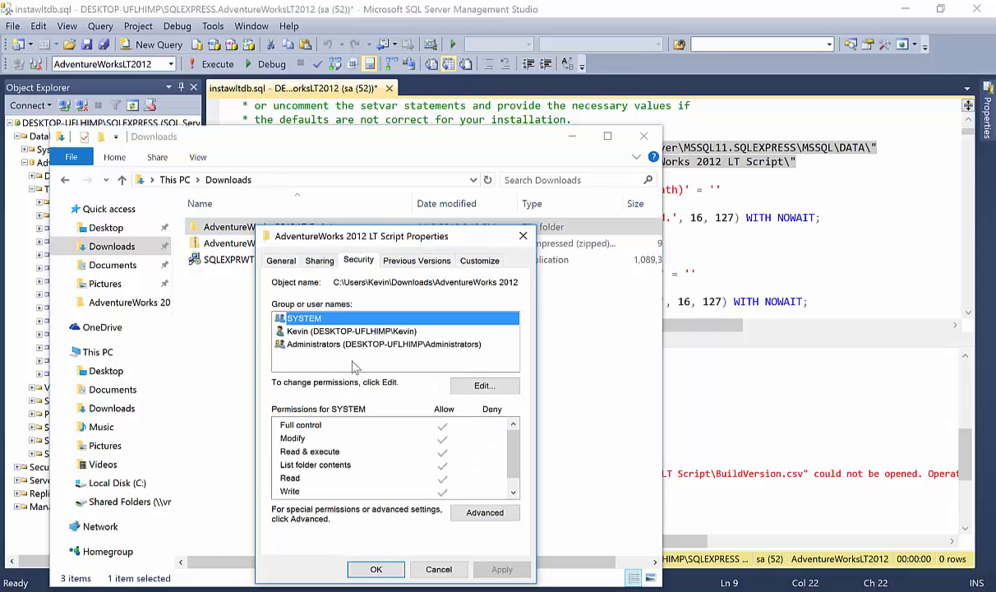
click(485, 385)
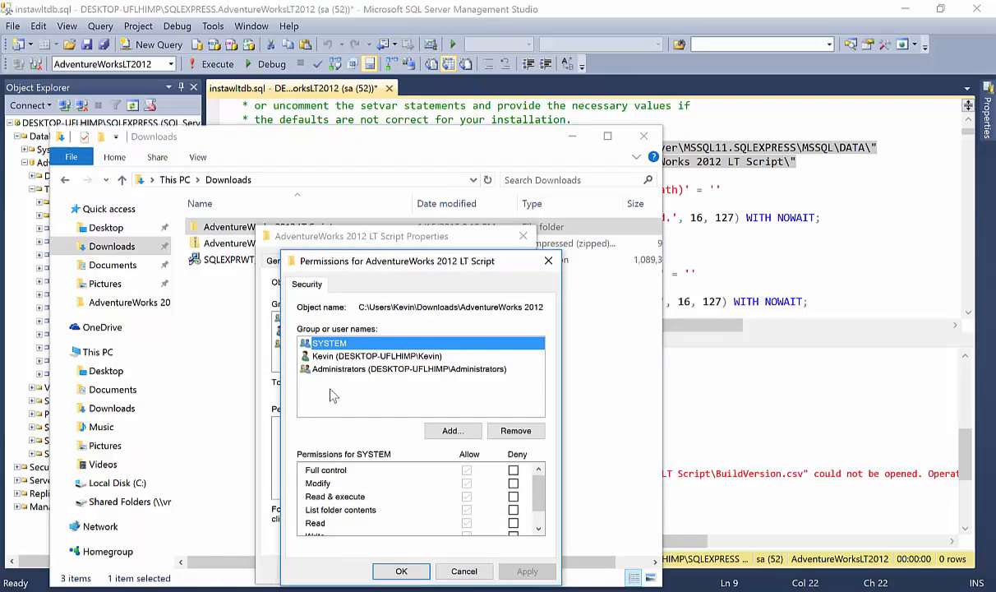
click(453, 431)
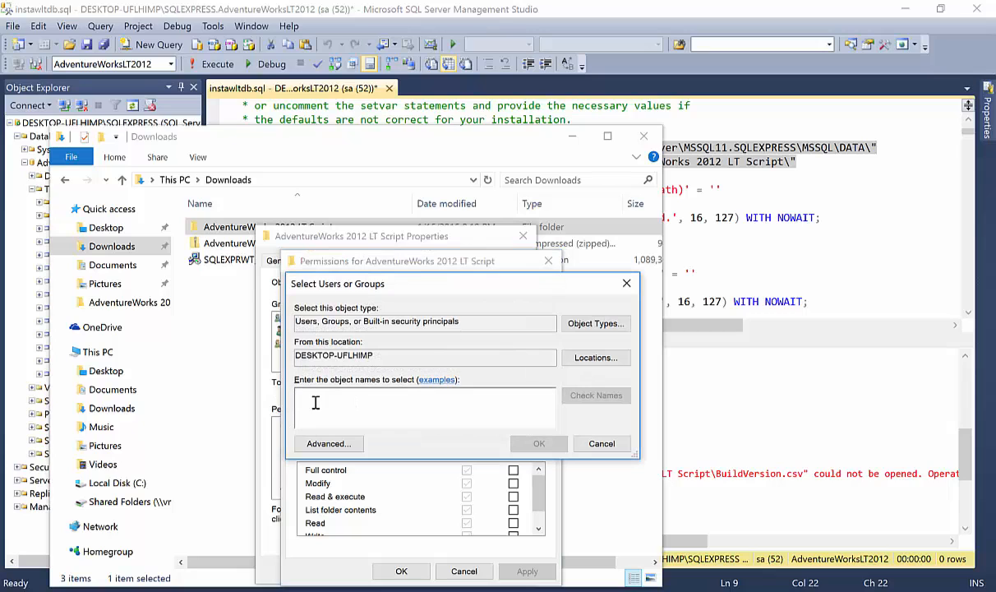
- Grant Everyone permissions on the folder, apply them, and close File Explorer
text(Everyone)
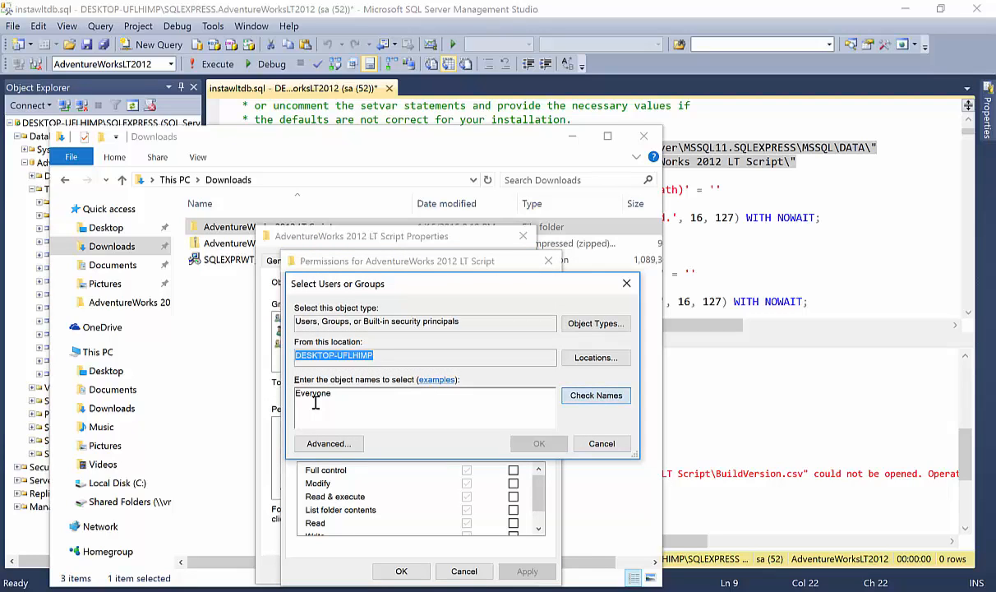
click(539, 444)
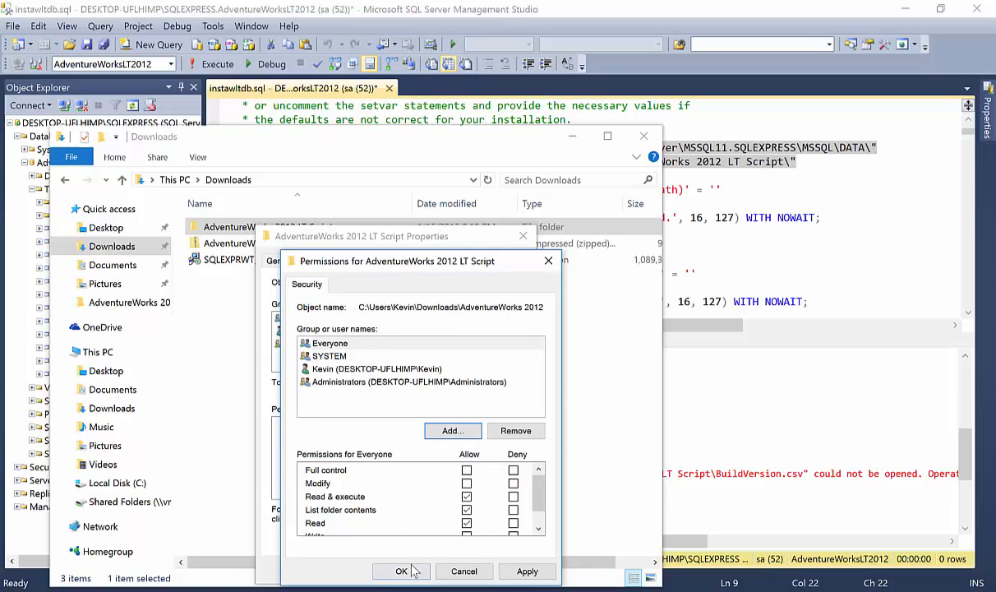
click(401, 570)
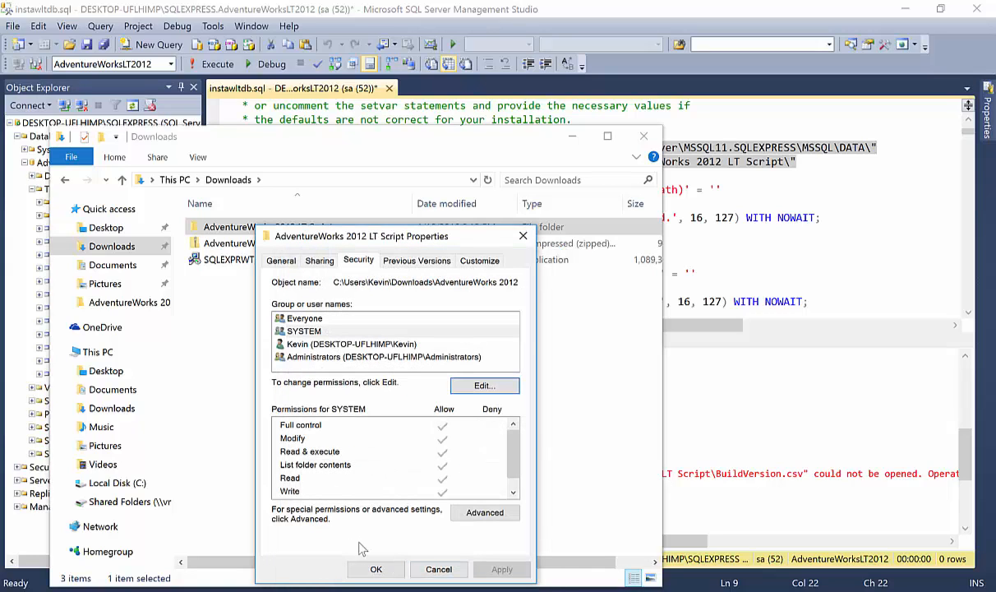
click(437, 569)
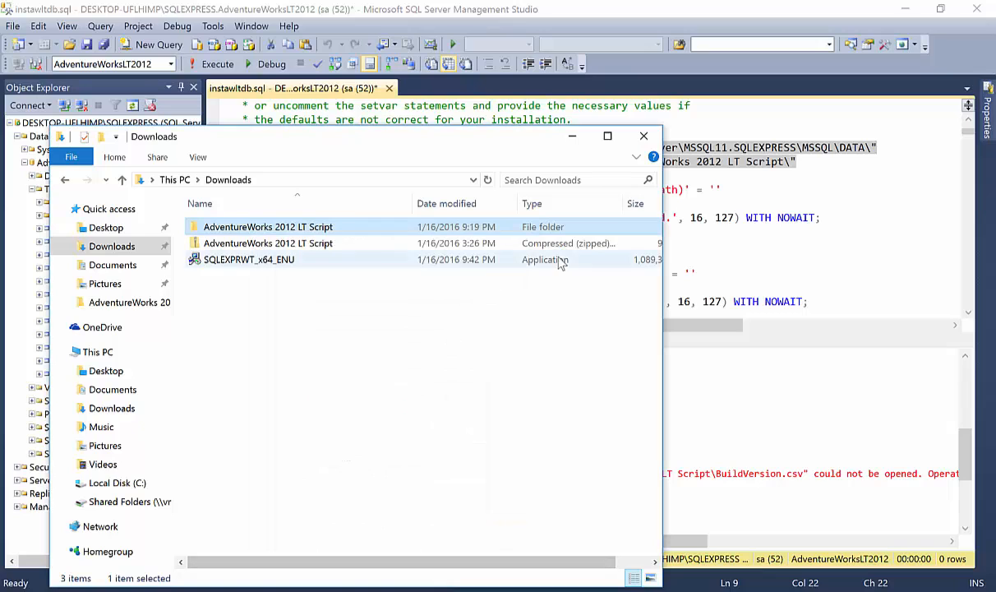
click(644, 135)
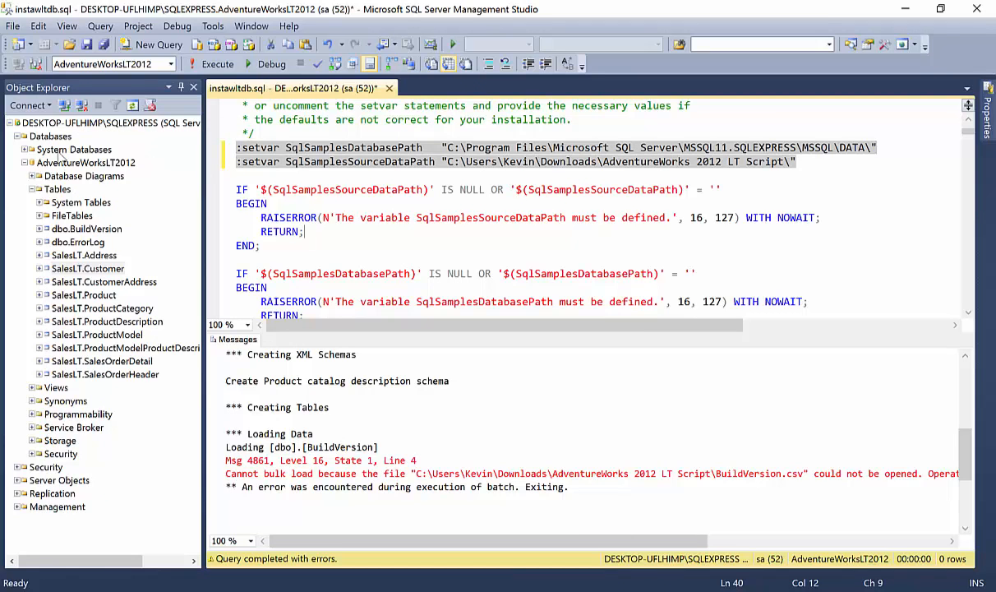
- Attempt to delete AdventureWorksLT2012, which fails because the database is in use
click(85, 162)
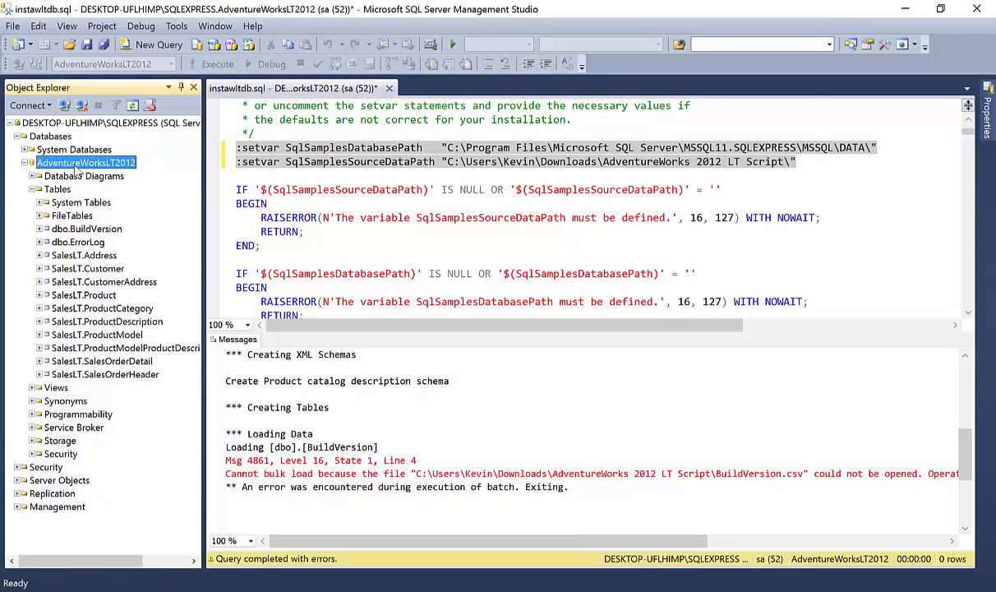
right_click(86, 163)
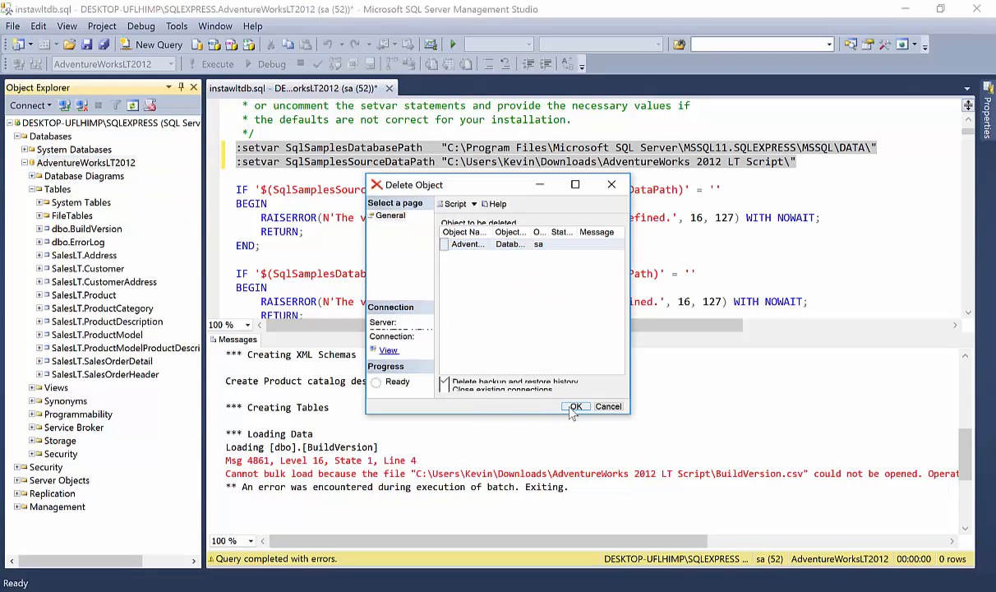
click(575, 406)
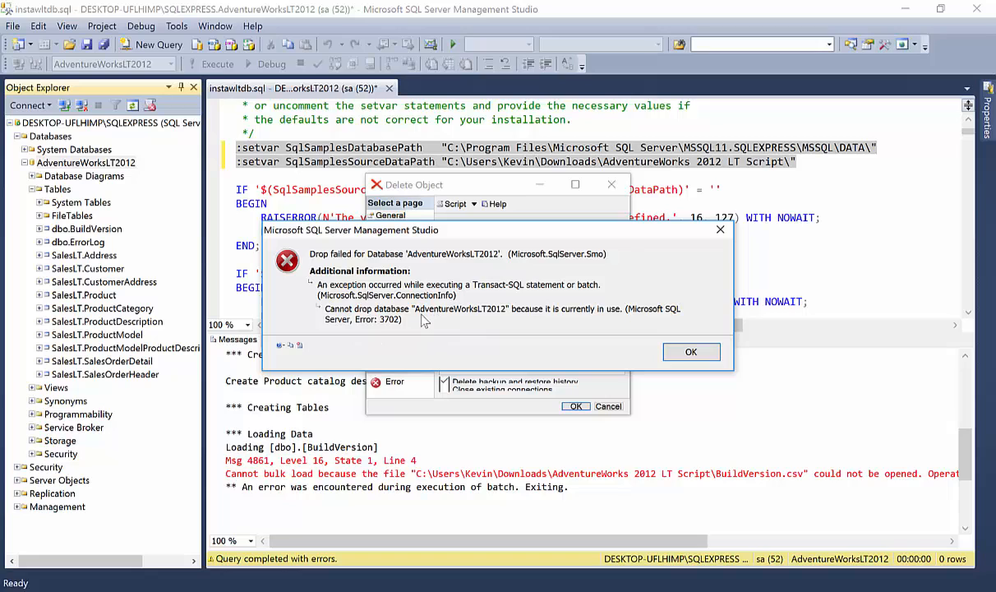
mouse_move(679, 340)
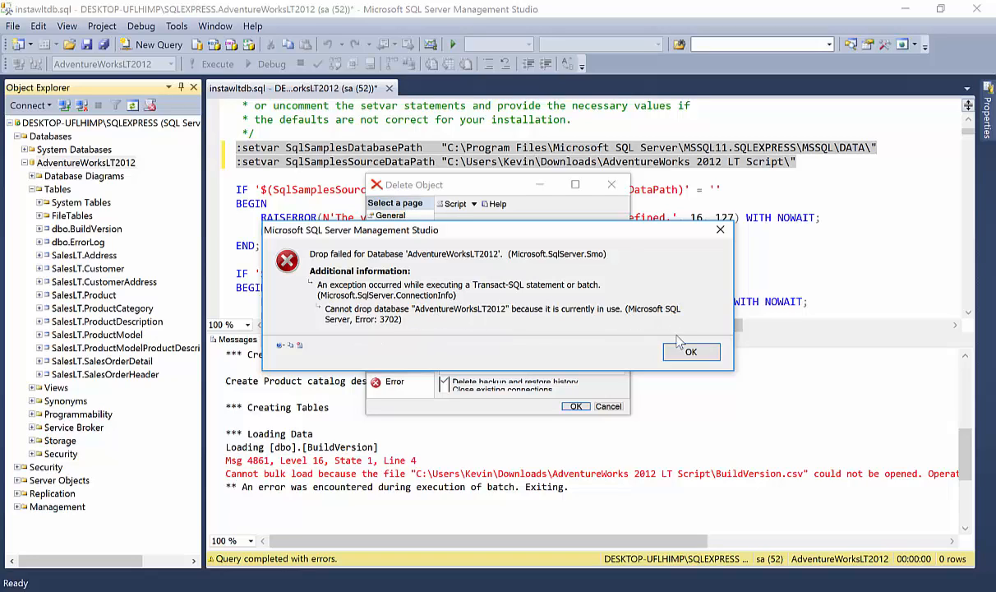
click(690, 351)
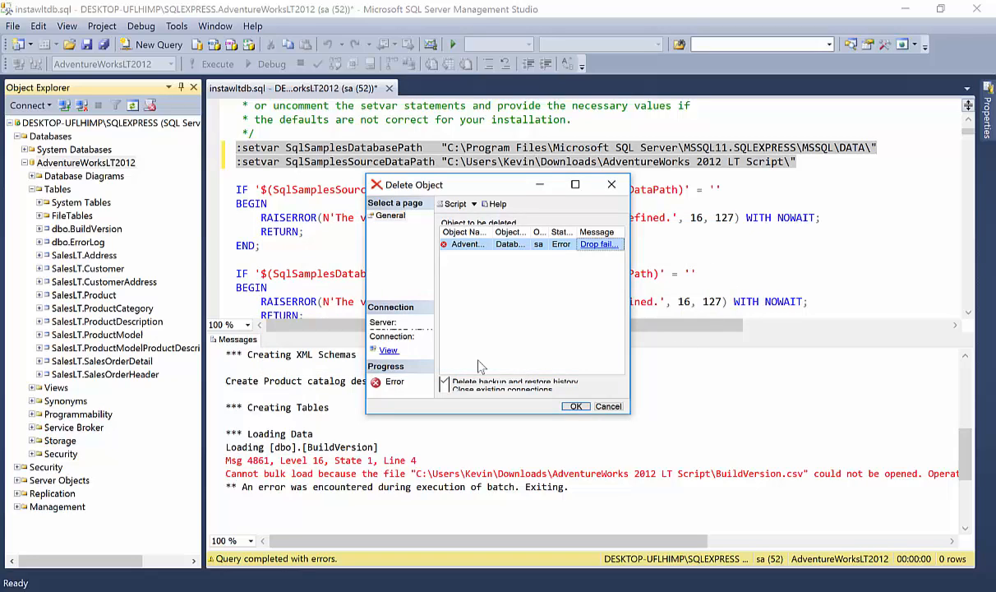
mouse_move(466, 368)
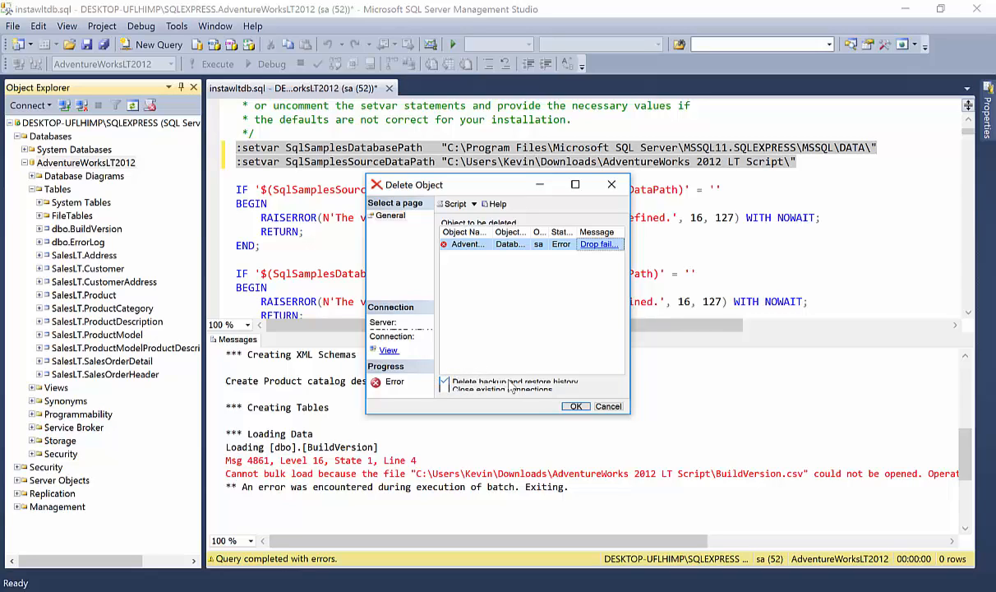
mouse_move(517, 394)
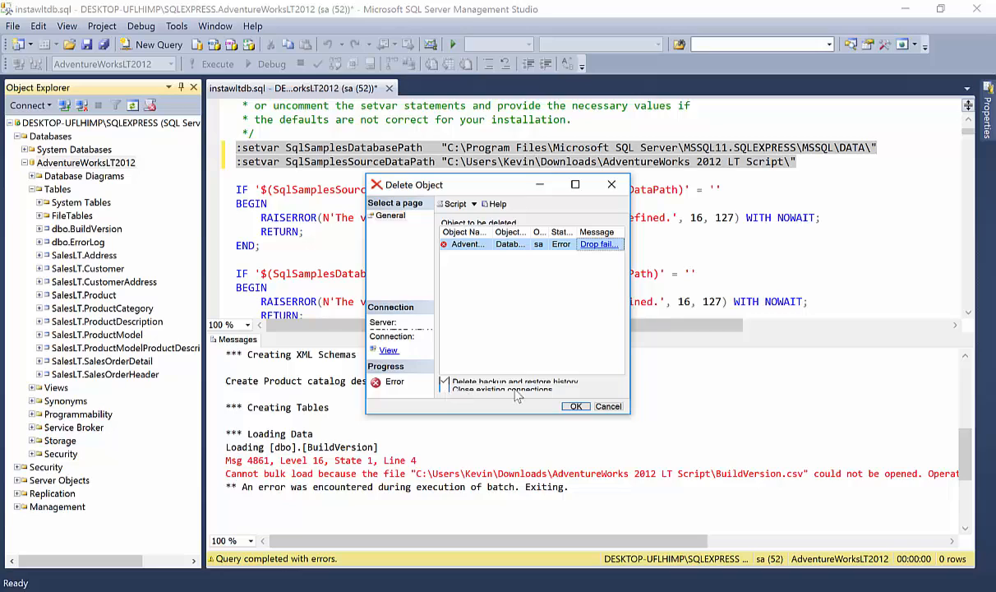
- Drop AdventureWorksLT2012 with Close existing connections ticked
click(444, 388)
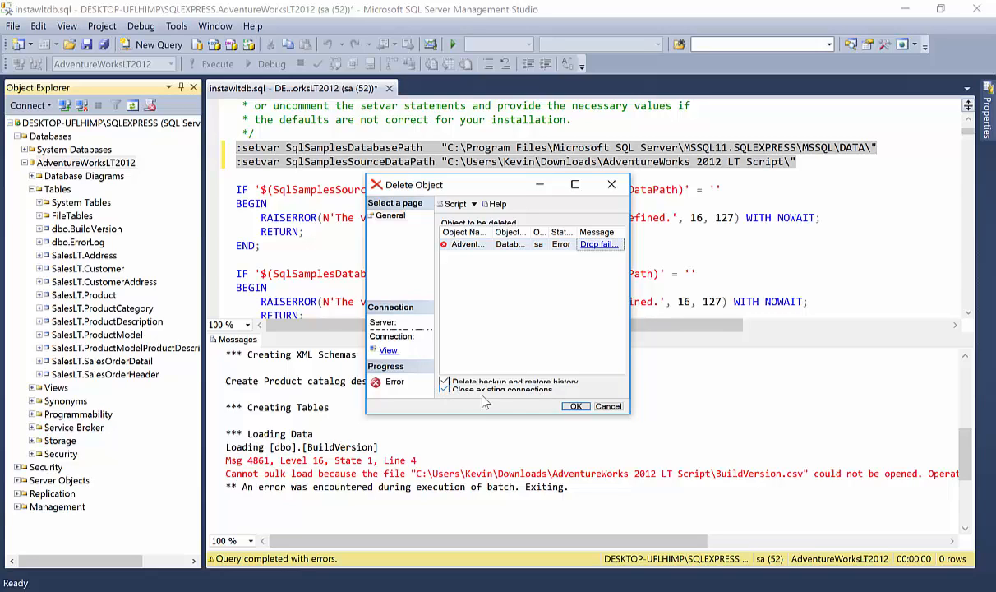
click(575, 406)
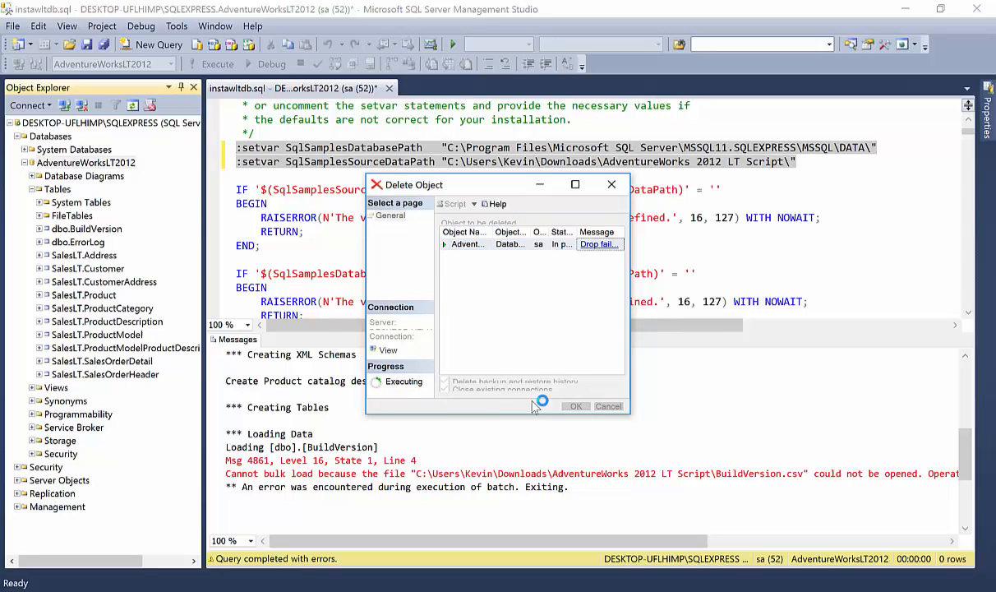
mouse_move(310, 386)
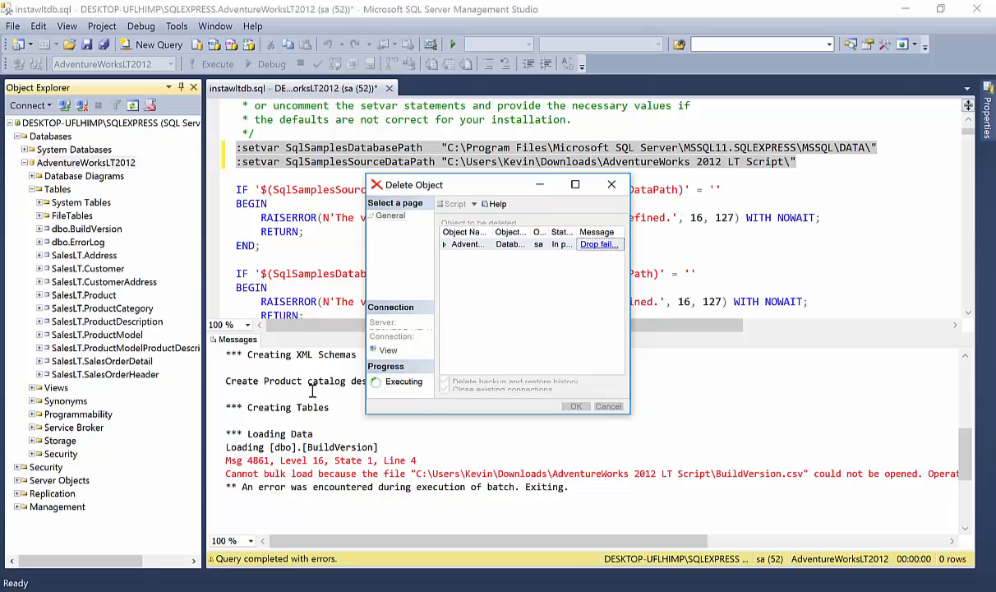
click(575, 406)
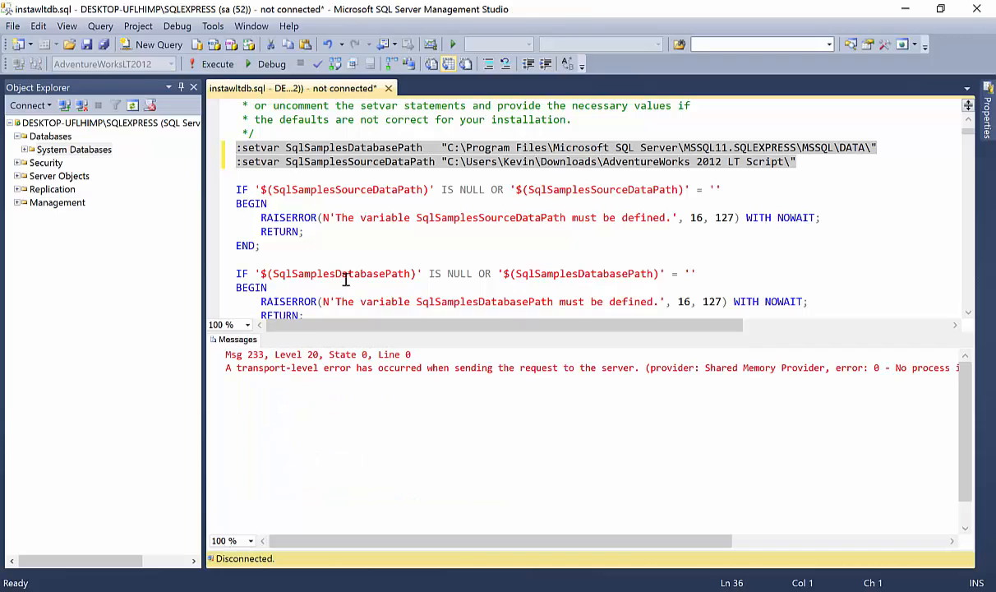
- Re-execute instawdb.sql and reconnect as sa to the local SQL Express server
click(107, 122)
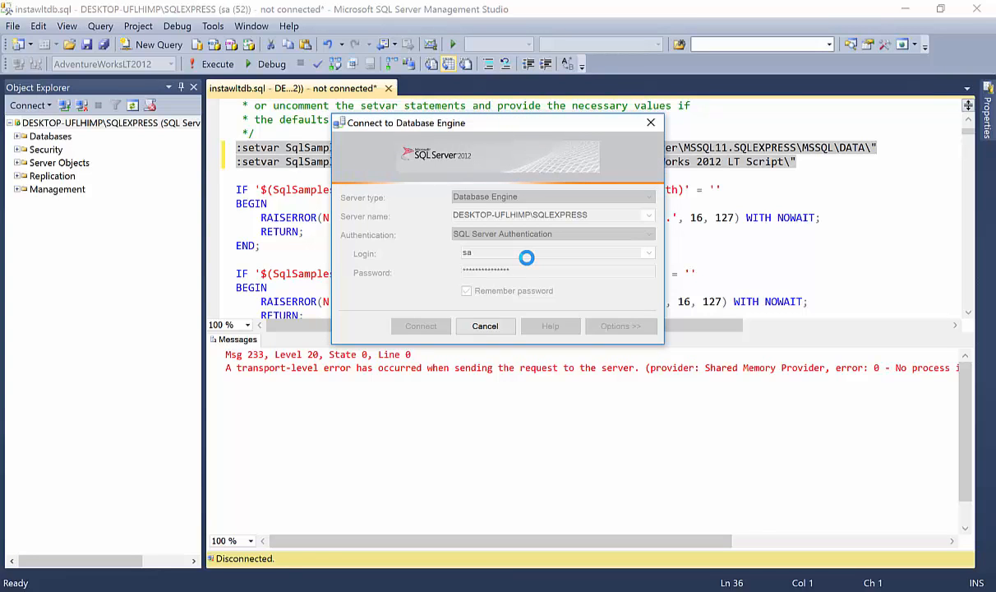
click(420, 325)
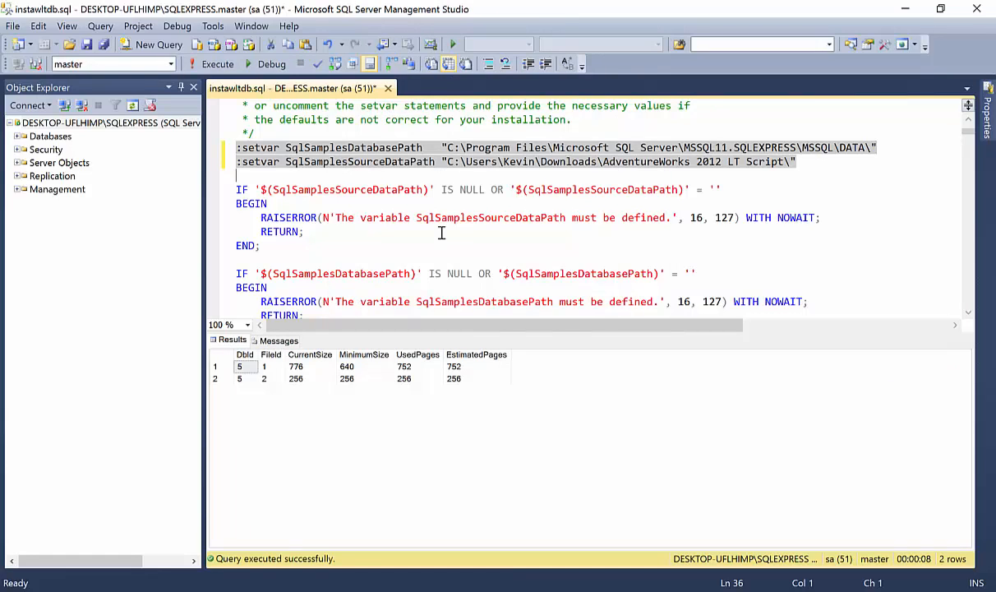
- Review the Messages output confirming data loaded, such as 450 Customer rows
scroll(down, 3)
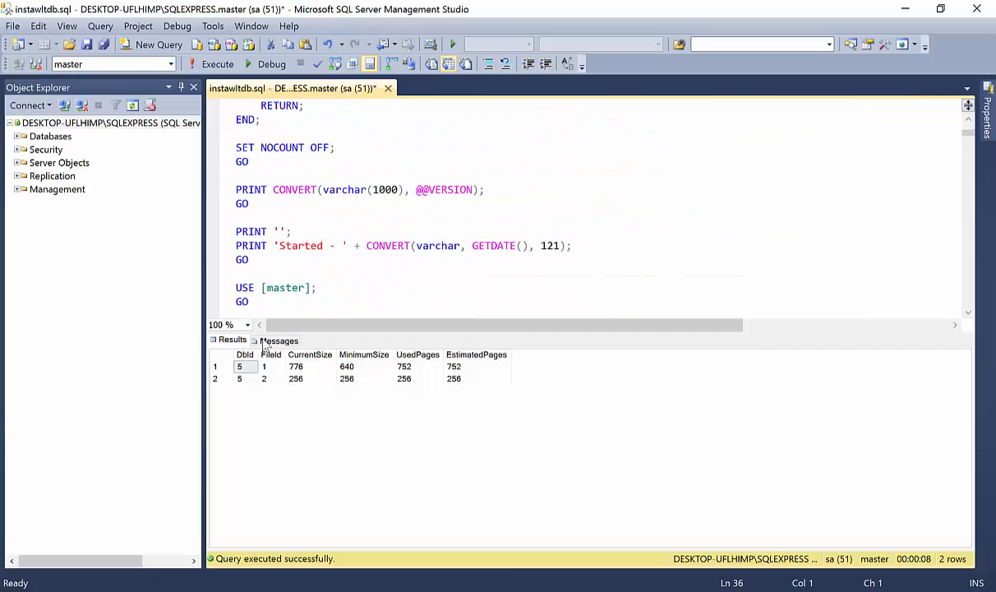
click(279, 340)
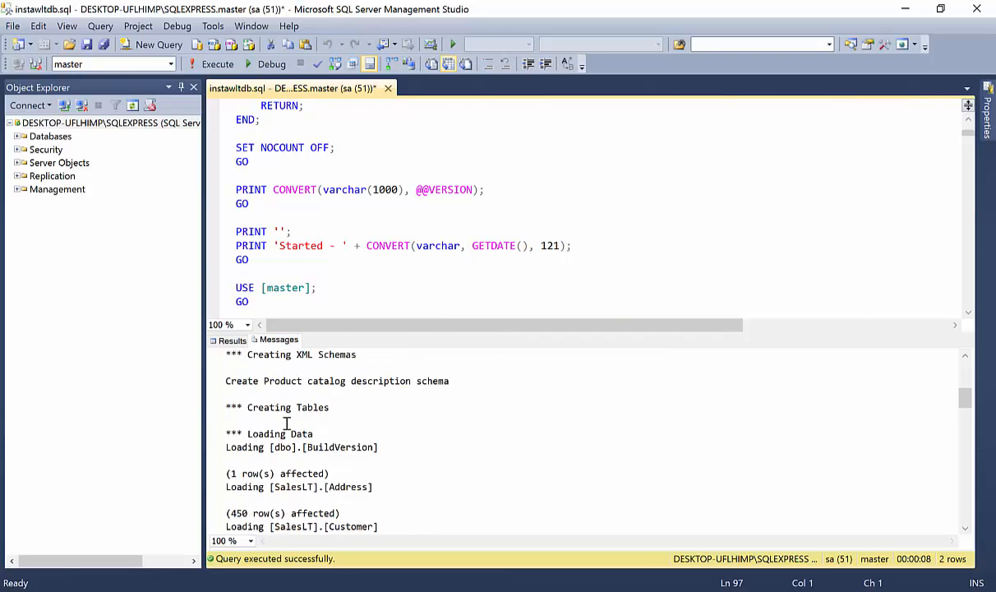
scroll(down, 3)
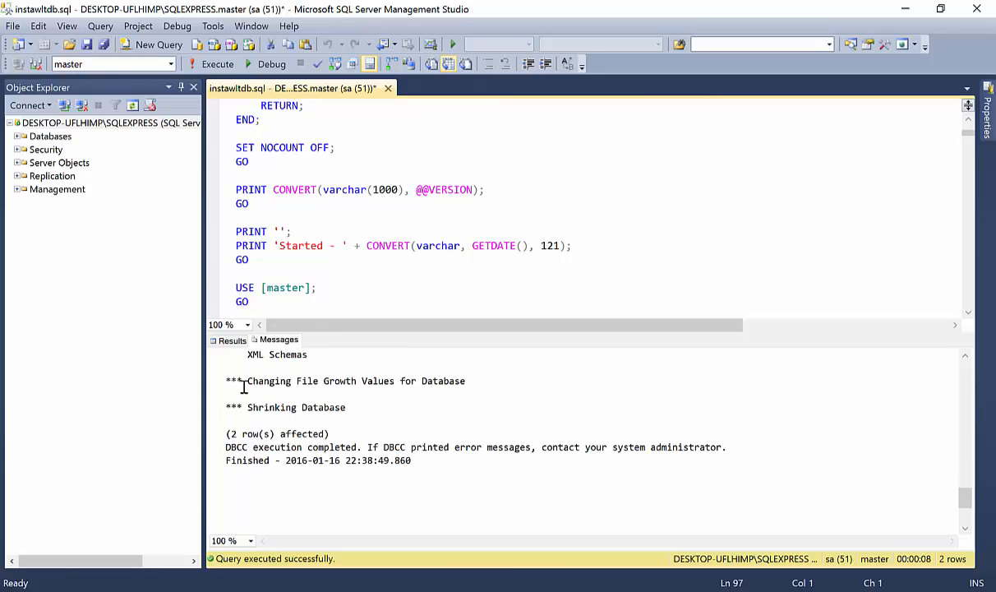
click(231, 339)
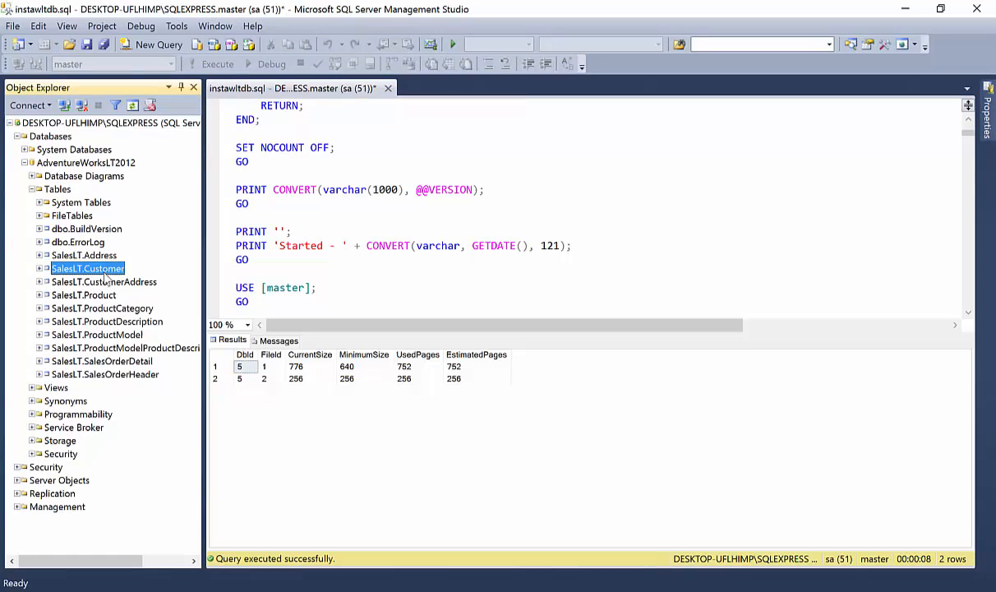
- Query the top 1000 rows of SalesLT.Customer to confirm customer data loaded
right_click(87, 267)
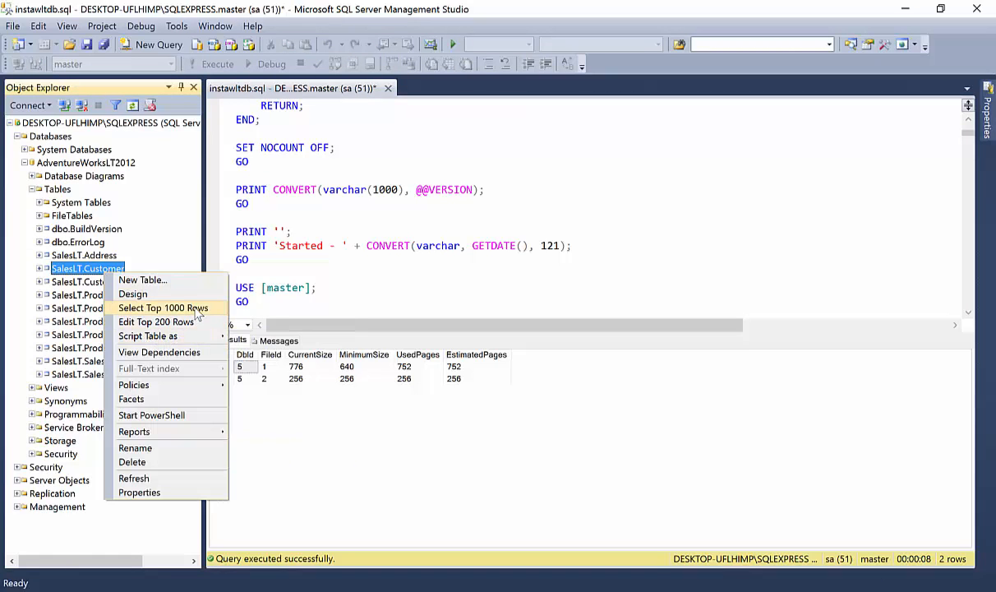
click(162, 307)
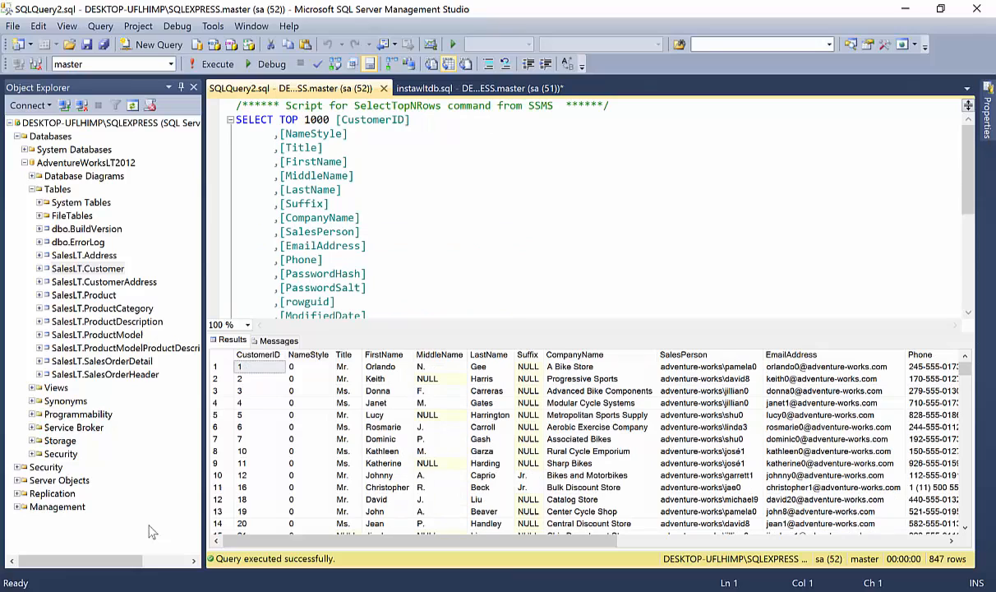
mouse_move(311, 559)
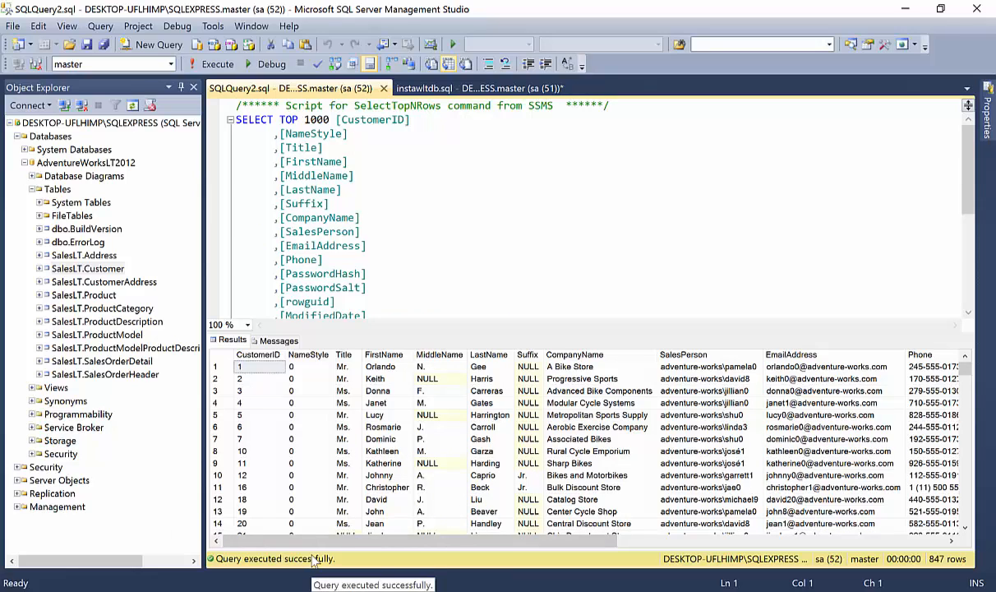